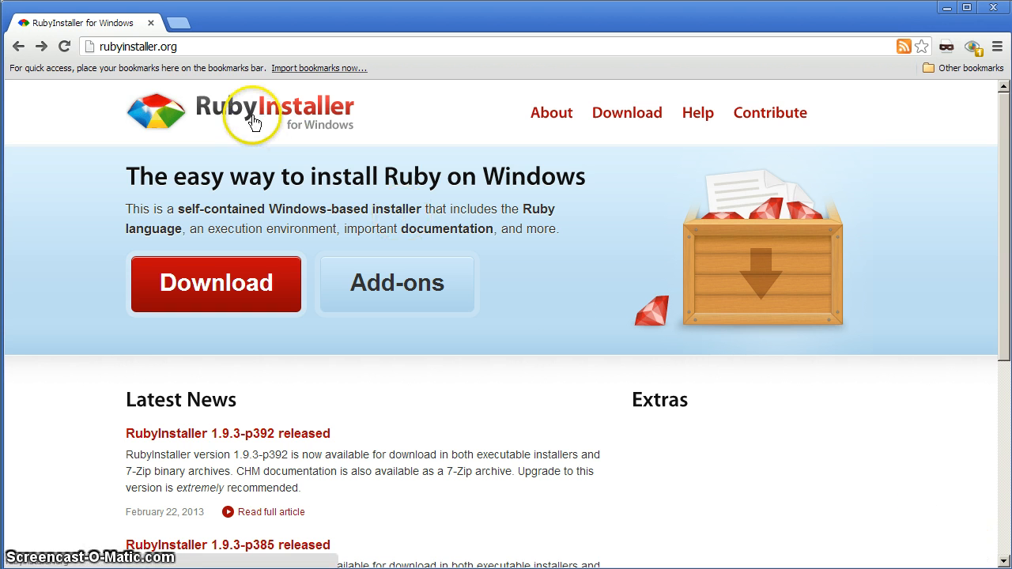
{"action": "mouse_move", "coordinate": [254, 122]}
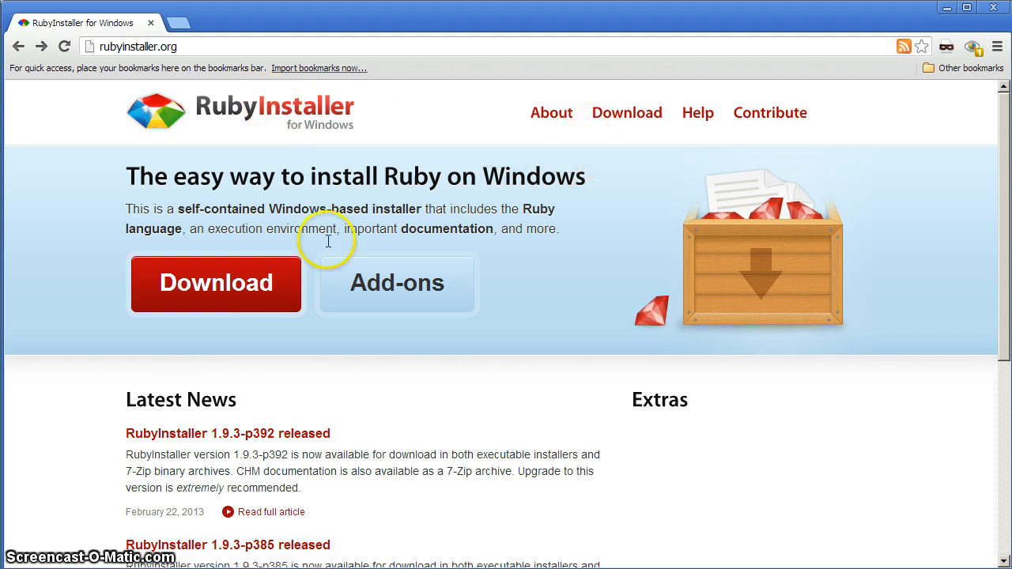
- Download the Ruby 1.9.3-p392 installer and the DevKit-tdm-32-4.5.2 sfx from RubyInstaller's downloads page
{"action": "left_click", "coordinate": [215, 284]}
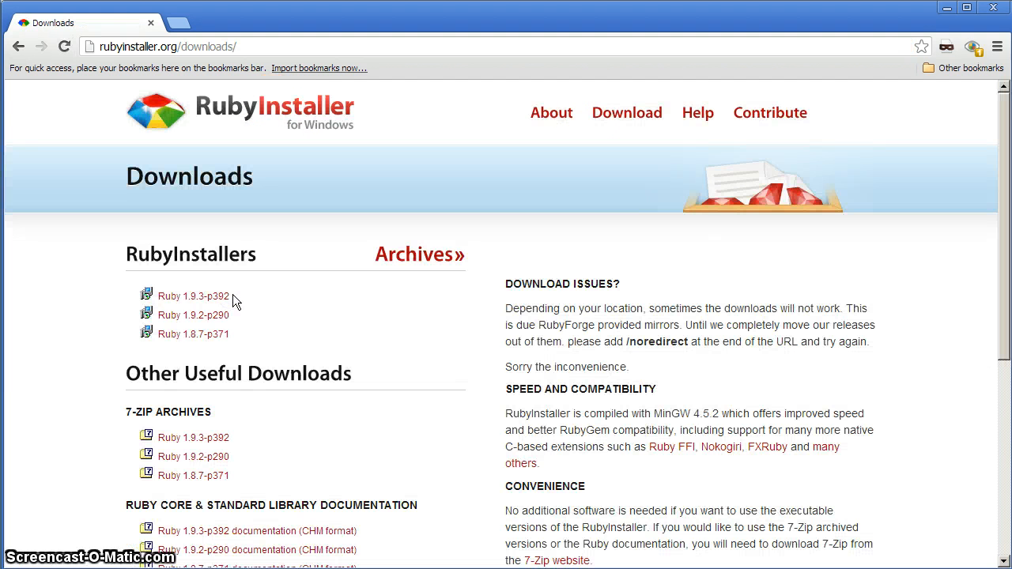
{"action": "left_click", "coordinate": [218, 297]}
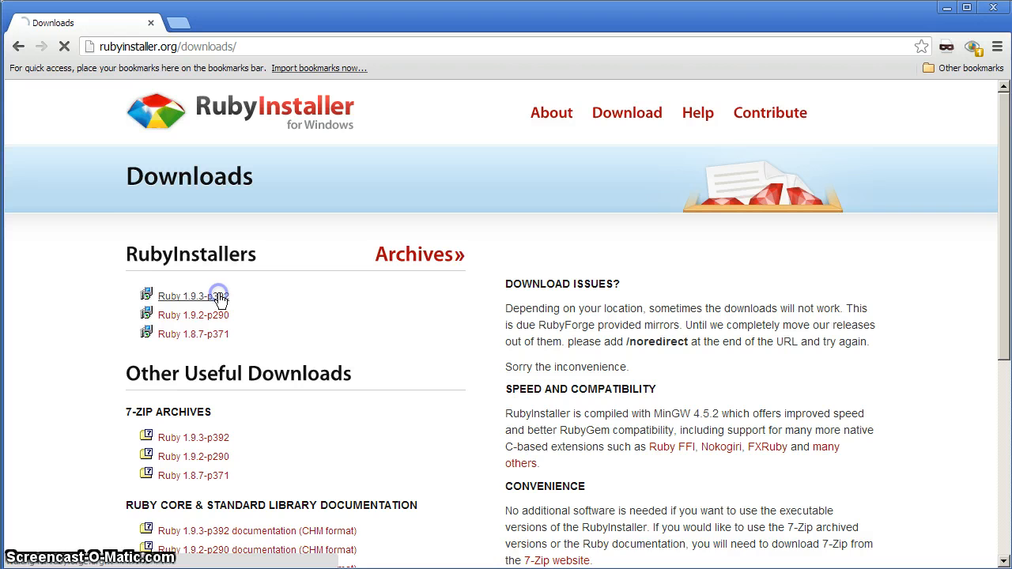
{"action": "left_click", "coordinate": [213, 295]}
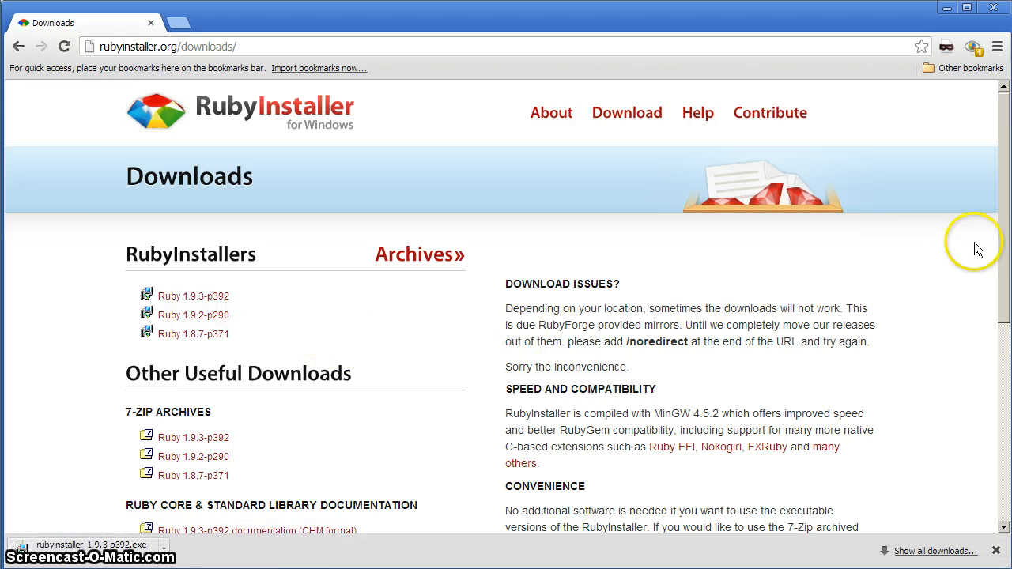
{"action": "scroll", "scroll_direction": "down", "scroll_amount": 3}
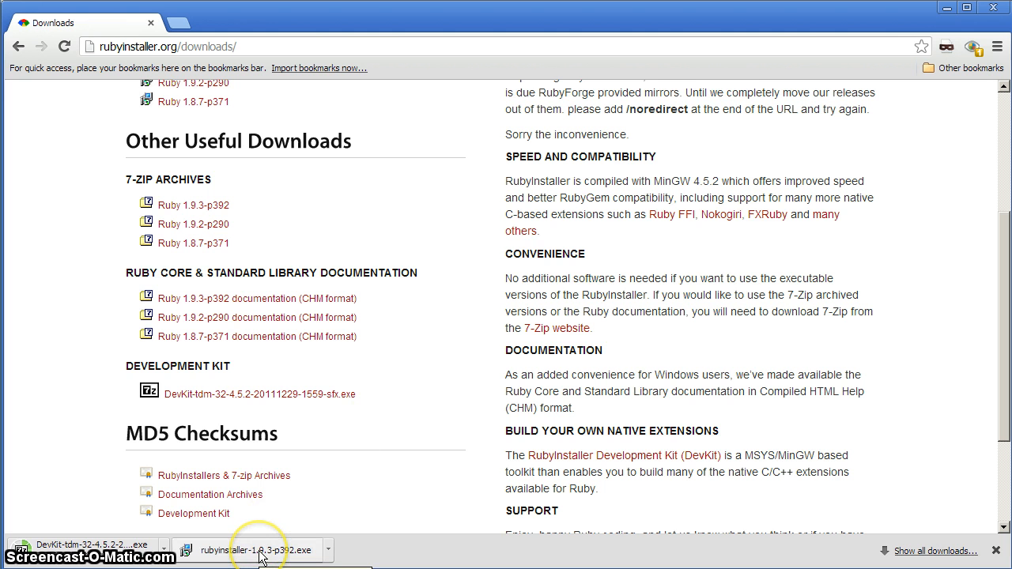
- Run the Ruby 1.9.3-p392 installer in English, adding Ruby executables to PATH, and finish setup
{"action": "left_click", "coordinate": [253, 550]}
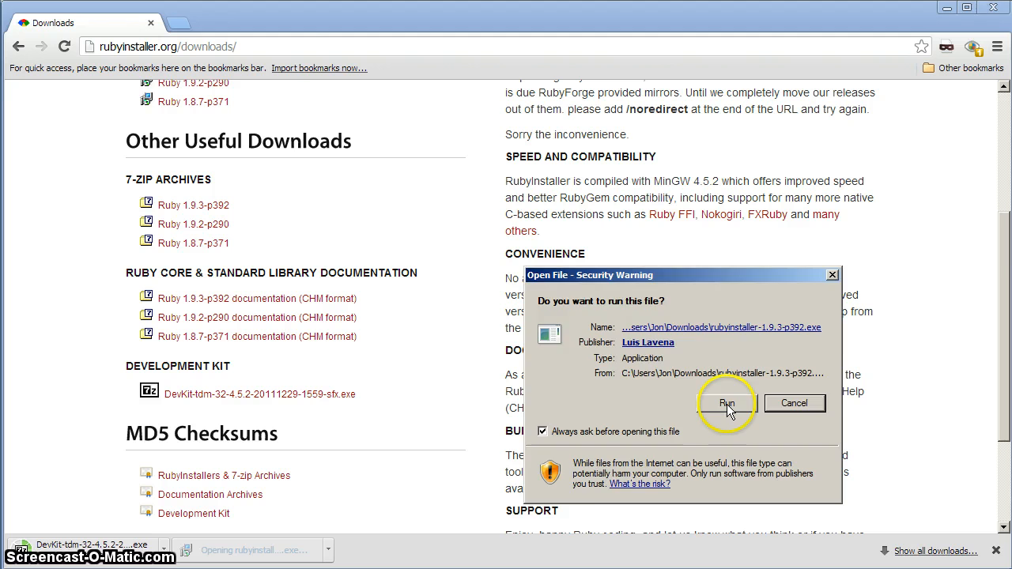
{"action": "left_click", "coordinate": [727, 403]}
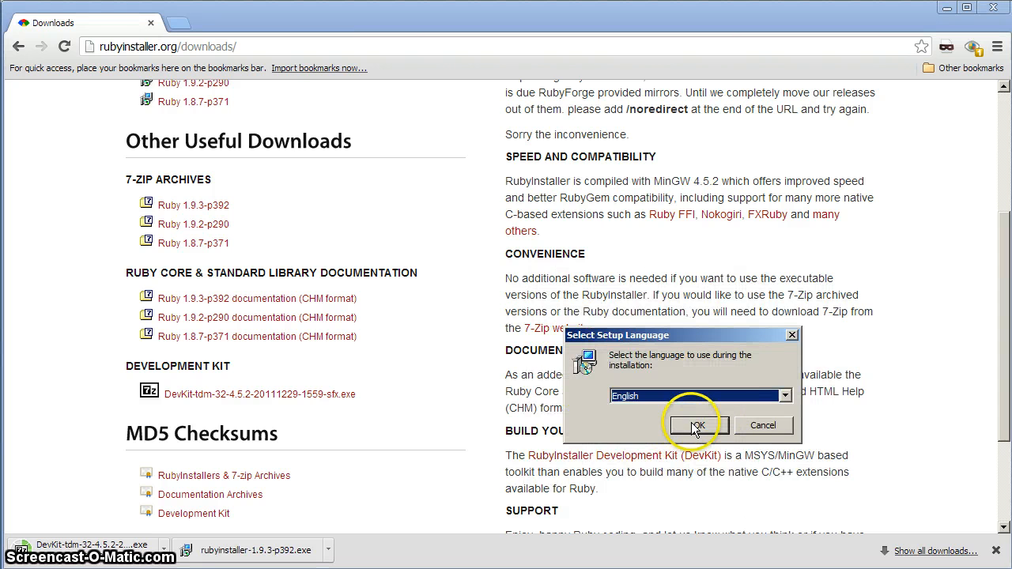
{"action": "left_click", "coordinate": [698, 426]}
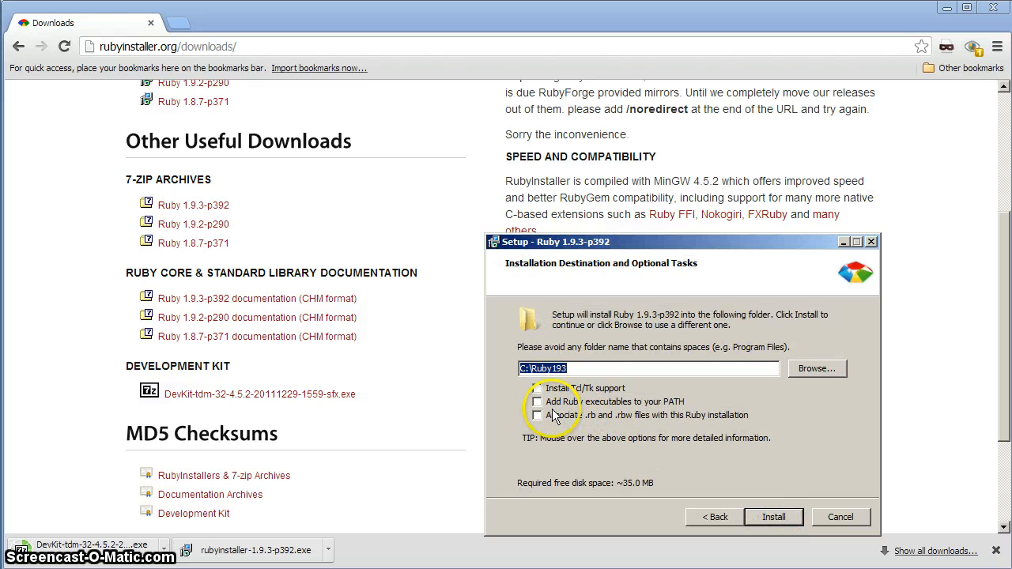
{"action": "left_click", "coordinate": [536, 402]}
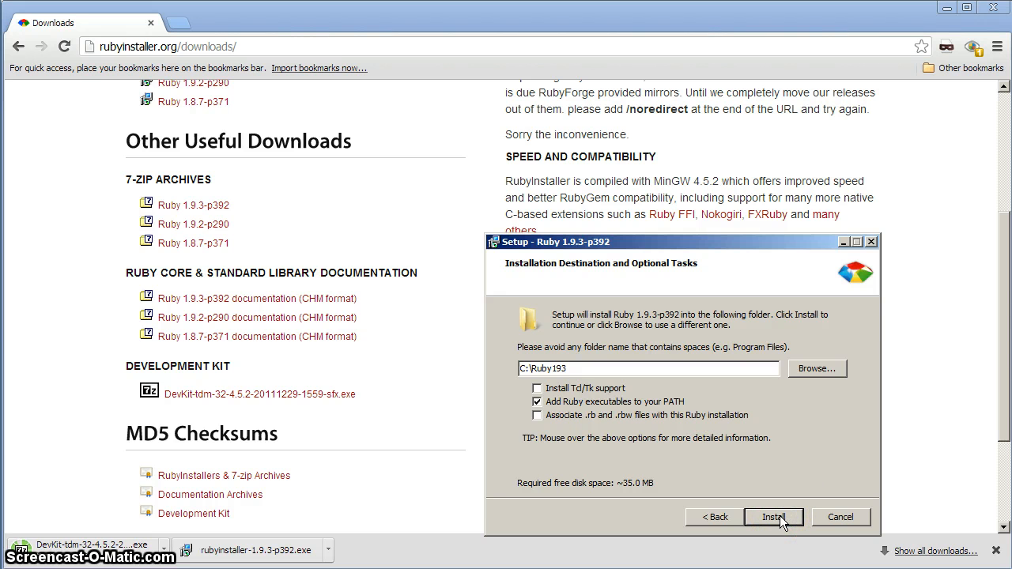
{"action": "left_click", "coordinate": [770, 517]}
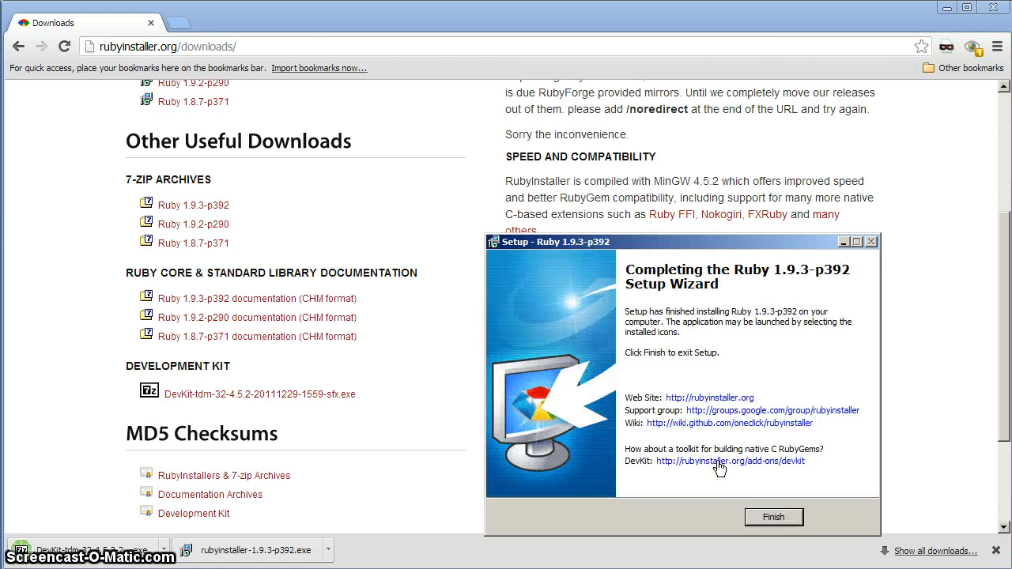
{"action": "left_click", "coordinate": [773, 517]}
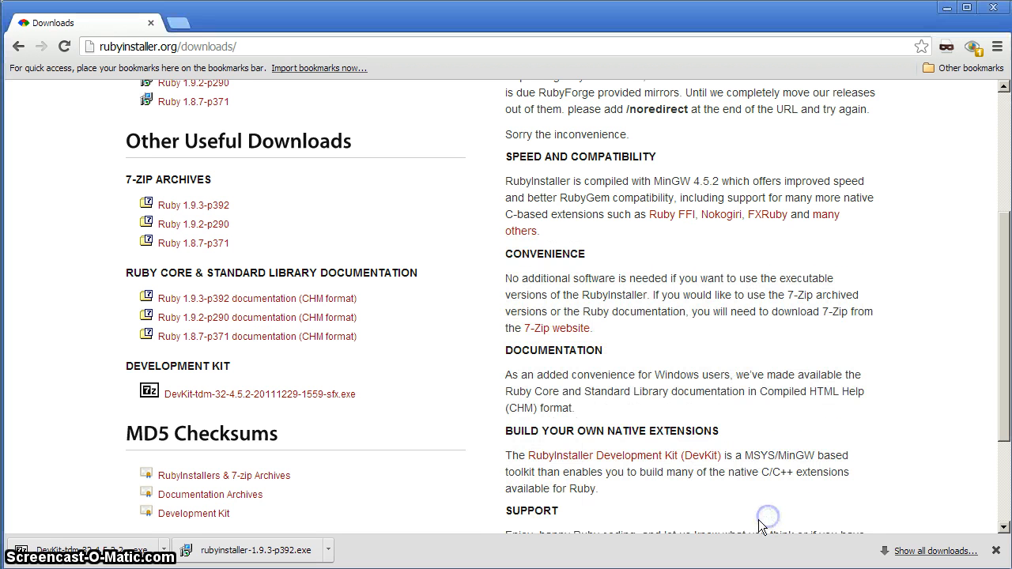
- Run the DevKit sfx archive and extract its files to C:\devkit
{"action": "left_click", "coordinate": [90, 547]}
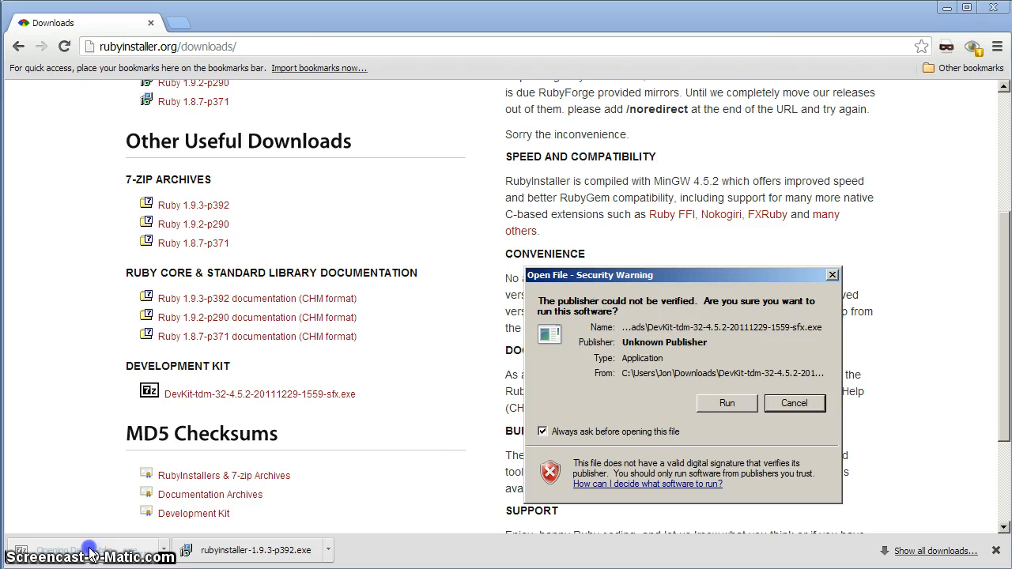
{"action": "left_click", "coordinate": [727, 403]}
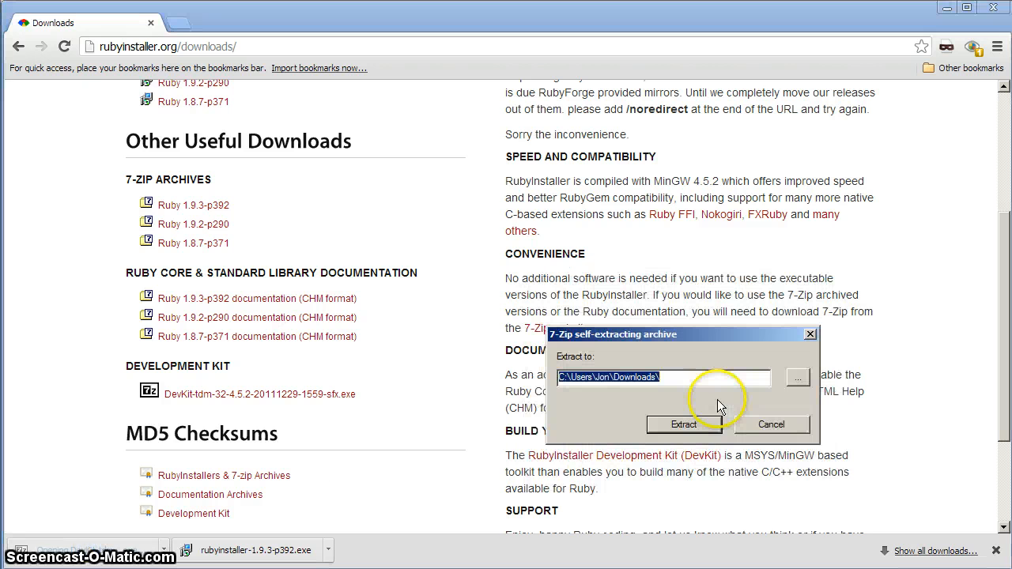
{"action": "left_click", "coordinate": [671, 377]}
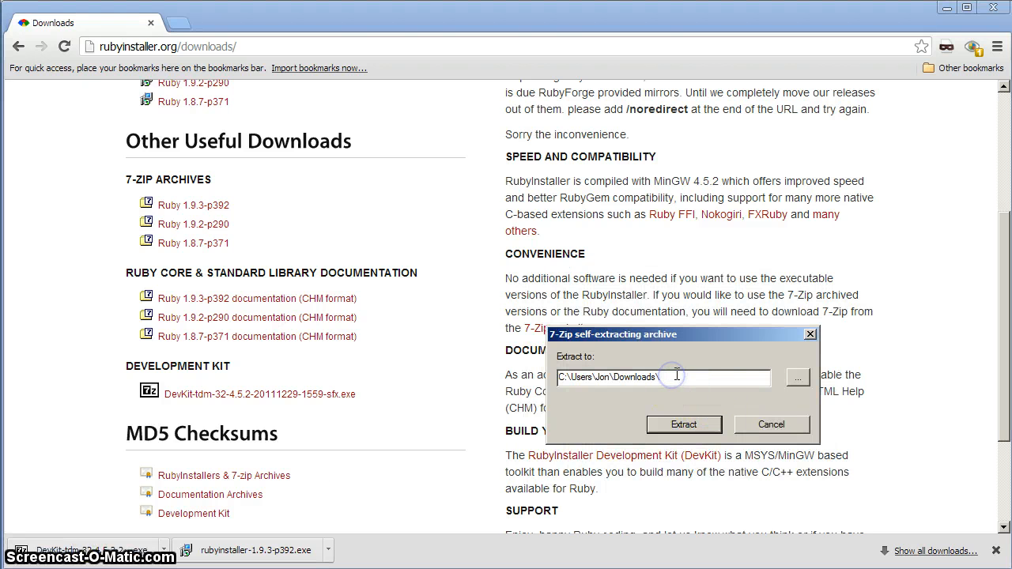
{"action": "type", "text": "C:\\Use"}
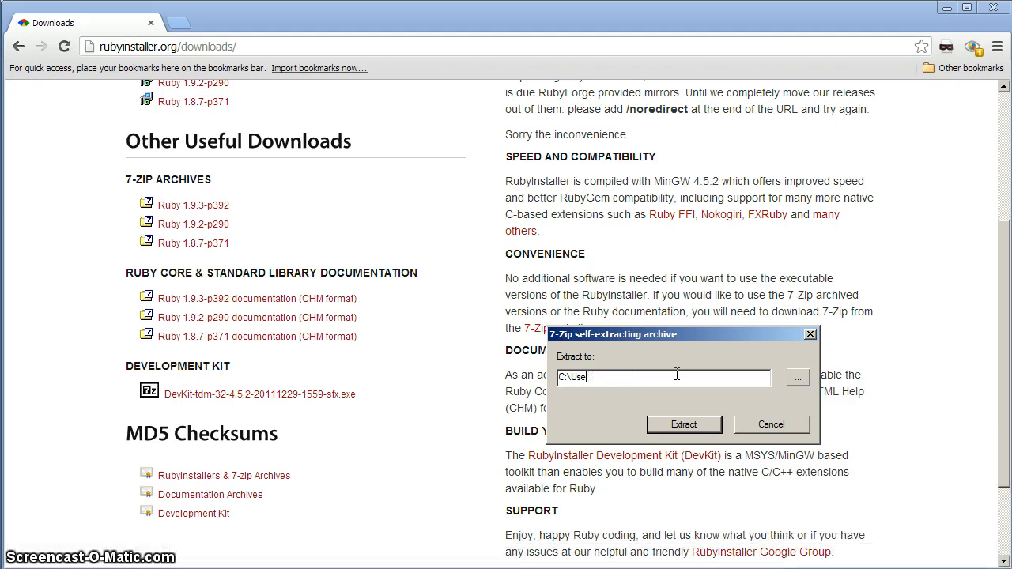
{"action": "type", "text": "C:\\devkit"}
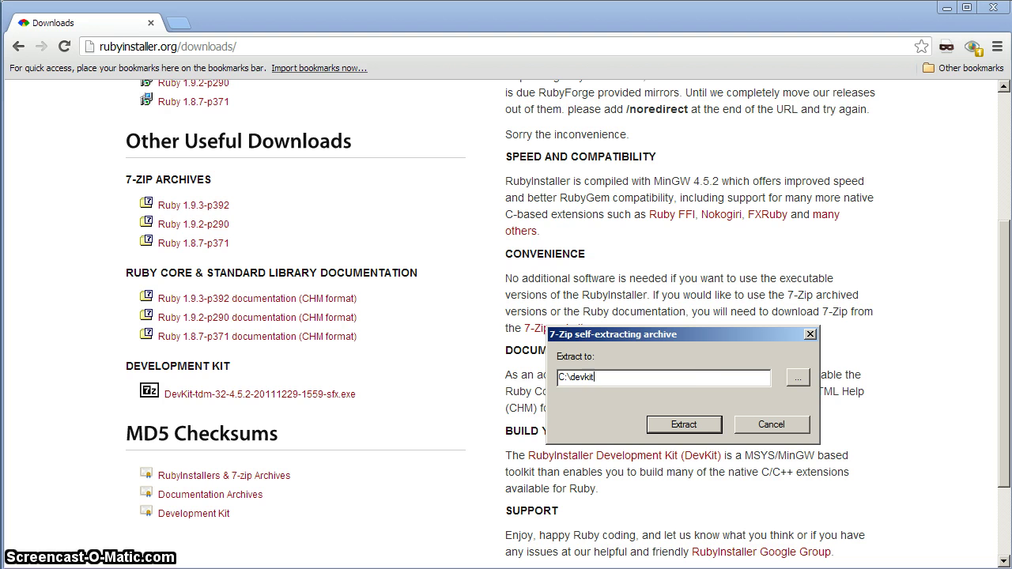
{"action": "left_click", "coordinate": [684, 425]}
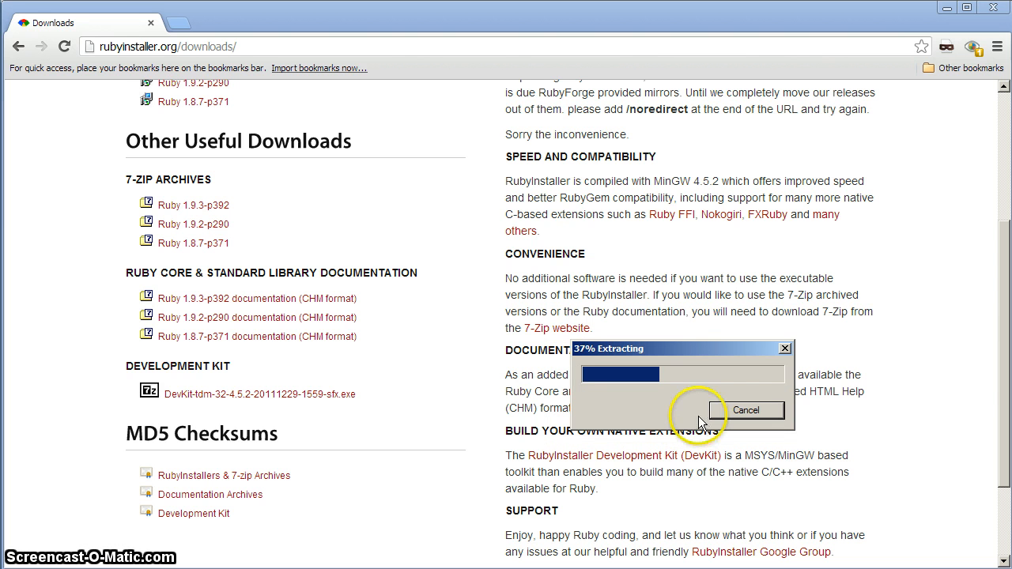
{"action": "mouse_move", "coordinate": [681, 417]}
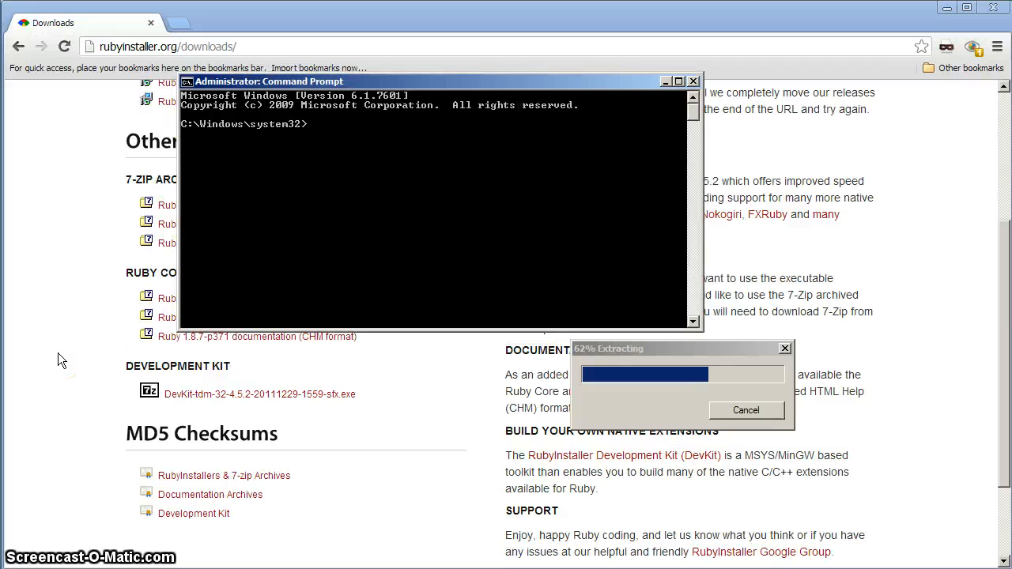
- Run ruby -v to confirm Ruby 1.9.3p392 is installed
{"action": "type", "text": "ruby -v"}
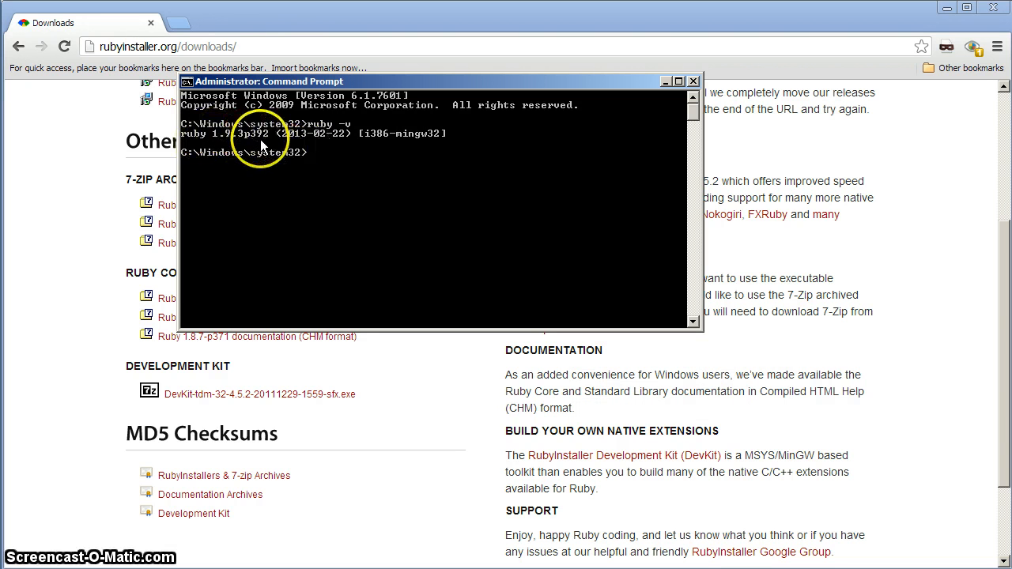
{"action": "mouse_move", "coordinate": [397, 253]}
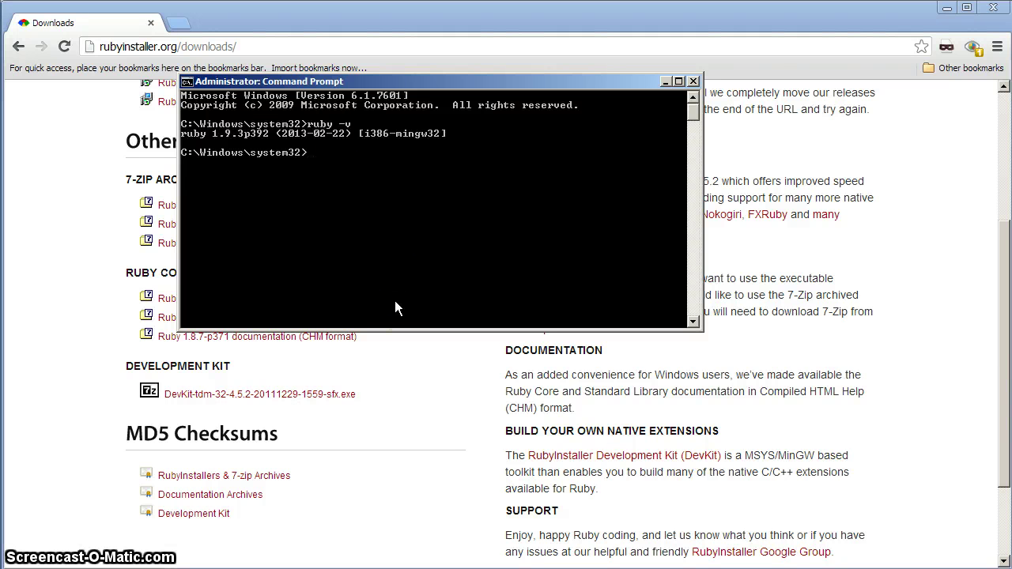
{"action": "mouse_move", "coordinate": [937, 376]}
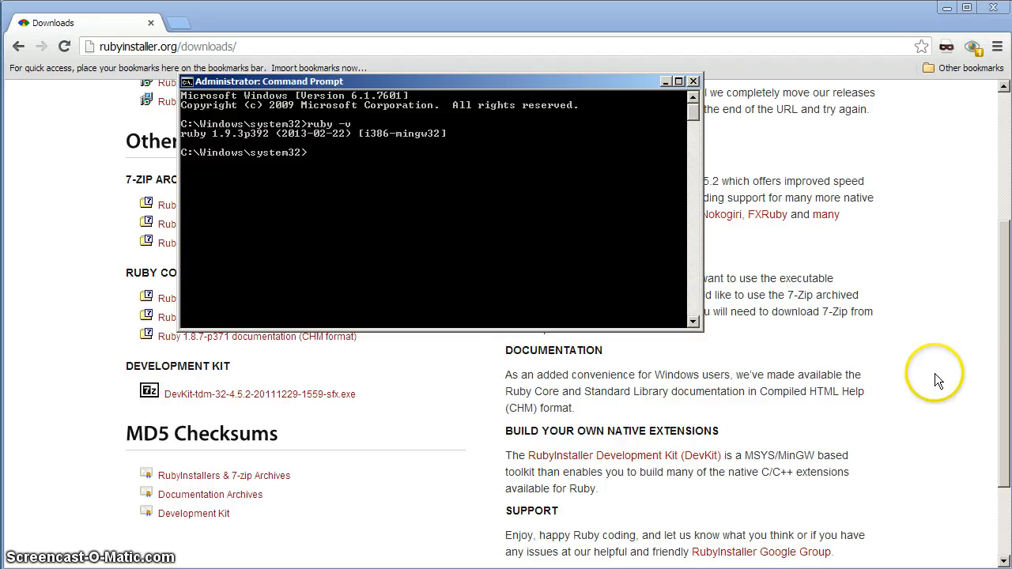
- Scroll the Development Kit wiki down to 'Run Installation Scripts' and bring back Command Prompt
{"action": "left_click", "coordinate": [693, 80]}
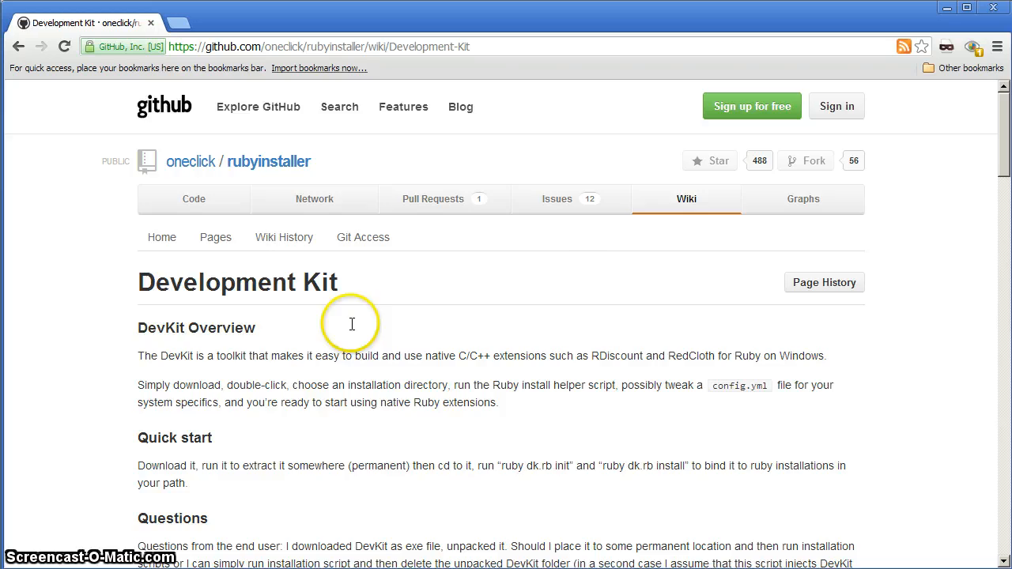
{"action": "scroll", "scroll_direction": "down", "scroll_amount": 3}
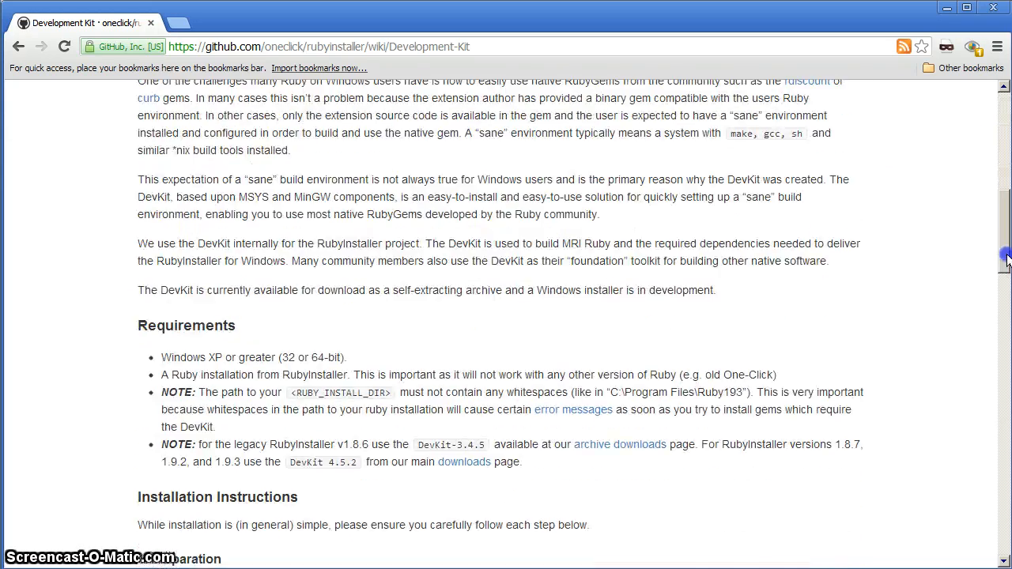
{"action": "scroll", "scroll_direction": "down", "scroll_amount": 3}
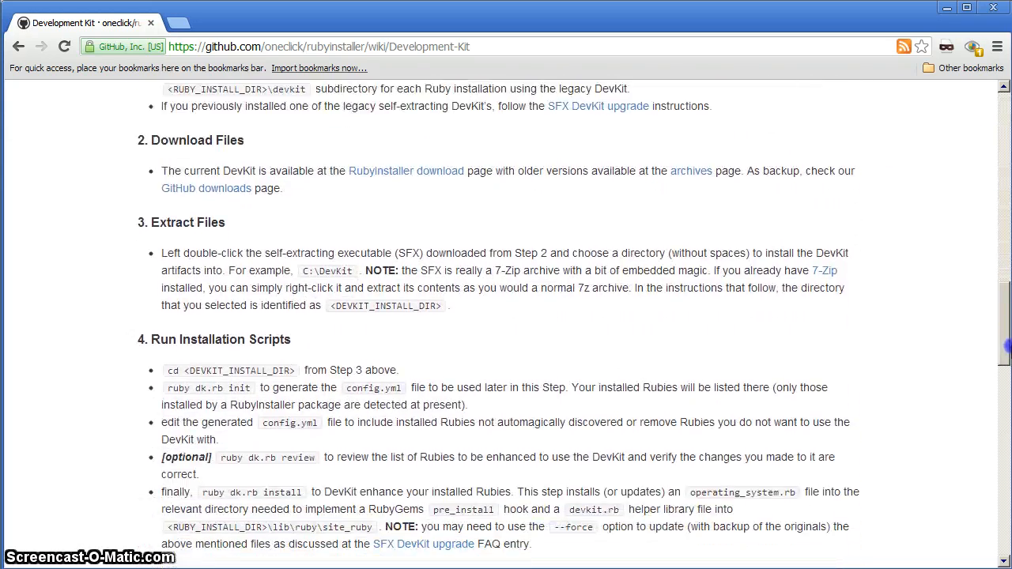
{"action": "scroll", "scroll_direction": "down", "scroll_amount": 3}
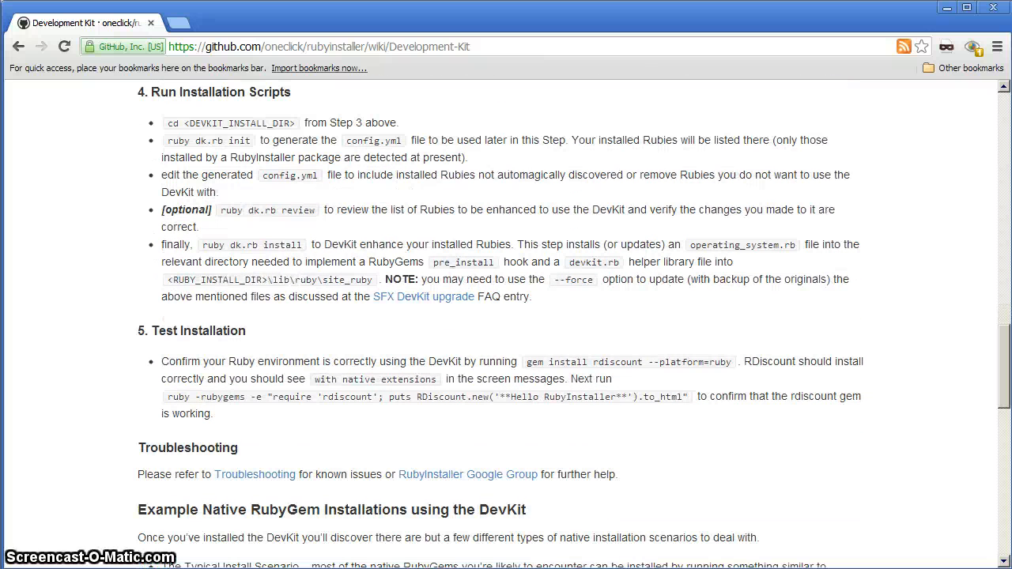
{"action": "double_click", "coordinate": [156, 91]}
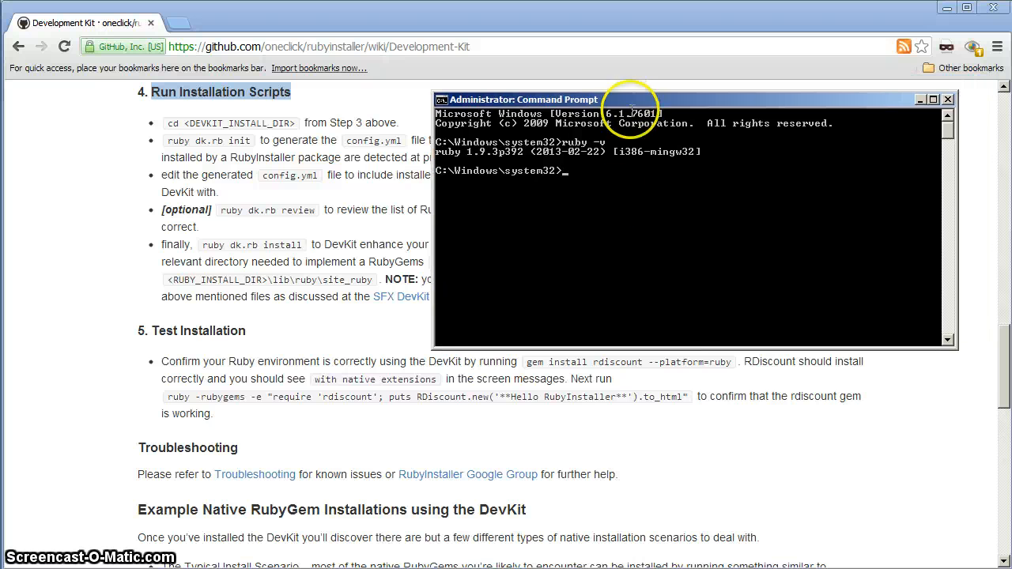
- In C:\devkit run ruby dk.rb init, view config.yml listing C:/Ruby193, then run dk.rb install
{"action": "type", "text": "cd"}
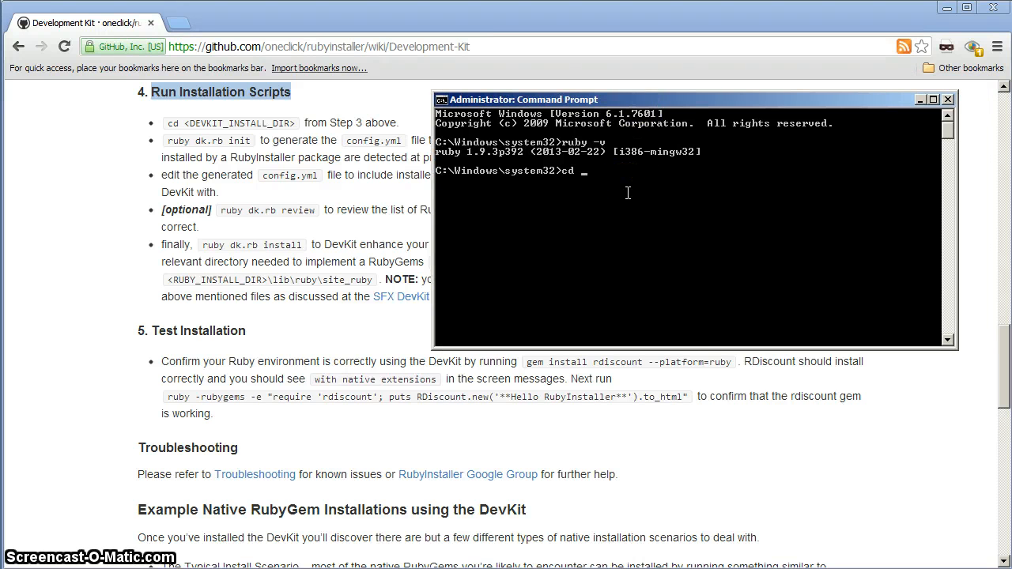
{"action": "type", "text": "\\devkit"}
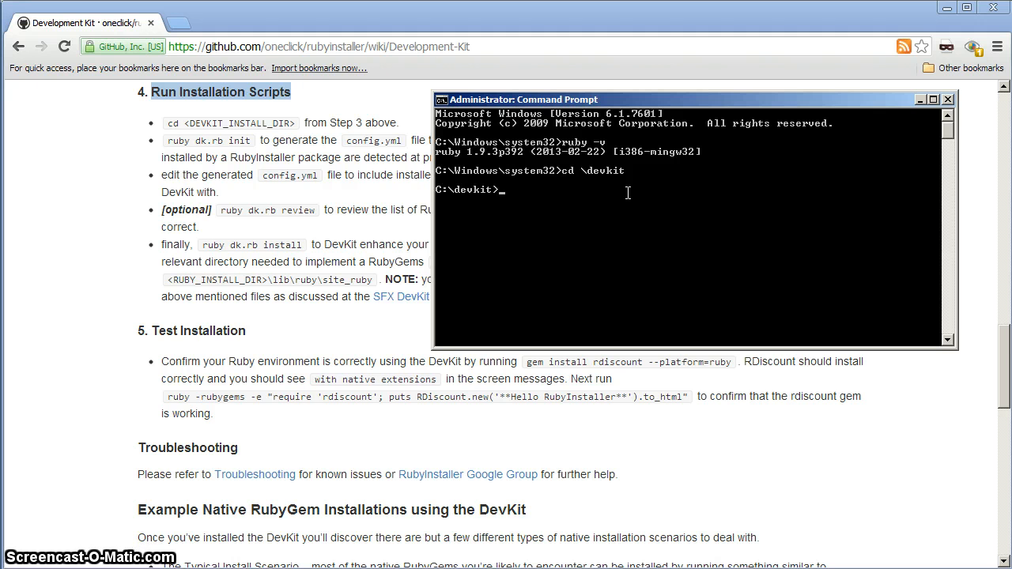
{"action": "type", "text": "ruby"}
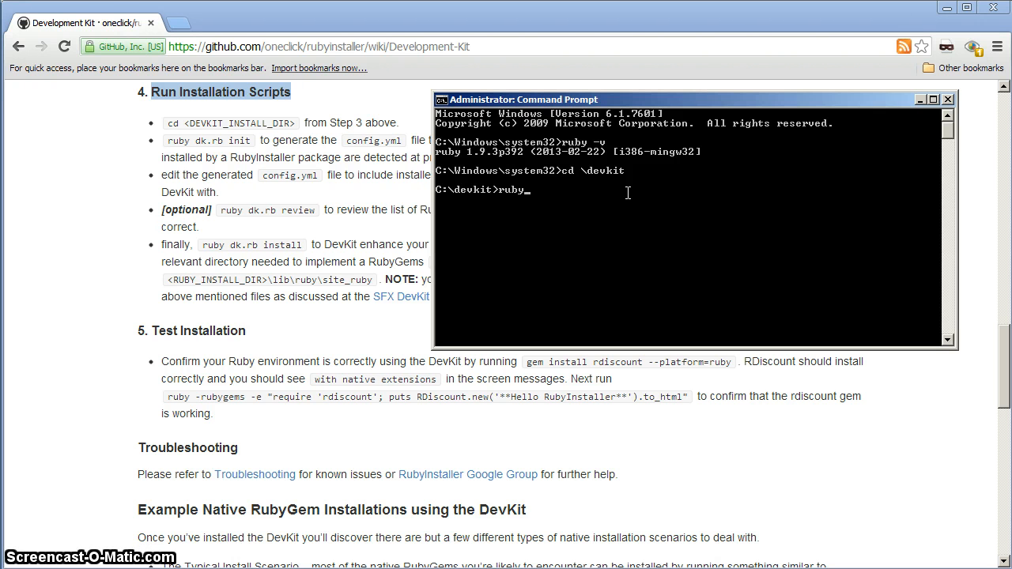
{"action": "type", "text": "dk.rb init"}
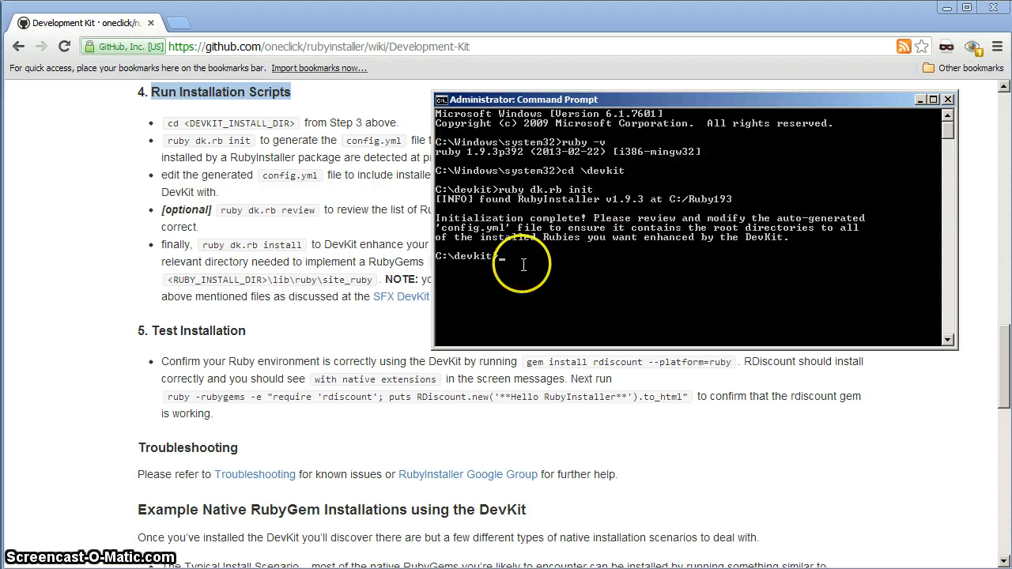
{"action": "type", "text": "more config.yml"}
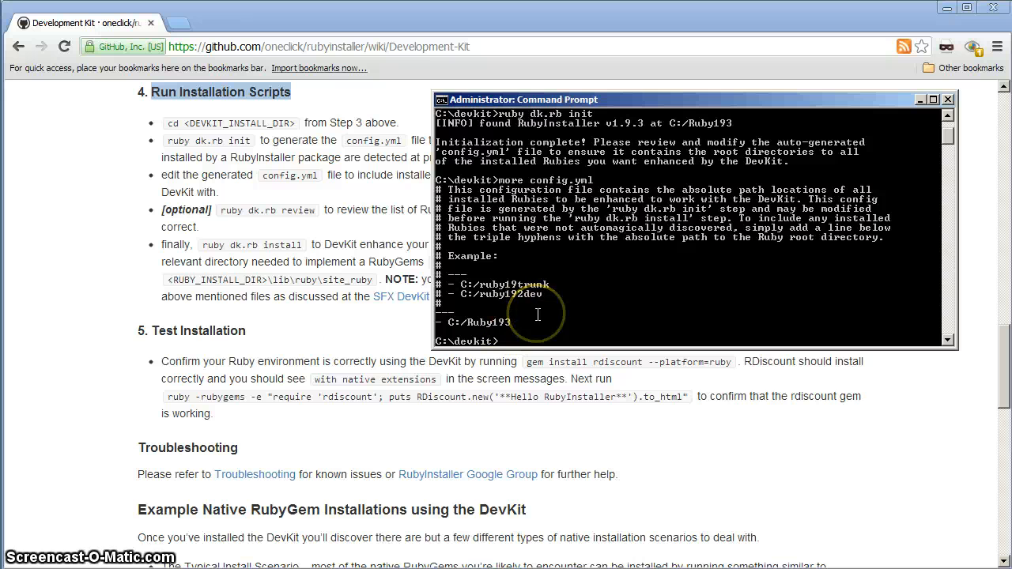
{"action": "type", "text": "rub"}
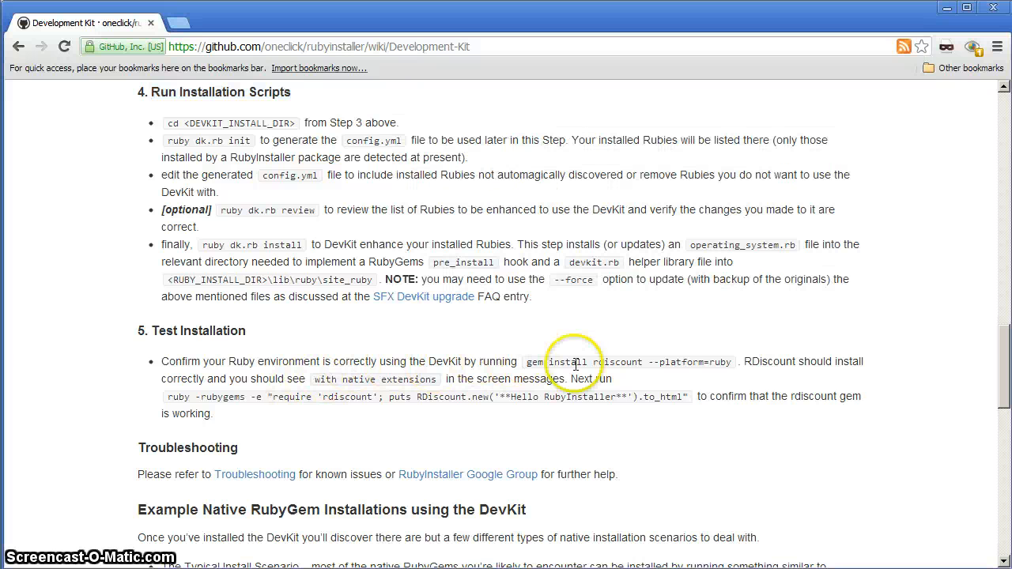
- Paste and run the wiki's gem install rdiscount --platform=ruby command, ending with rdiscount 1.6.8 installed
{"action": "left_click_drag", "start_coordinate": [525, 362], "coordinate": [706, 362]}
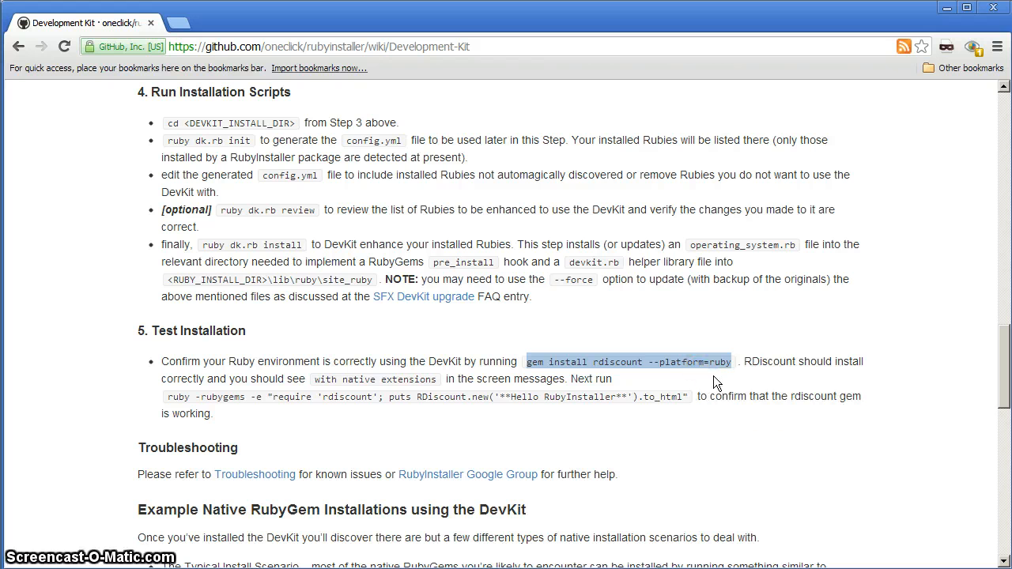
{"action": "right_click", "coordinate": [538, 269]}
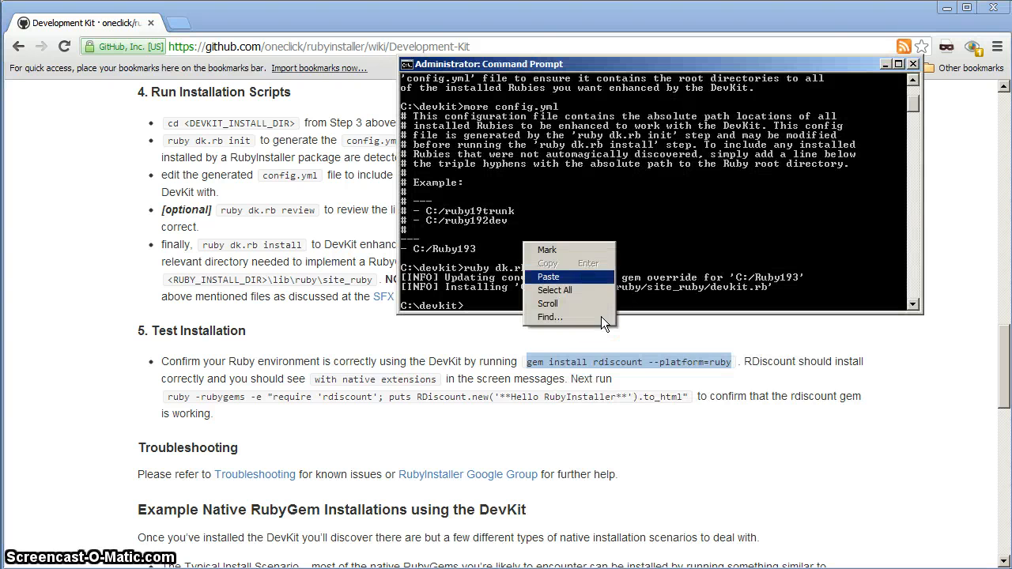
{"action": "left_click", "coordinate": [548, 275]}
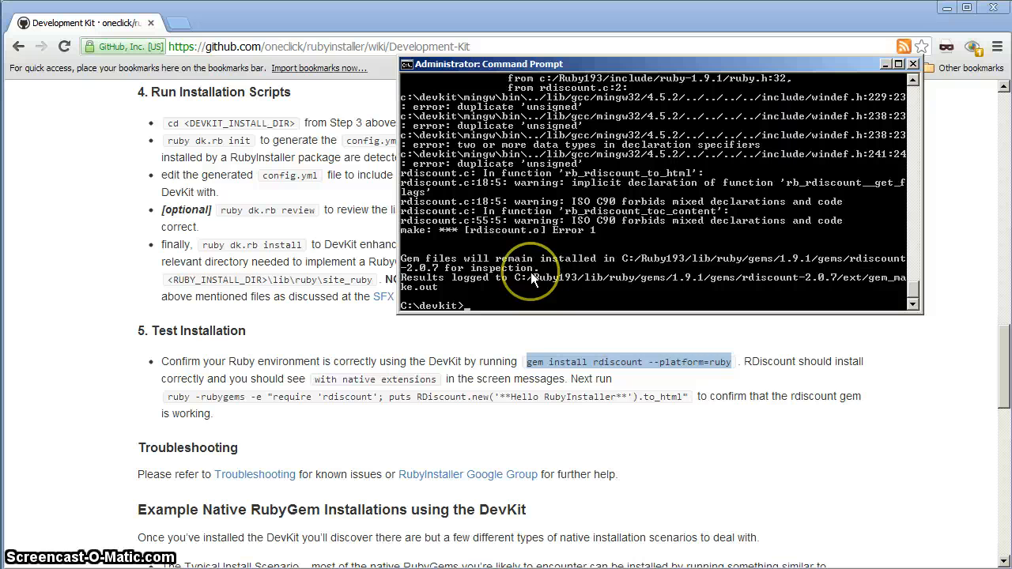
{"action": "type", "text": "gem install rdiscount --platform=ruby"}
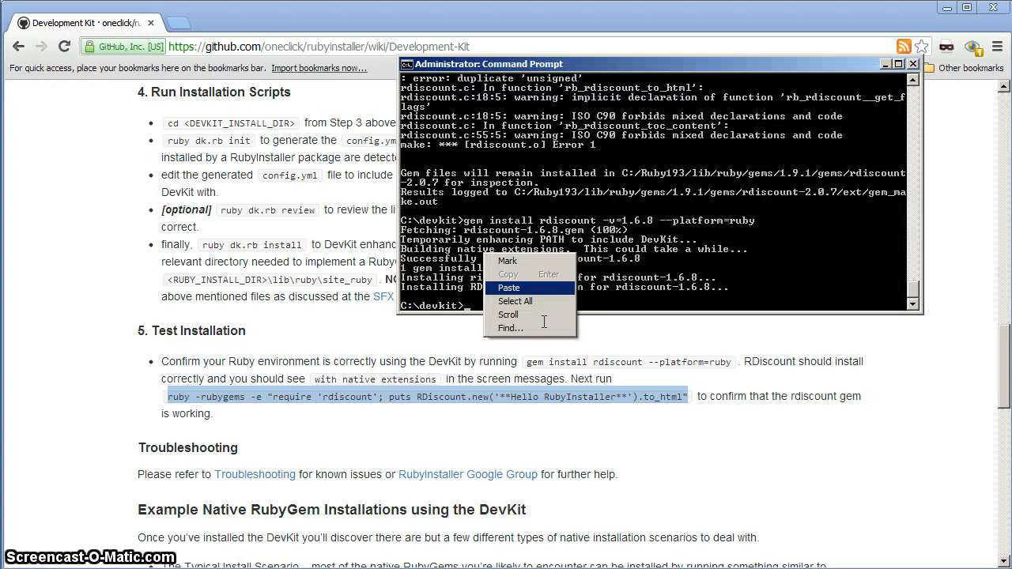
- Paste and run the wiki's rdiscount test, printing <p><strong>Hello RubyInstaller</strong></p>
{"action": "left_click", "coordinate": [504, 287]}
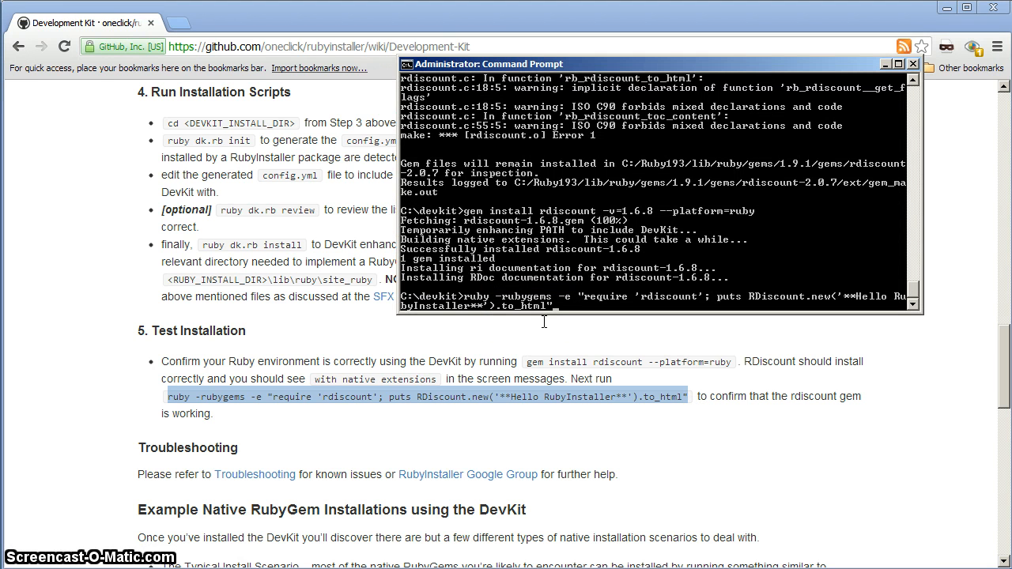
{"action": "key", "text": "Return"}
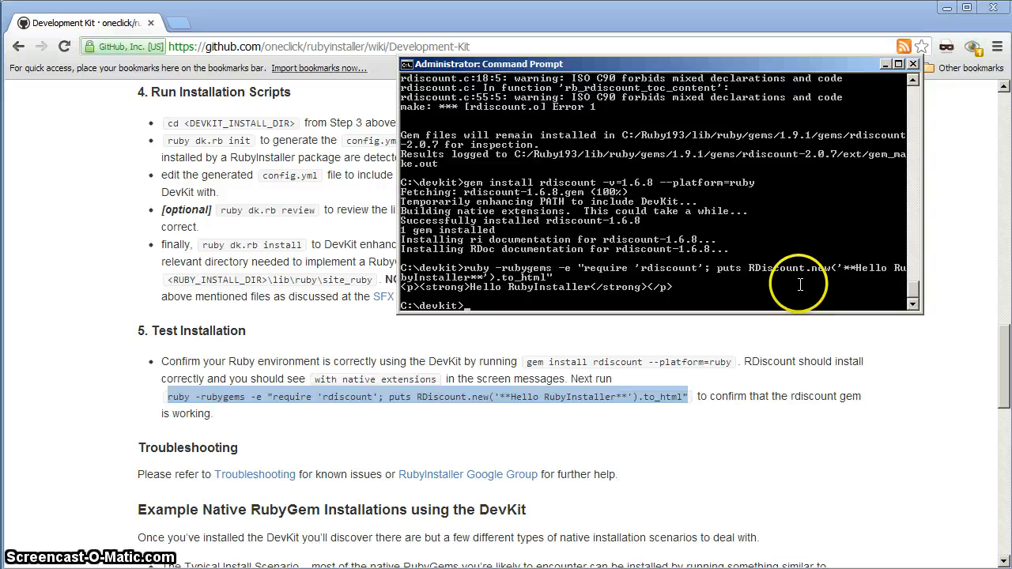
{"action": "mouse_move", "coordinate": [411, 291]}
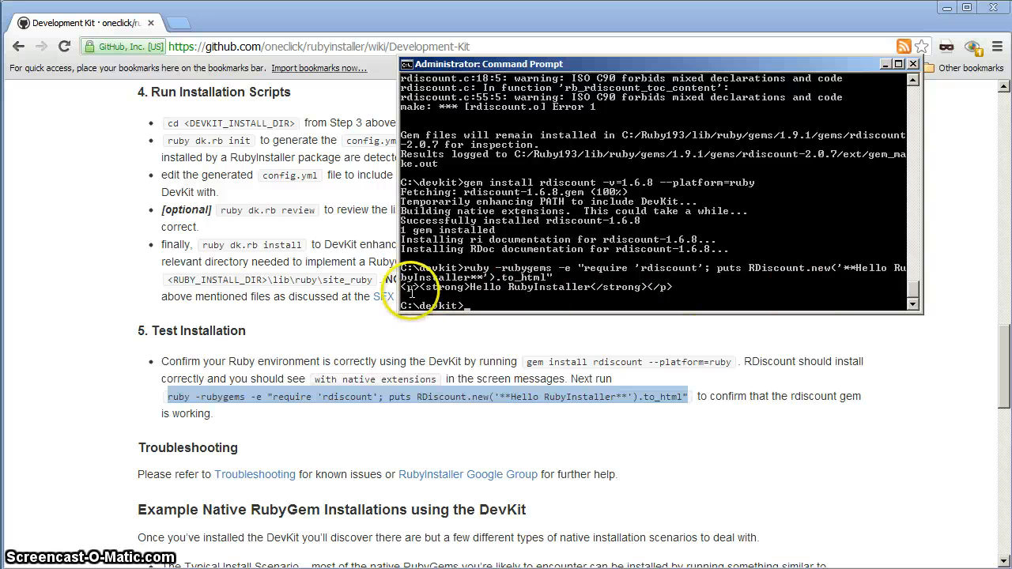
{"action": "mouse_move", "coordinate": [614, 288]}
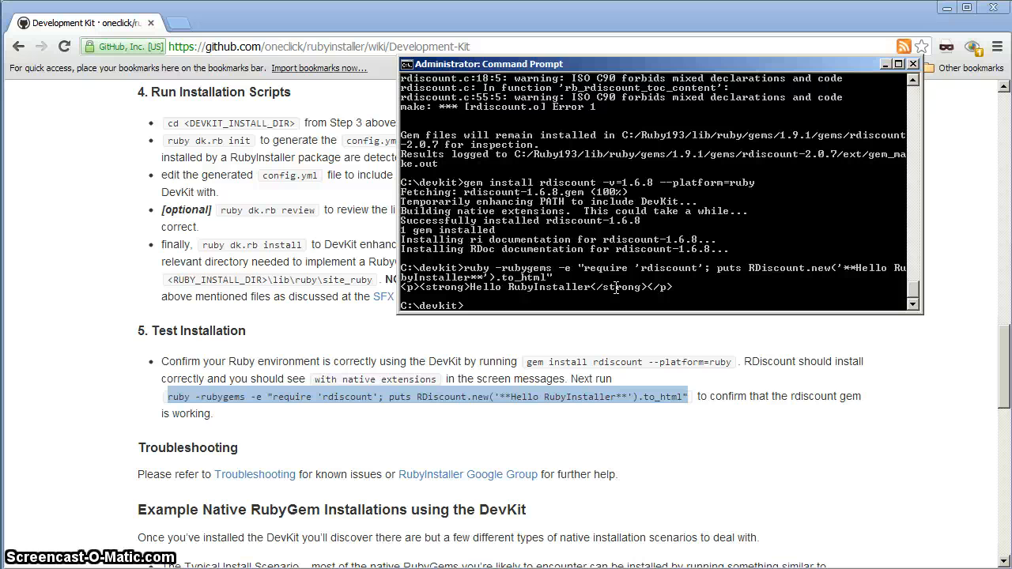
- Run gem install rails --no-ri --no-rdoc, installing Rails 3.2.12 with 28 gems
{"action": "type", "text": "gem install"}
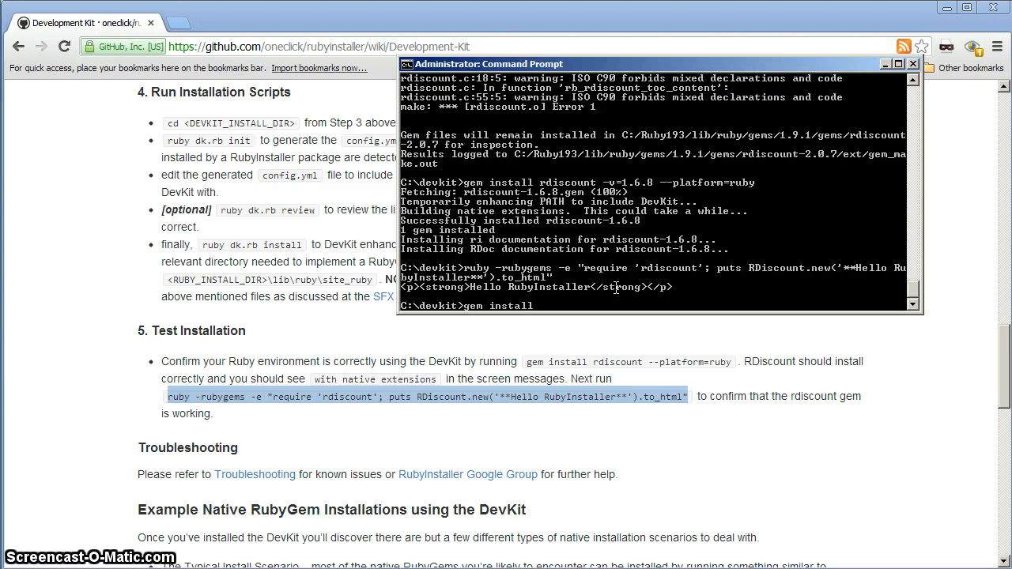
{"action": "type", "text": "rails"}
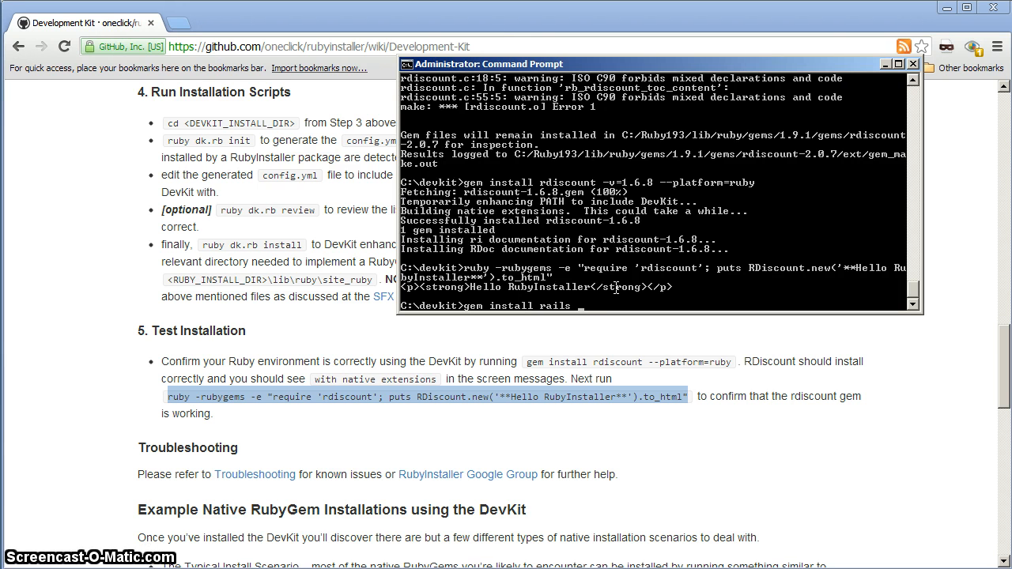
{"action": "type", "text": "--no-ri --no-rd"}
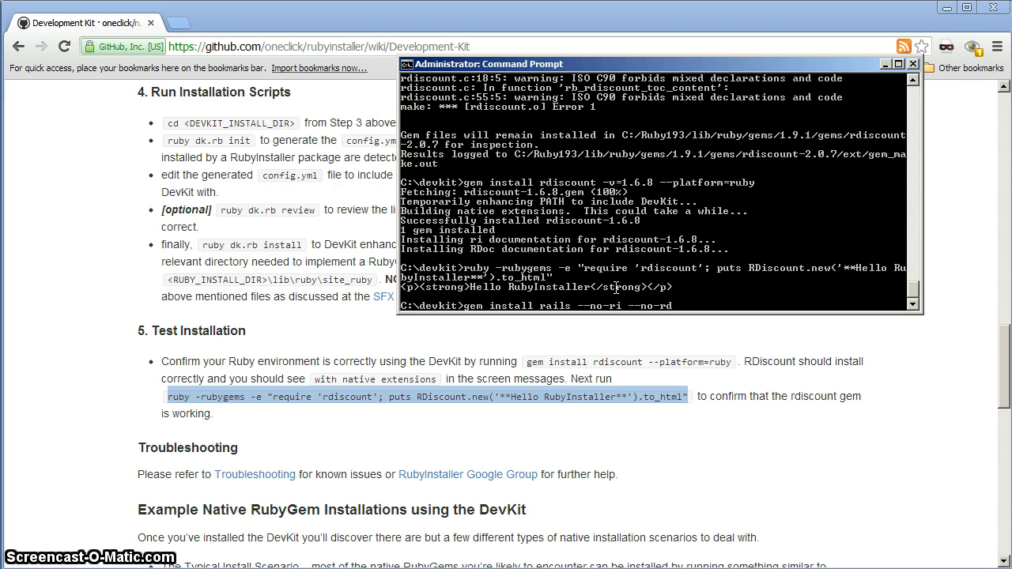
{"action": "type", "text": "oc"}
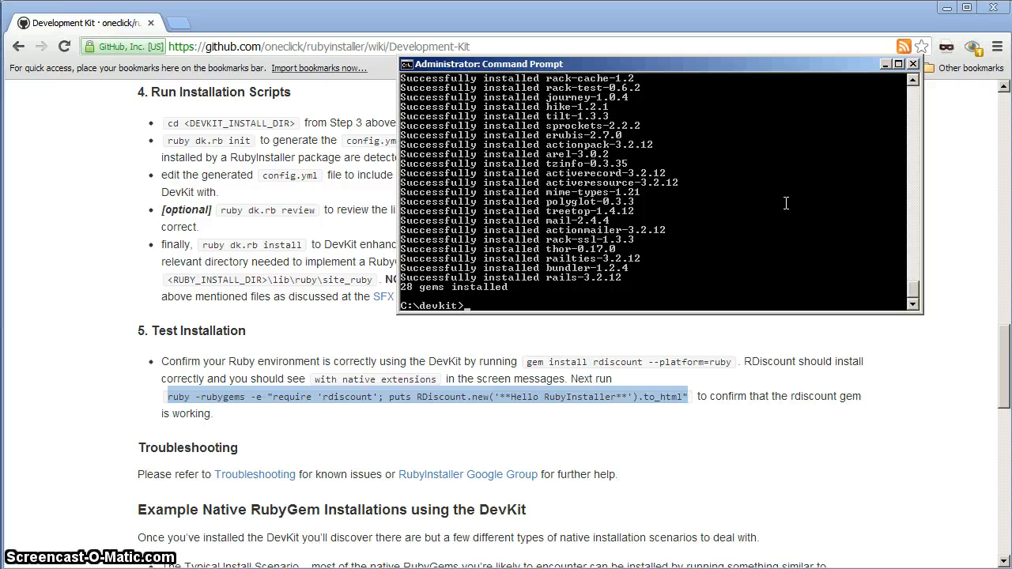
- Go up to the drive root, make a dev folder, and move into it
{"action": "type", "text": "cd .."}
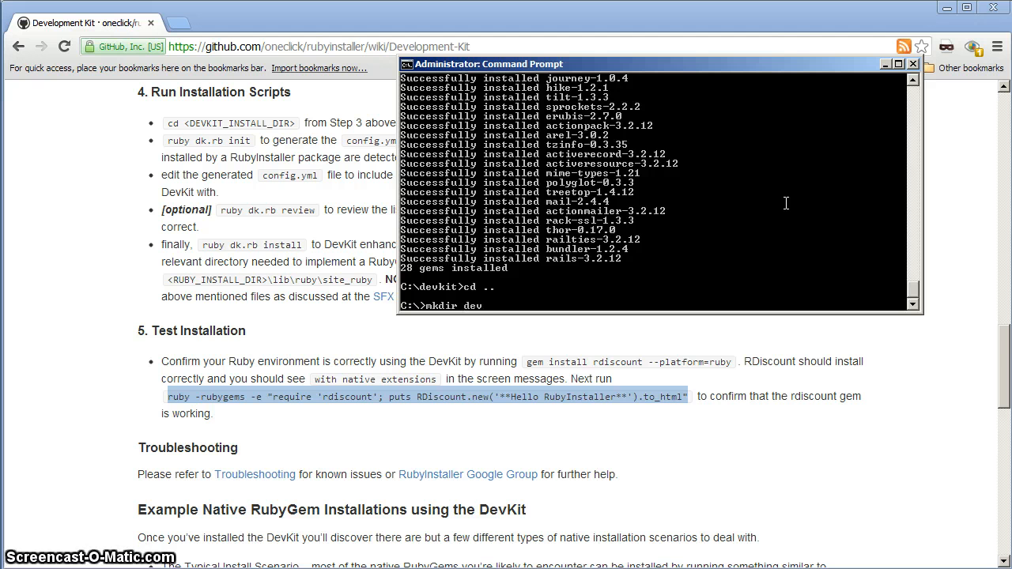
{"action": "type", "text": "cd dev"}
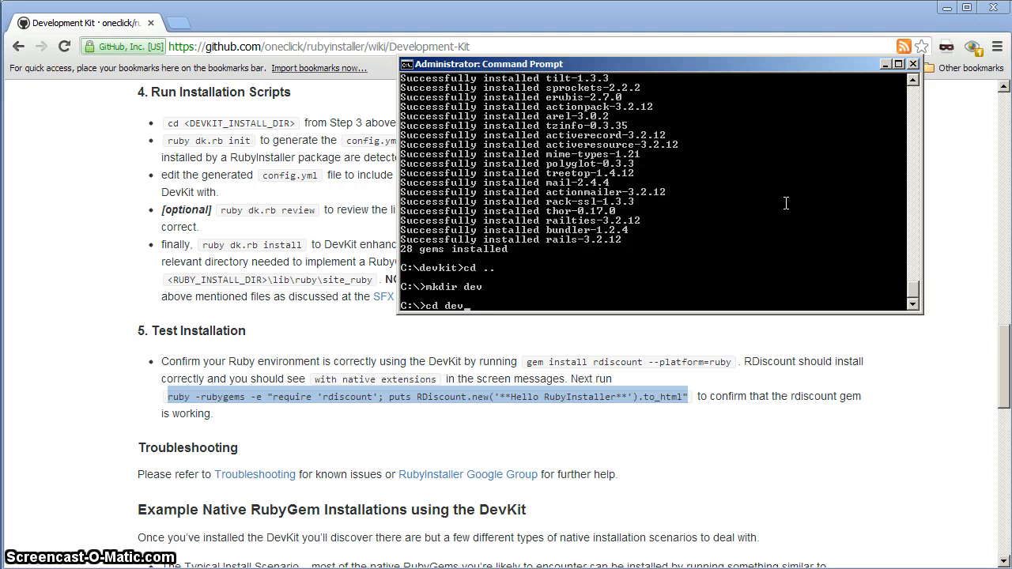
{"action": "key", "text": "Return"}
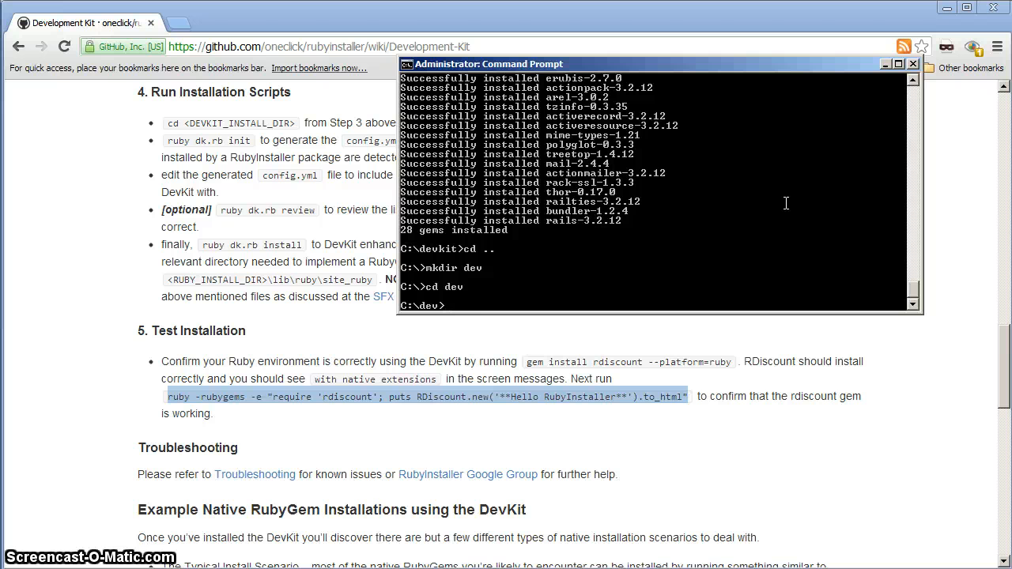
- Run rails new hello_world -d=mysql to generate the MySQL-backed app
{"action": "type", "text": "rails"}
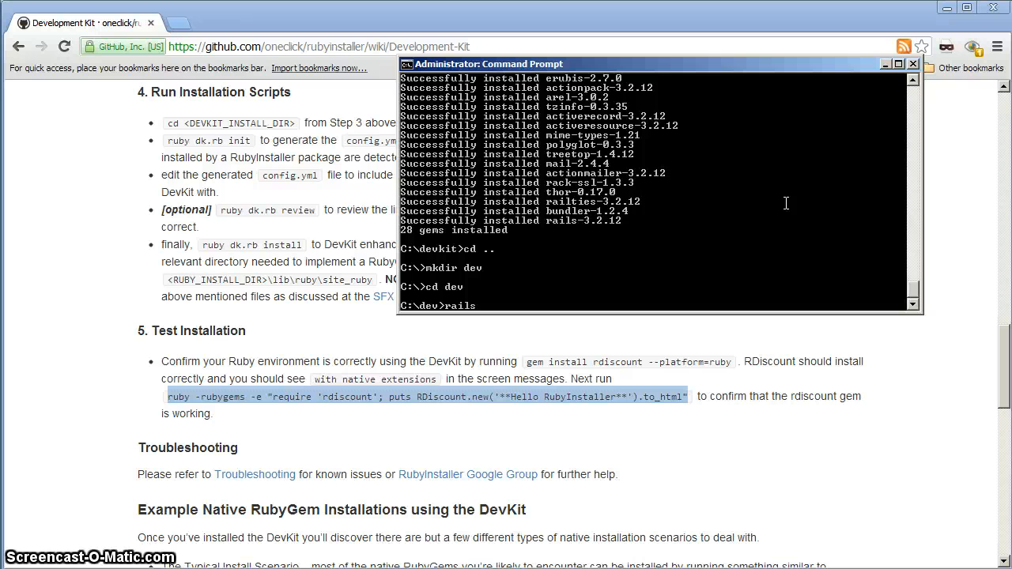
{"action": "type", "text": "new"}
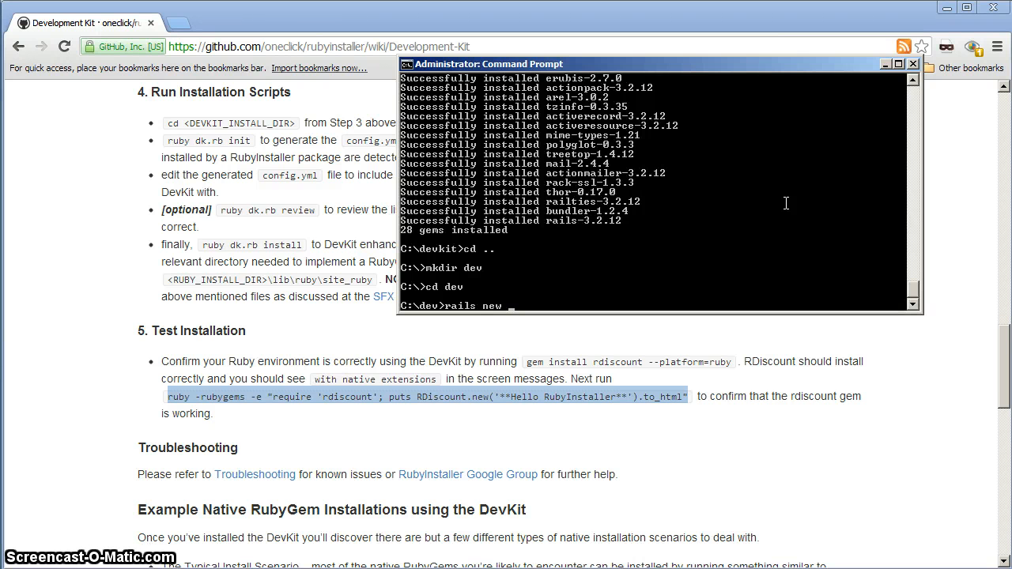
{"action": "type", "text": "hello_wpo"}
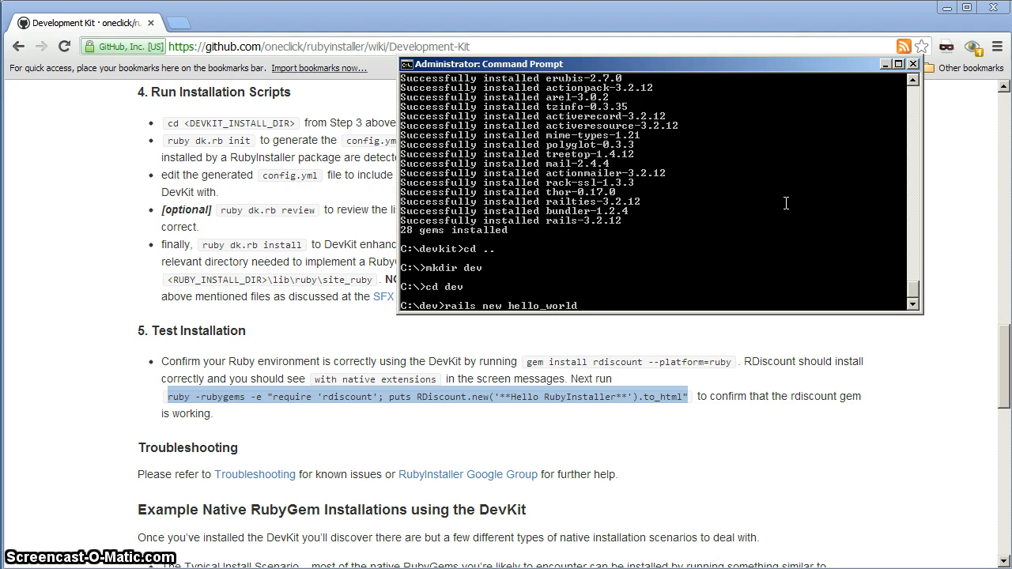
{"action": "type", "text": "-d"}
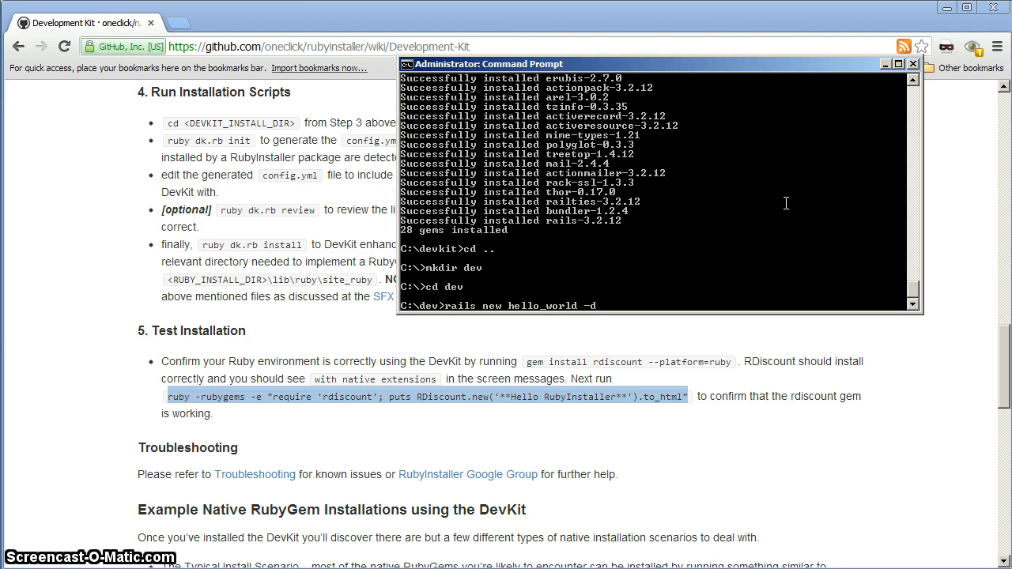
{"action": "type", "text": "="}
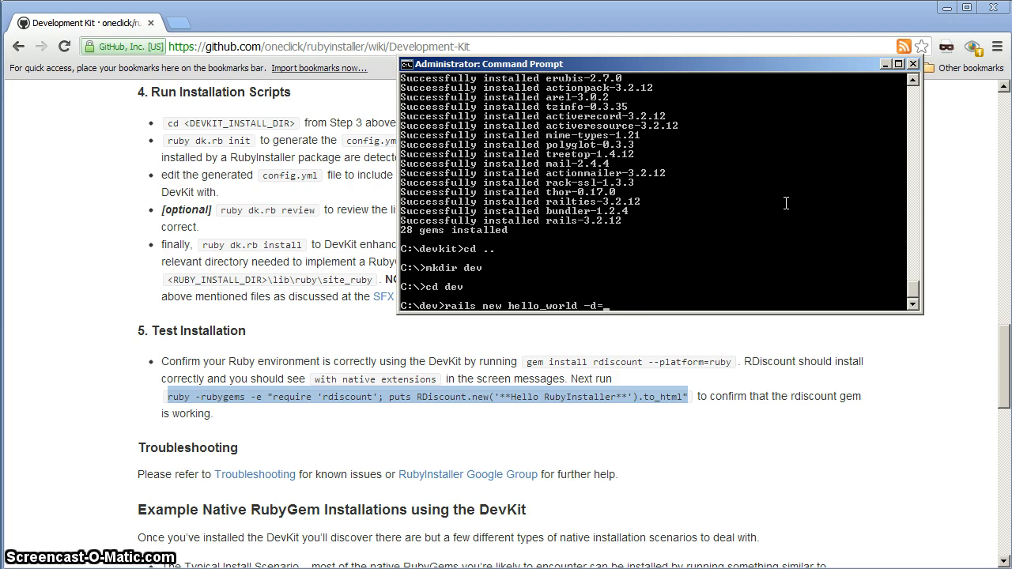
{"action": "type", "text": "mysql"}
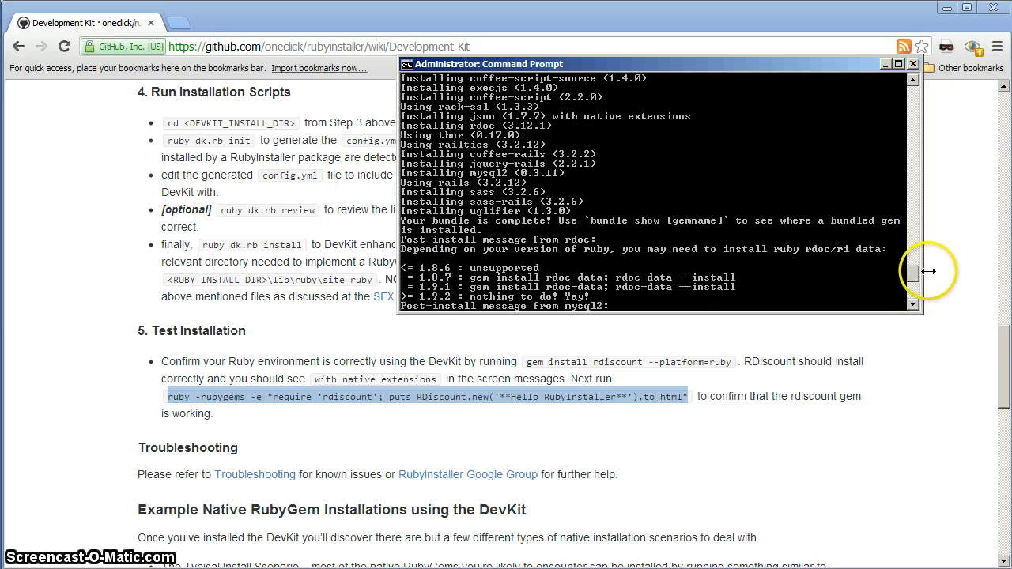
- Scroll the bundle install output down to mysql2's libmysql.dll post-install notice
{"action": "scroll", "scroll_direction": "down", "scroll_amount": 3}
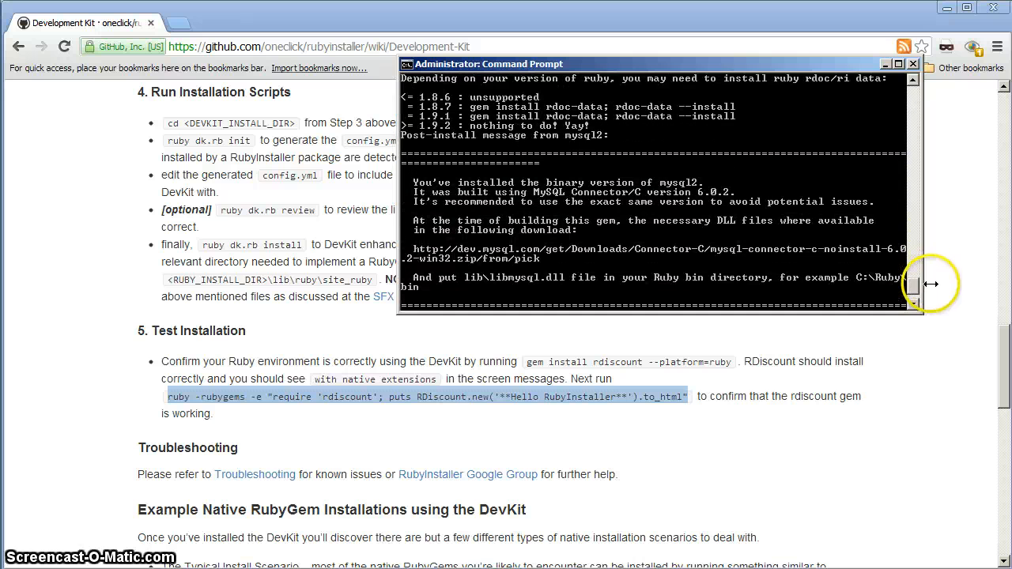
{"action": "scroll", "scroll_direction": "down", "scroll_amount": 3}
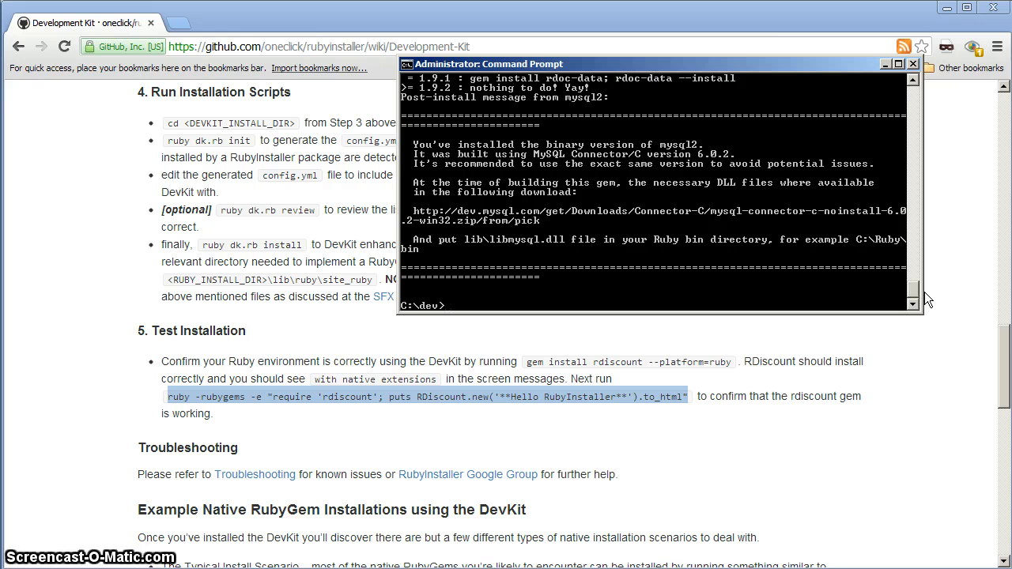
{"action": "mouse_move", "coordinate": [602, 111]}
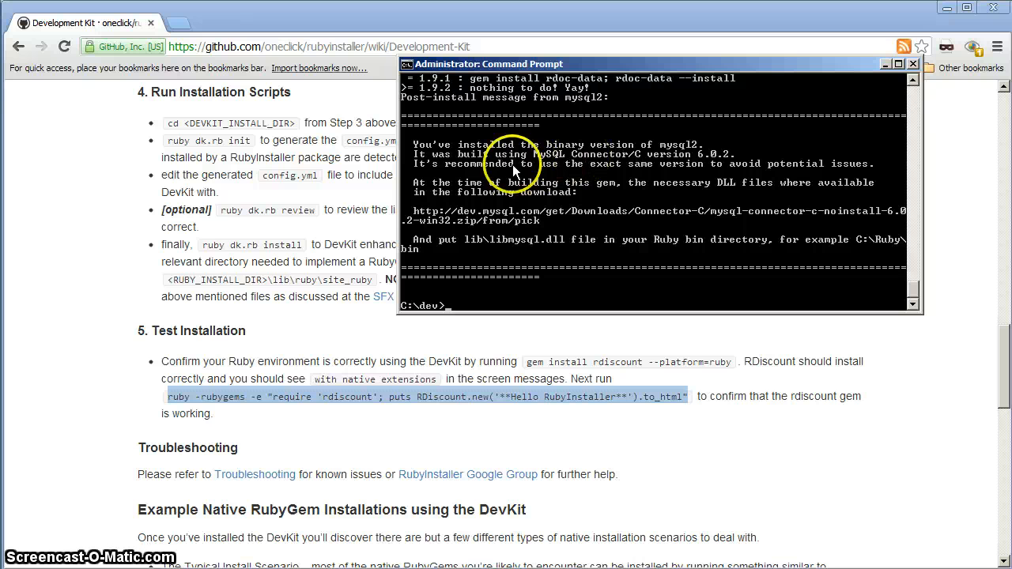
{"action": "mouse_move", "coordinate": [633, 168]}
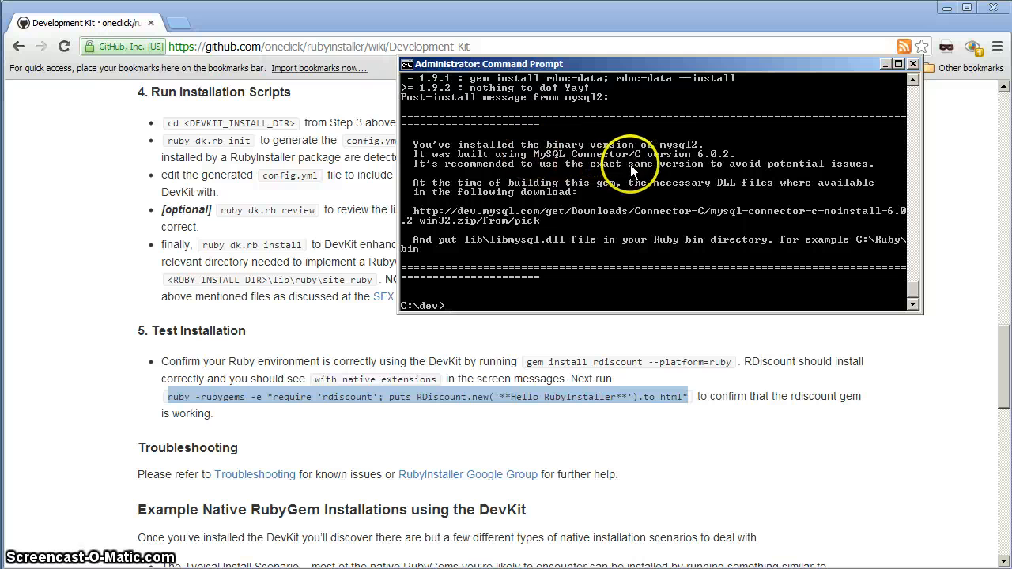
{"action": "mouse_move", "coordinate": [717, 164]}
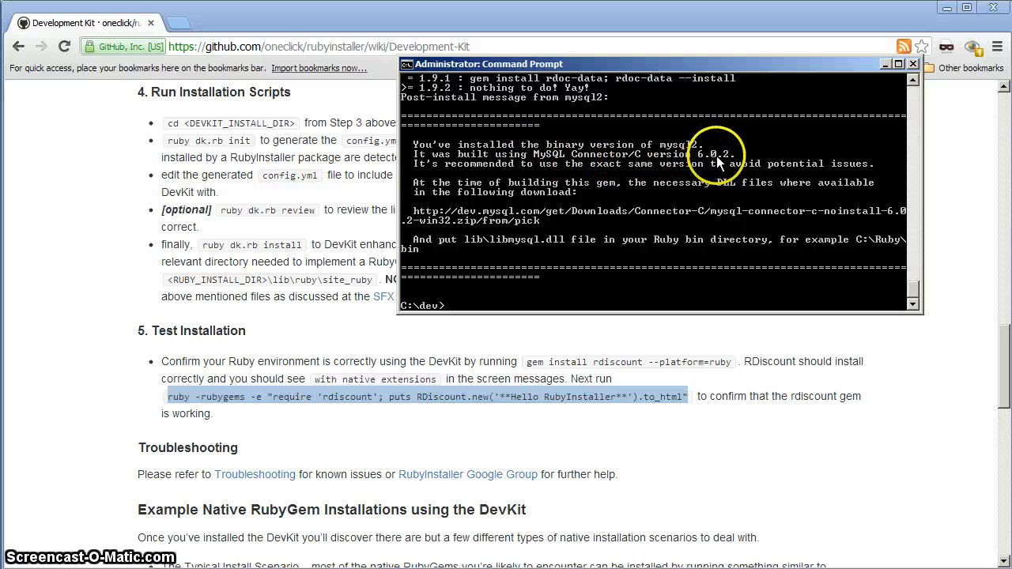
{"action": "mouse_move", "coordinate": [721, 163]}
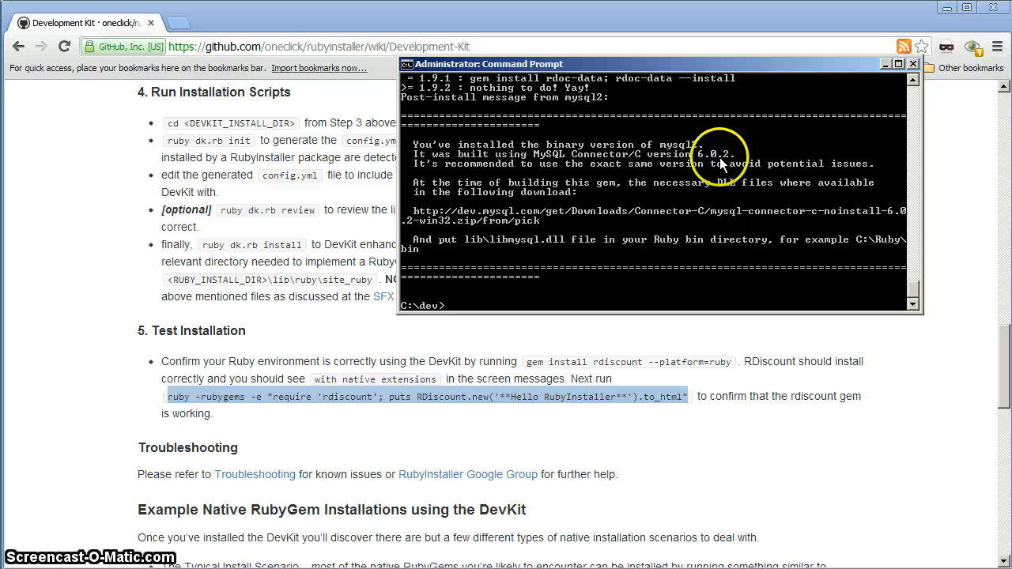
{"action": "mouse_move", "coordinate": [721, 192]}
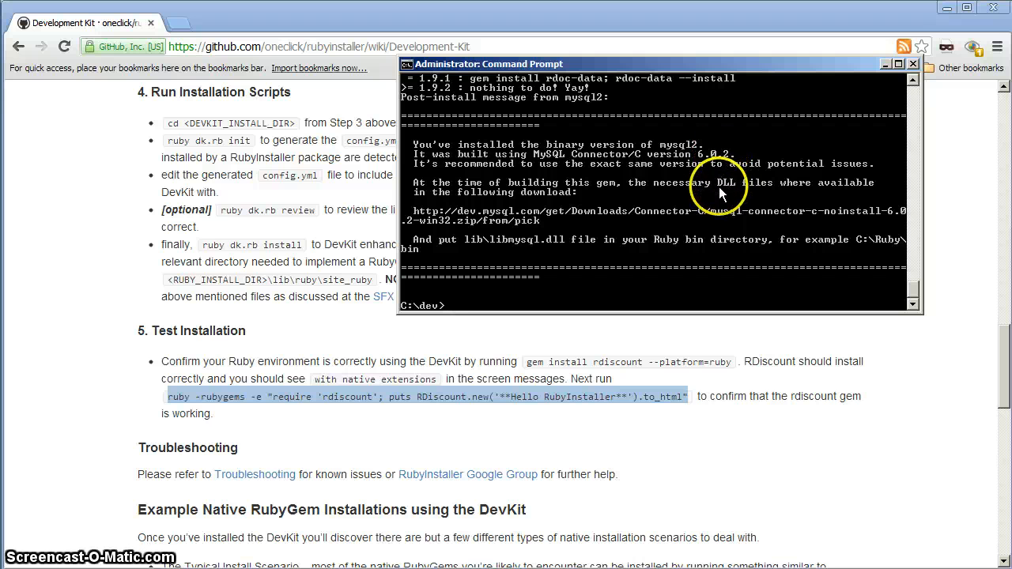
{"action": "mouse_move", "coordinate": [537, 166]}
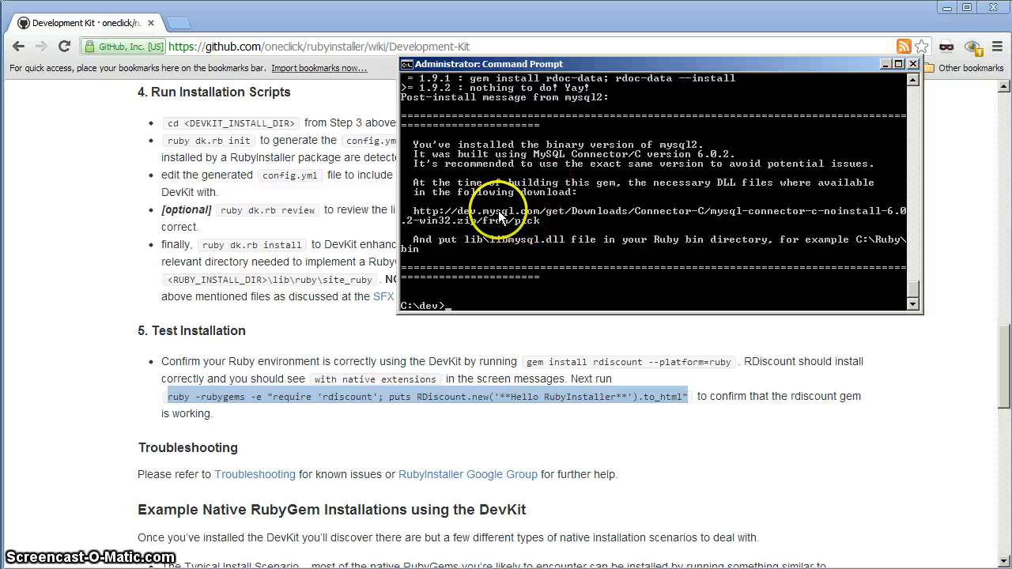
{"action": "mouse_move", "coordinate": [451, 214]}
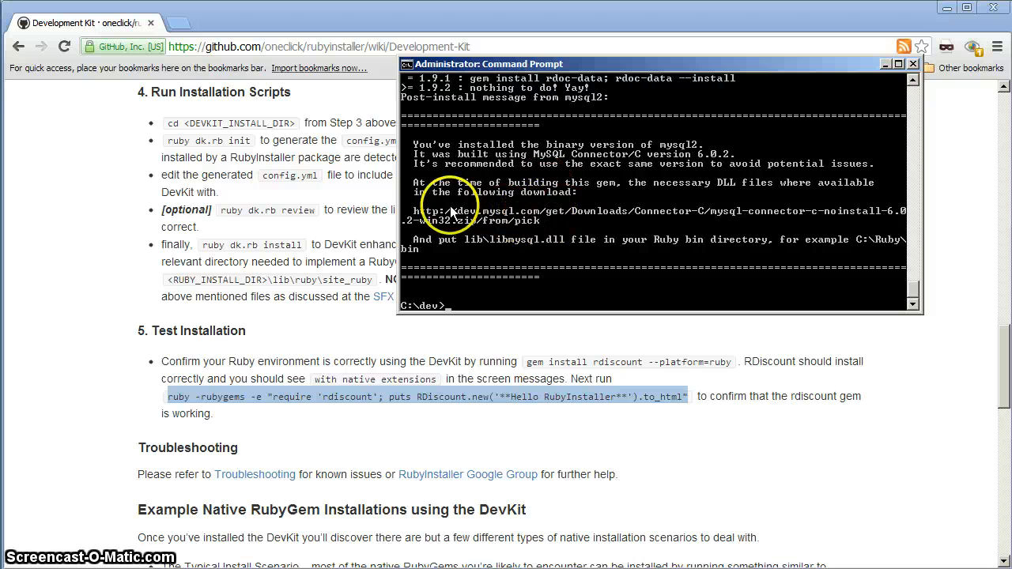
{"action": "mouse_move", "coordinate": [501, 247]}
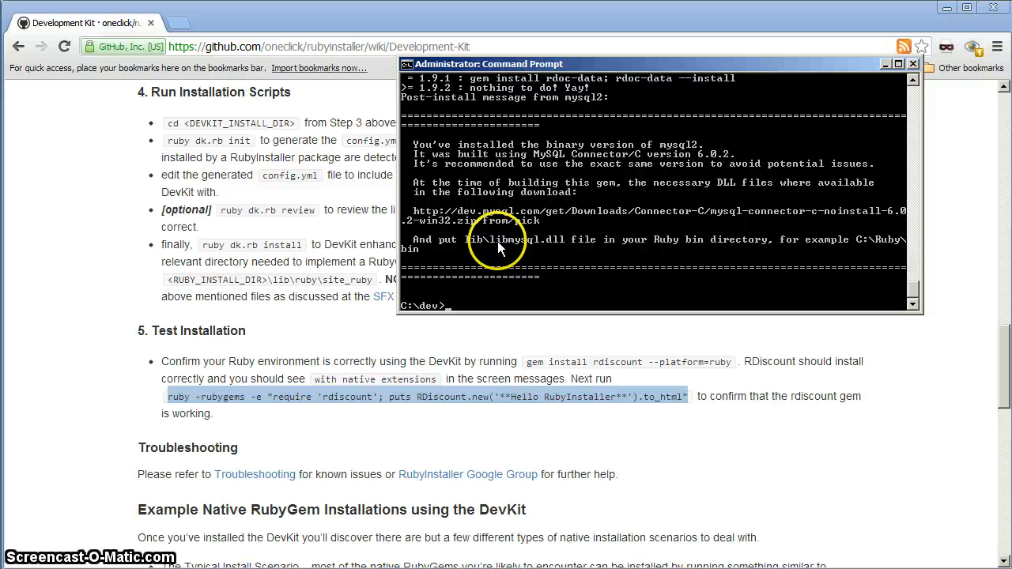
{"action": "mouse_move", "coordinate": [552, 246]}
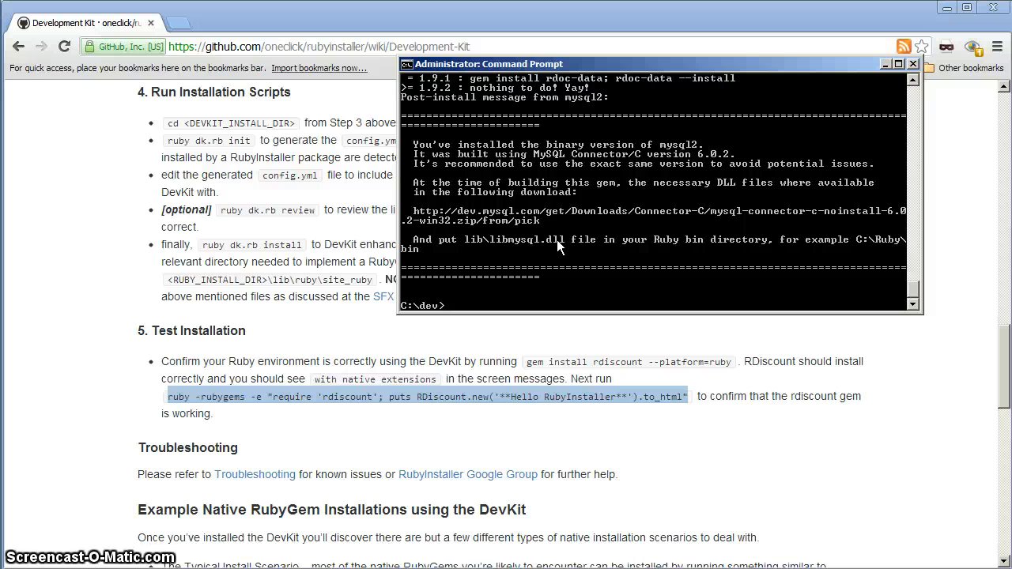
{"action": "mouse_move", "coordinate": [439, 213]}
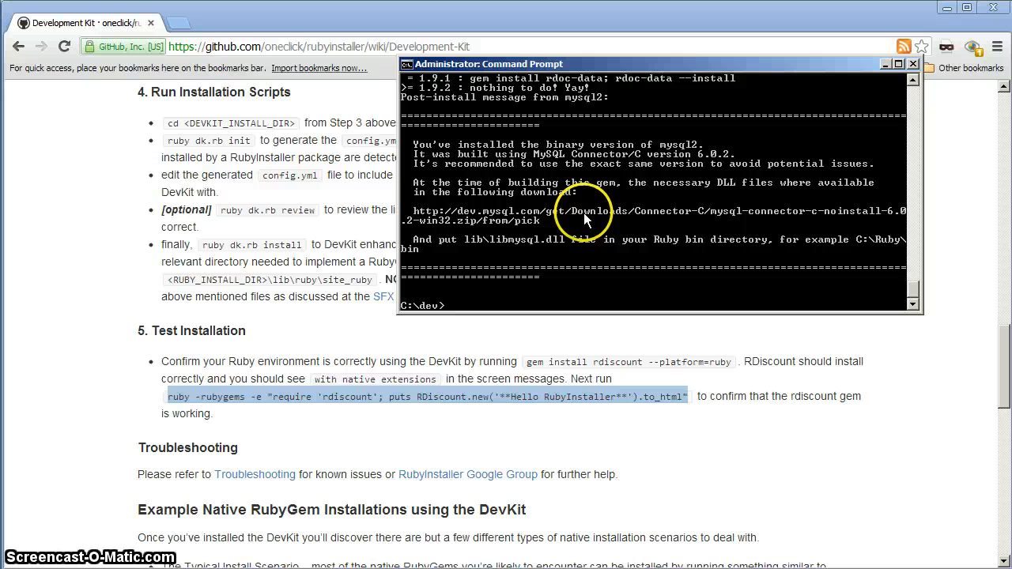
{"action": "mouse_move", "coordinate": [474, 150]}
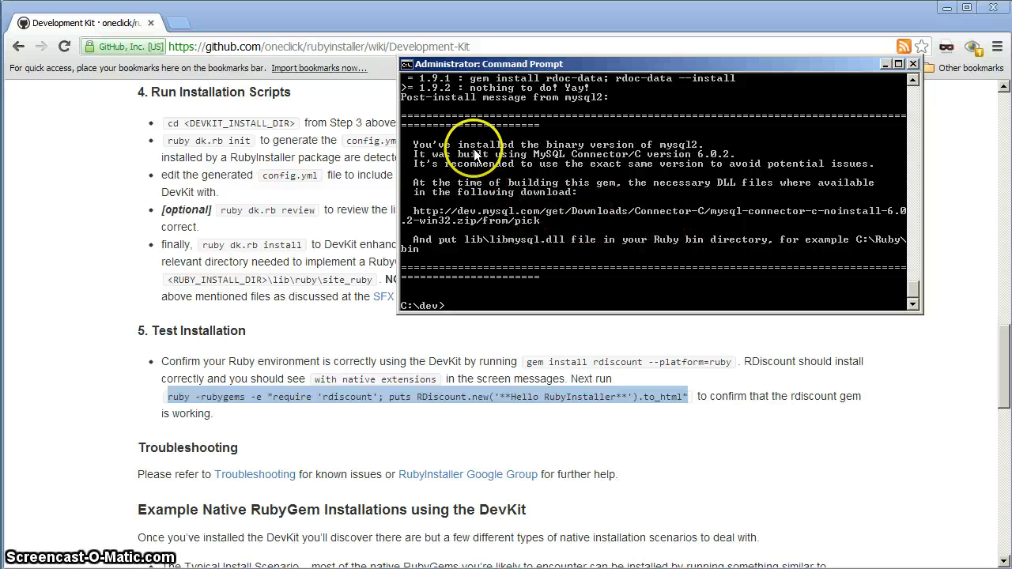
{"action": "mouse_move", "coordinate": [409, 215]}
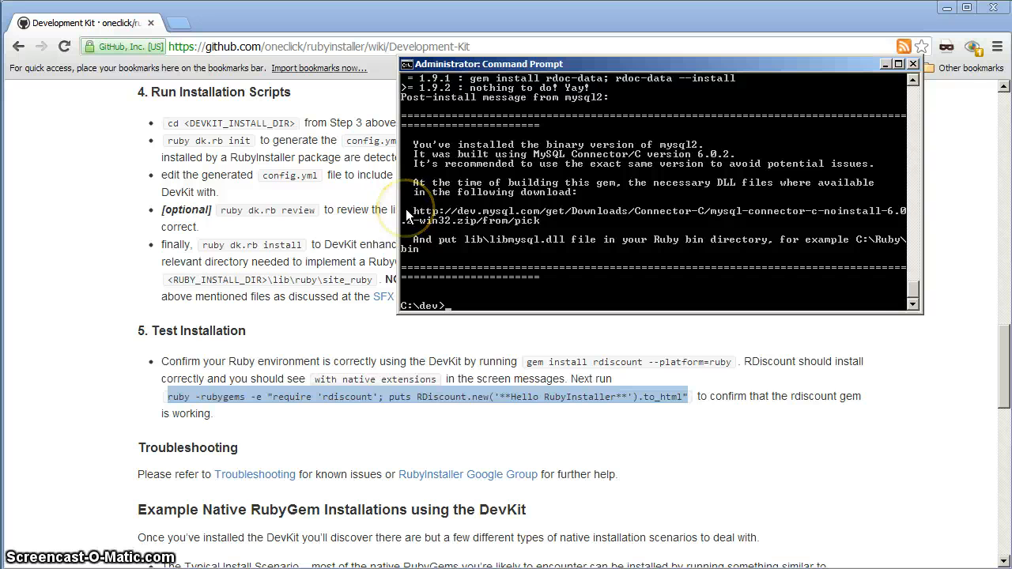
- Use the console's Mark mode to select and copy the dev.mysql.com Connector/C link
{"action": "right_click", "coordinate": [423, 207]}
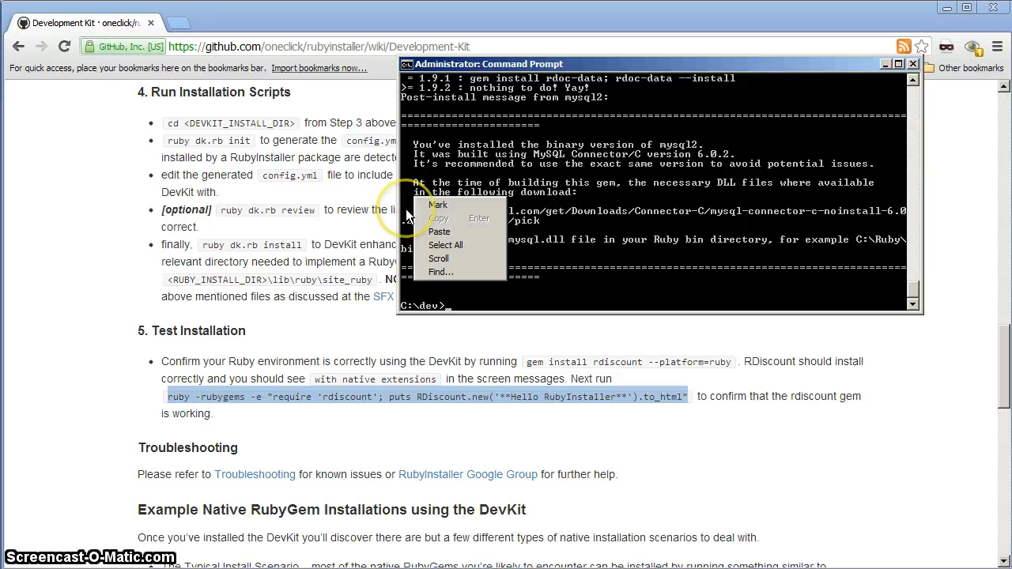
{"action": "mouse_move", "coordinate": [437, 224]}
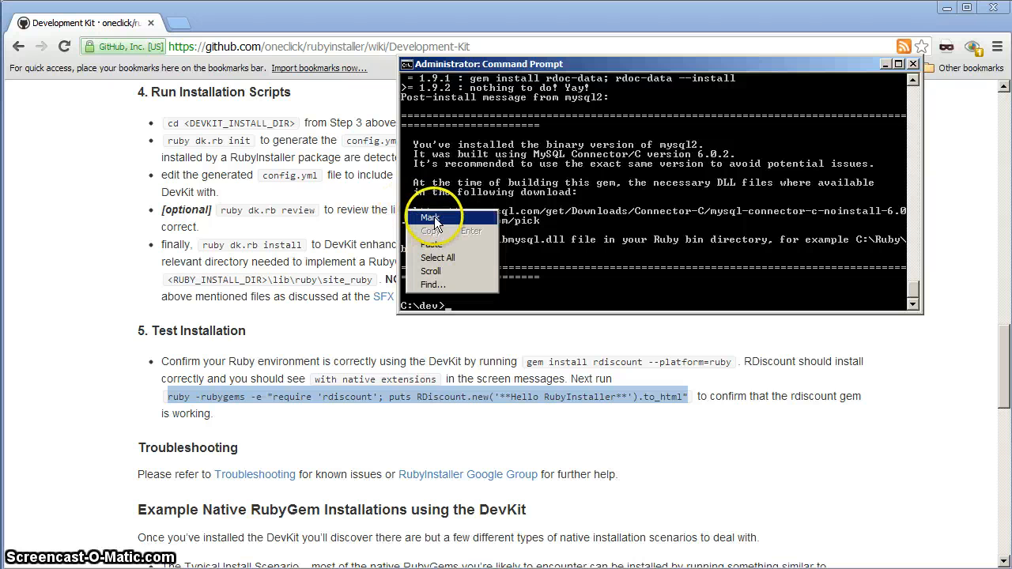
{"action": "left_click", "coordinate": [430, 217]}
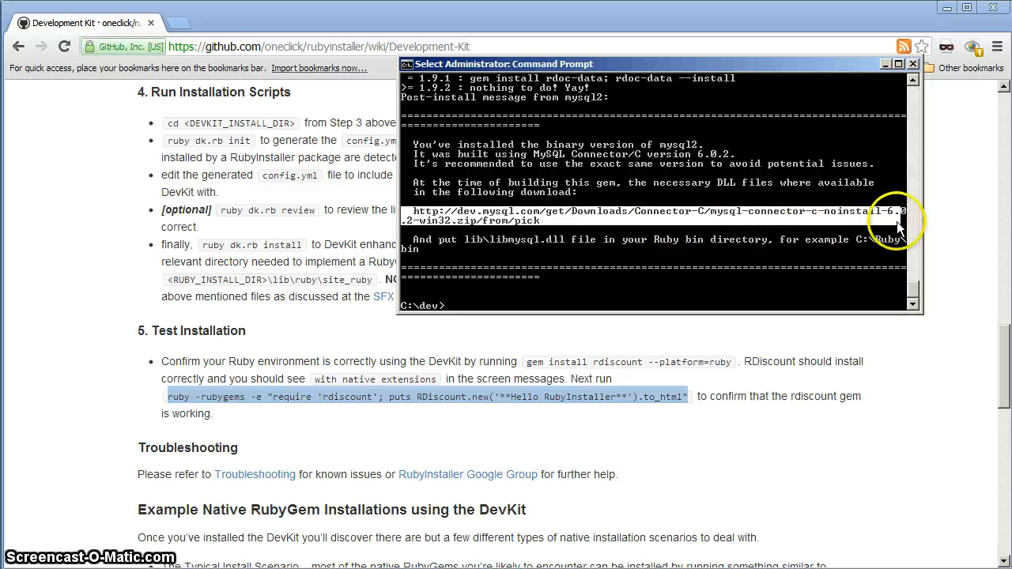
{"action": "mouse_move", "coordinate": [811, 215]}
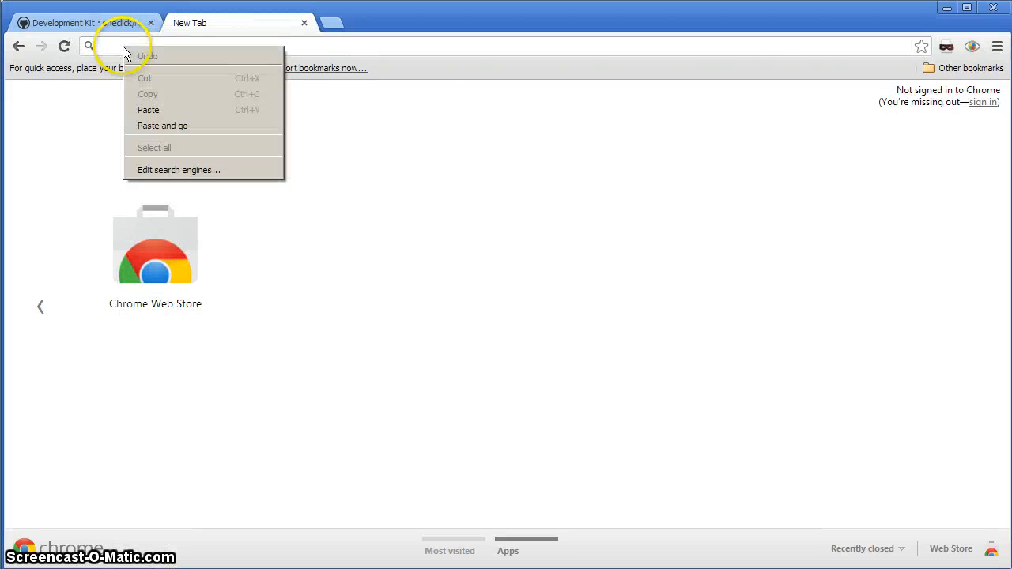
- Paste the Connector/C link into a new tab, remove the stray space, and download the 6.0.2 zip
{"action": "left_click", "coordinate": [162, 125]}
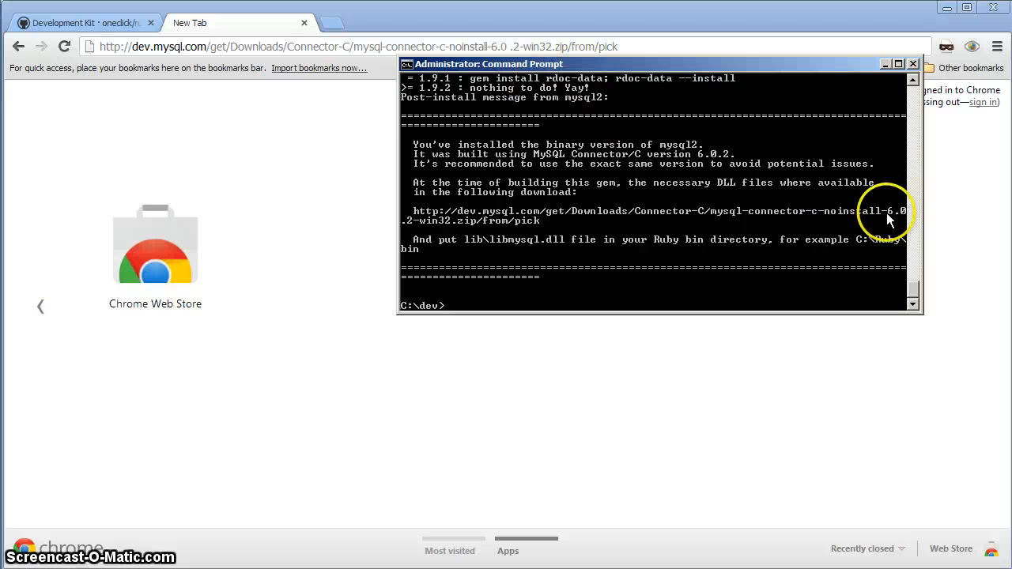
{"action": "mouse_move", "coordinate": [404, 228]}
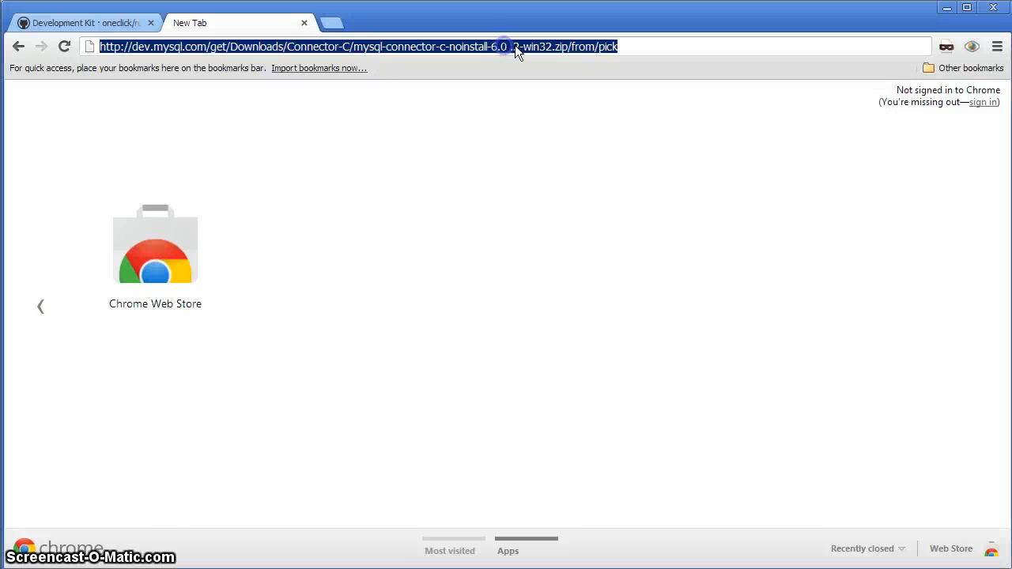
{"action": "left_click", "coordinate": [512, 46]}
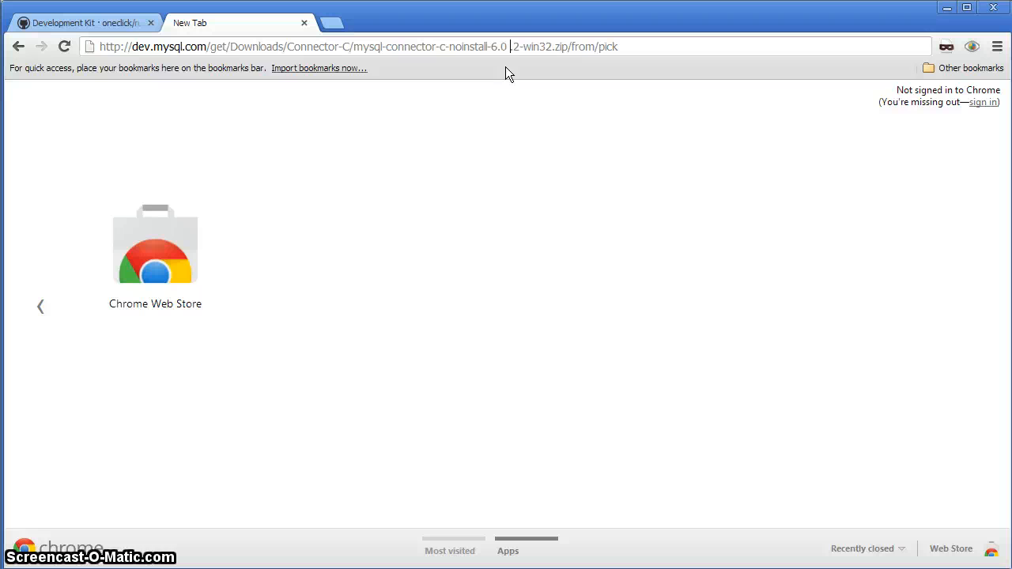
{"action": "left_click", "coordinate": [506, 46]}
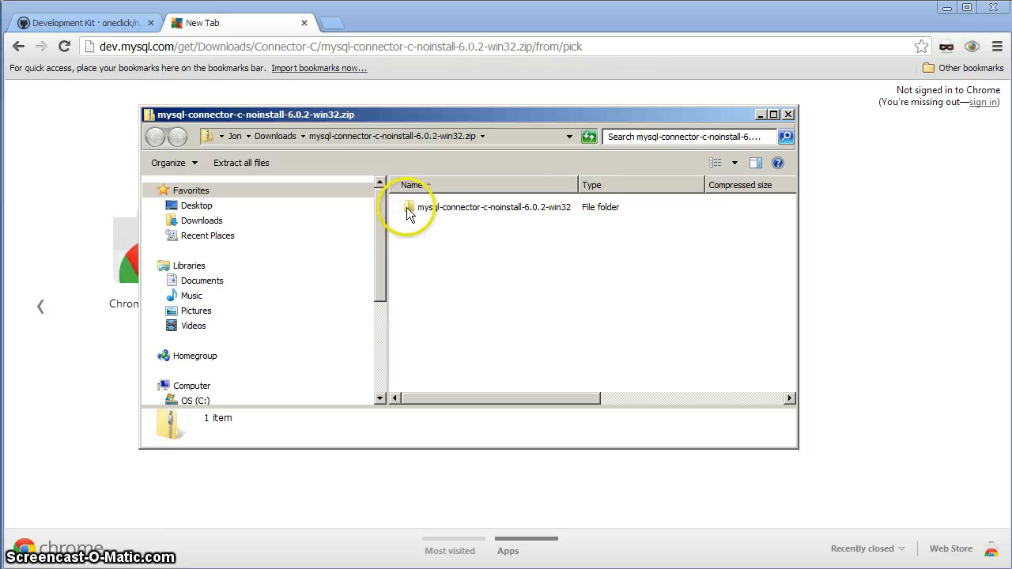
- Copy libmysql.dll from the mysql-connector-c-noinstall-6.0.2-win32 lib folder
{"action": "double_click", "coordinate": [426, 208]}
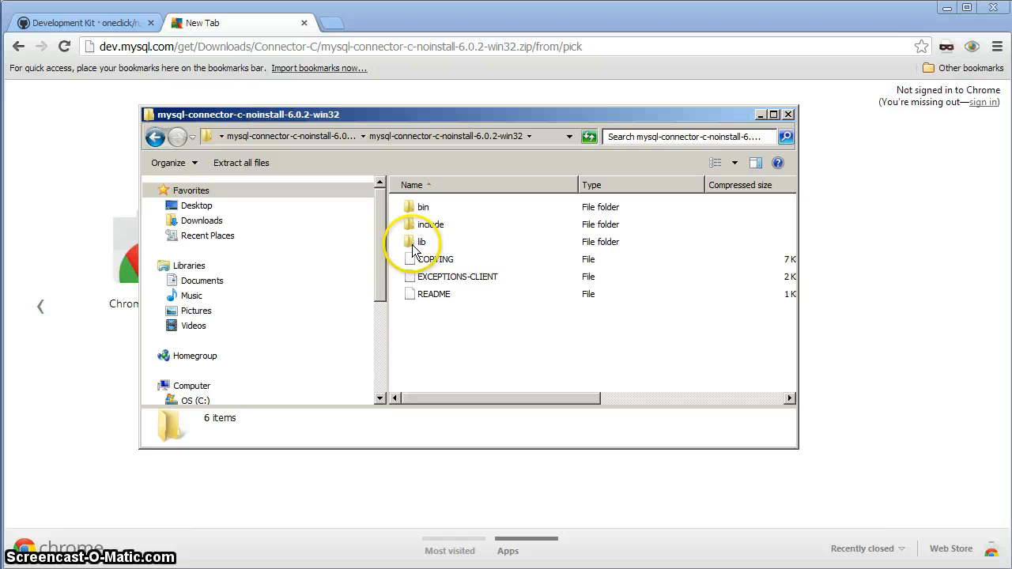
{"action": "double_click", "coordinate": [421, 241]}
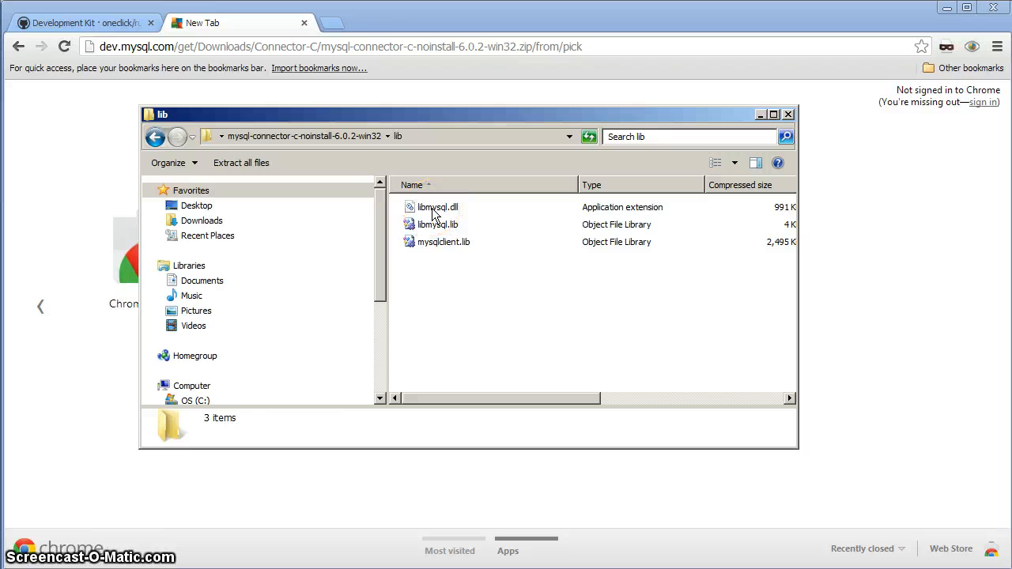
{"action": "right_click", "coordinate": [435, 207]}
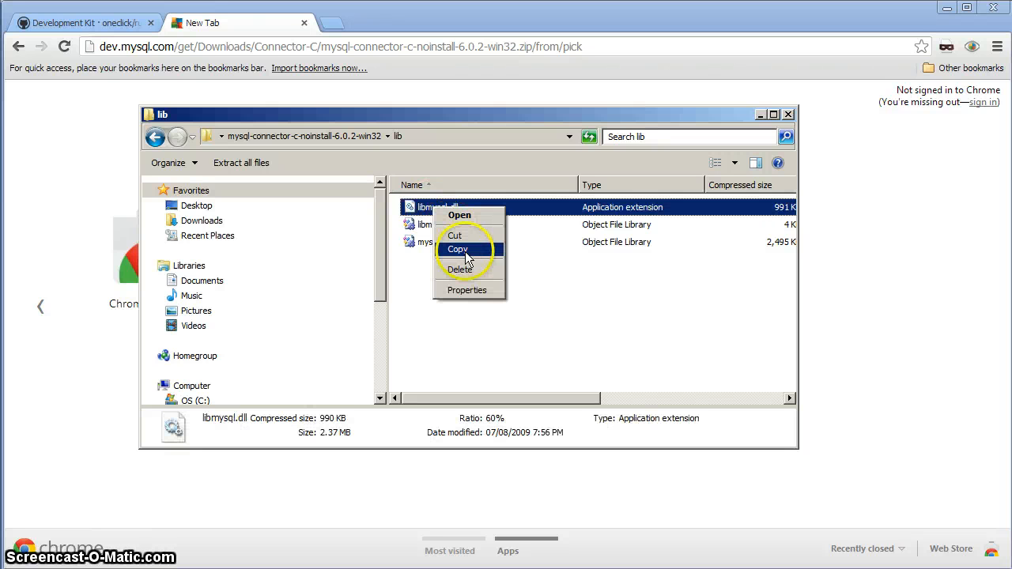
{"action": "left_click", "coordinate": [456, 249]}
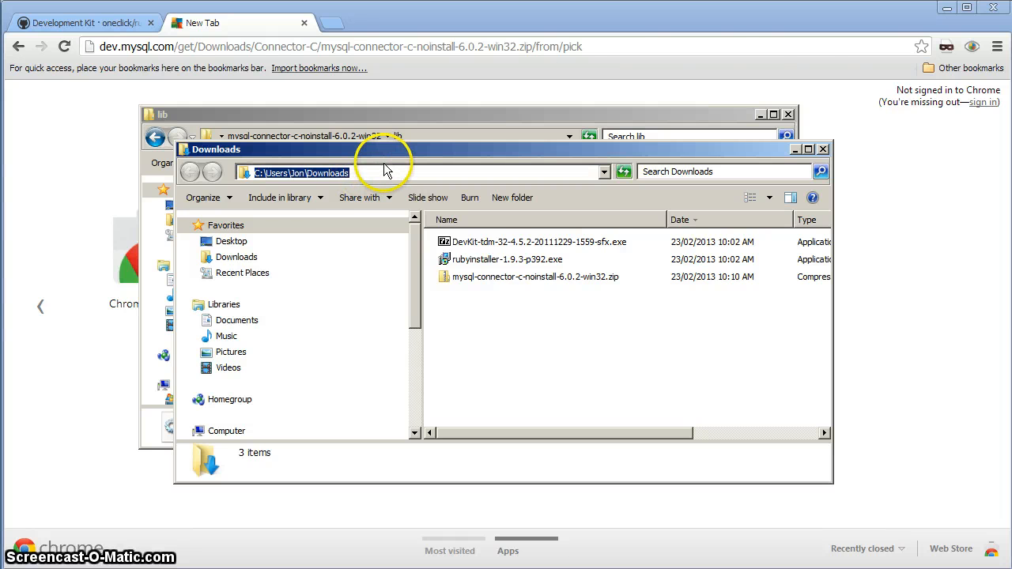
- Paste libmysql.dll into the C:\Ruby193\bin folder
{"action": "type", "text": "c:\\Ruby193"}
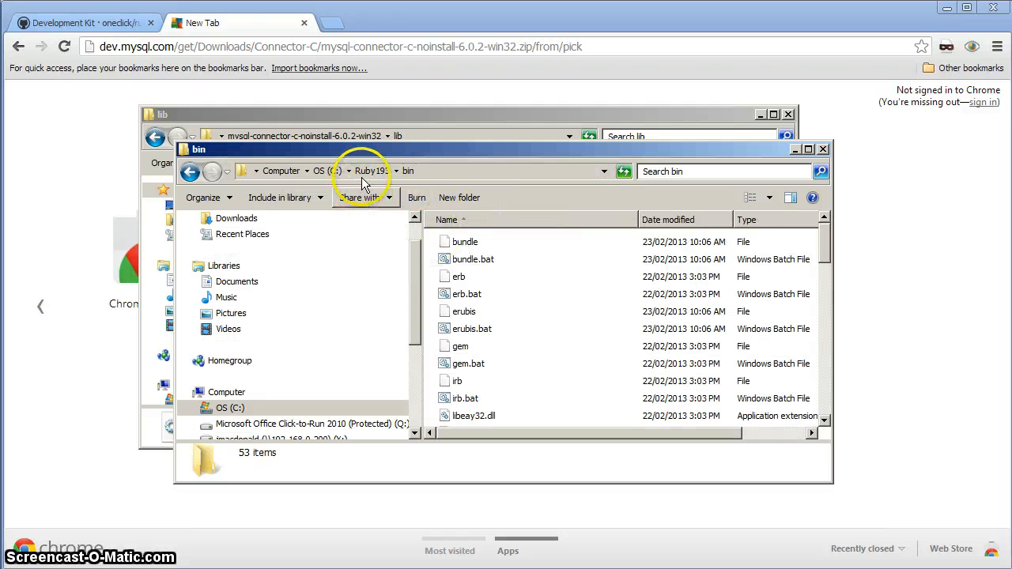
{"action": "right_click", "coordinate": [565, 314]}
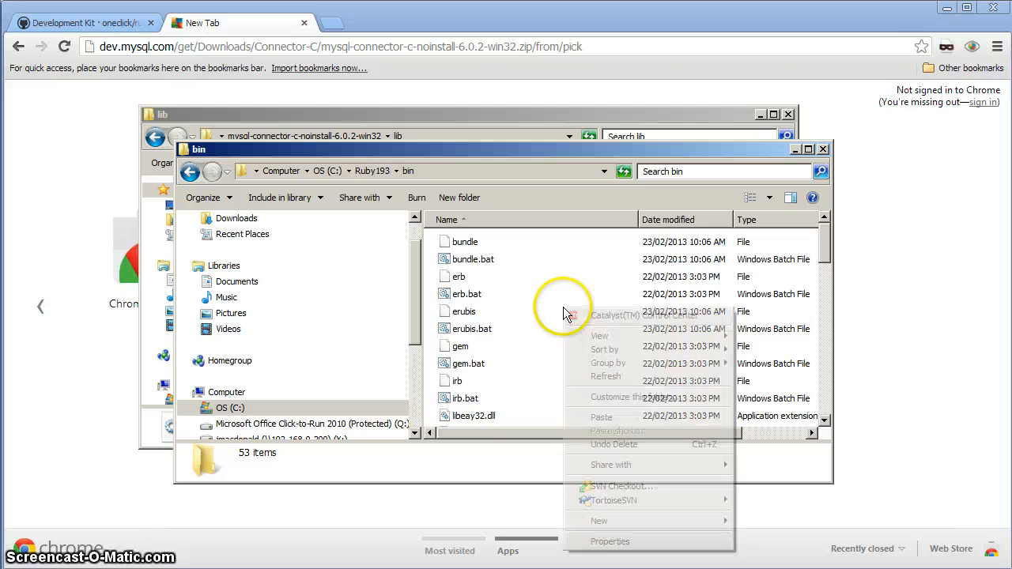
{"action": "left_click", "coordinate": [615, 423]}
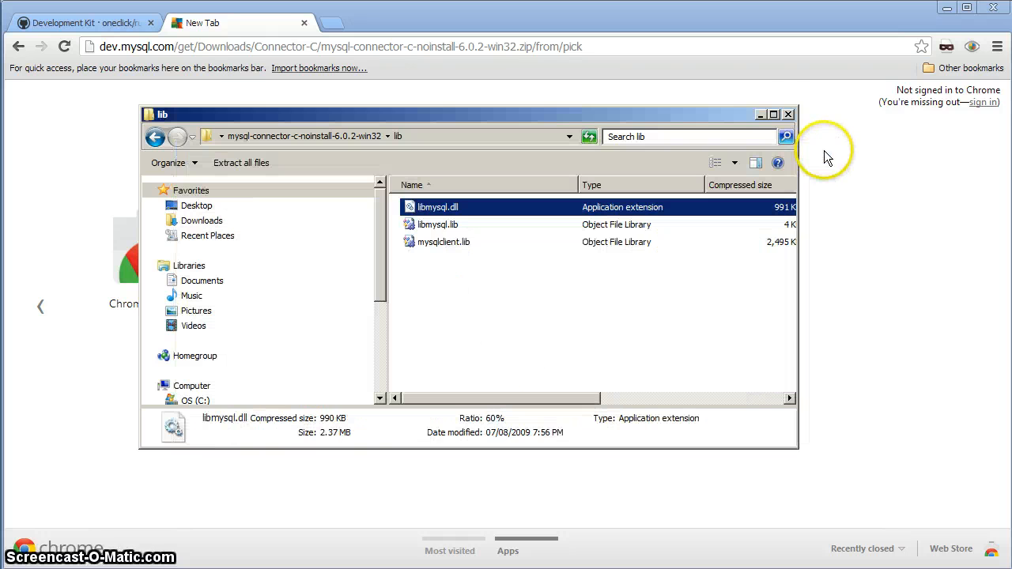
{"action": "left_click", "coordinate": [789, 113]}
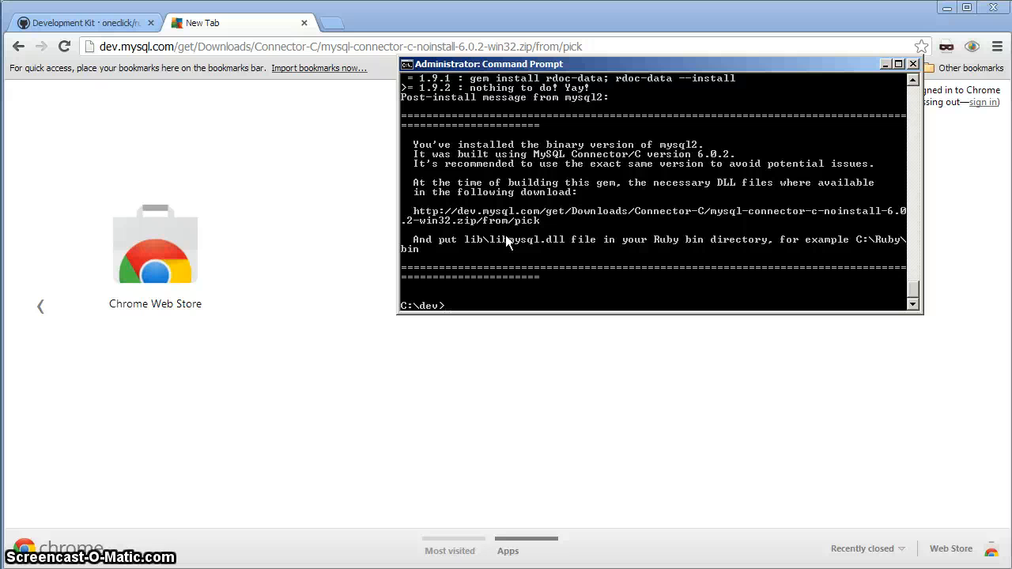
- Log into the MySQL monitor as root with mysql --user root -p
{"action": "type", "text": "cd"}
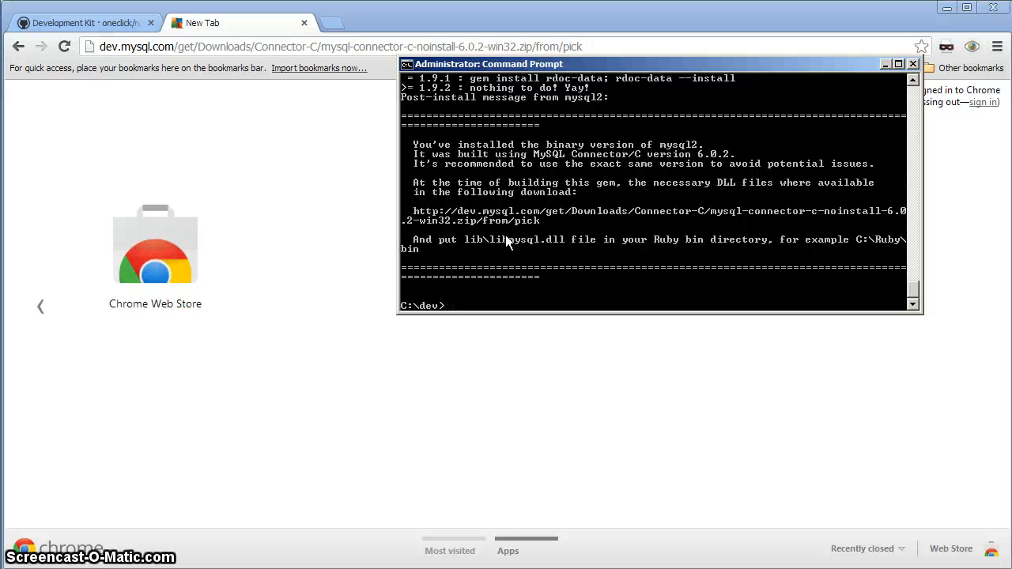
{"action": "type", "text": "mysql -"}
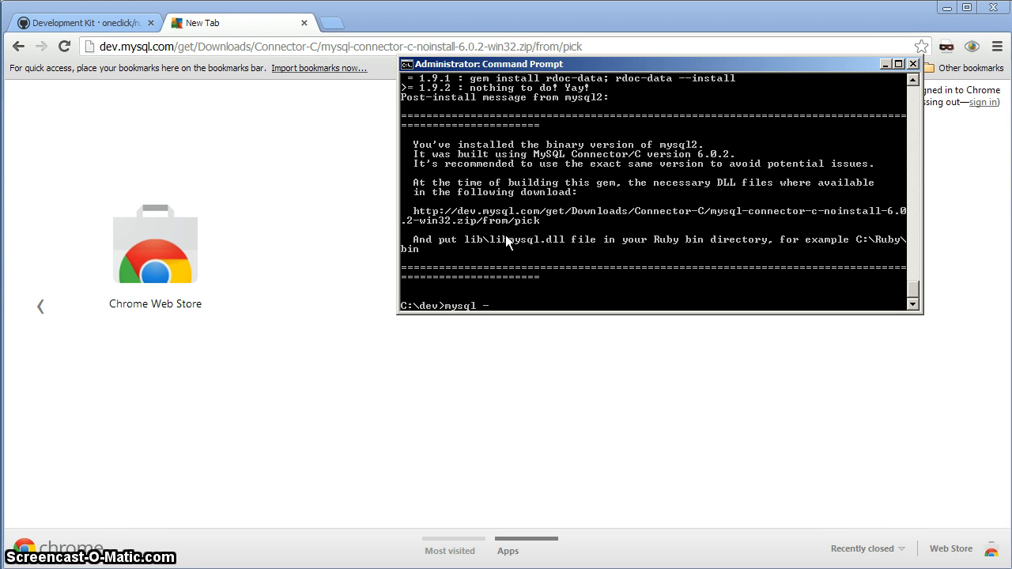
{"action": "type", "text": "-"}
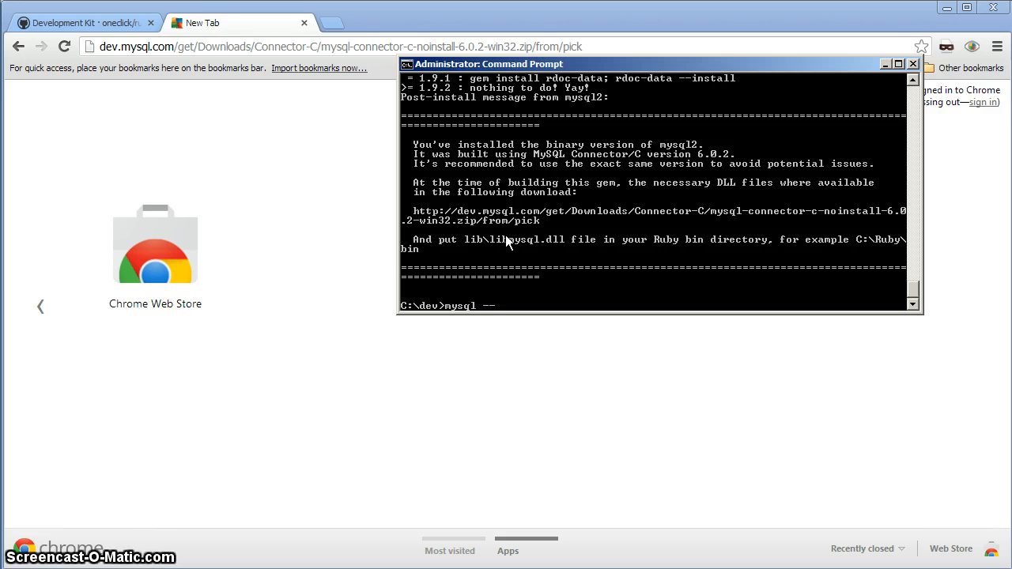
{"action": "type", "text": "user"}
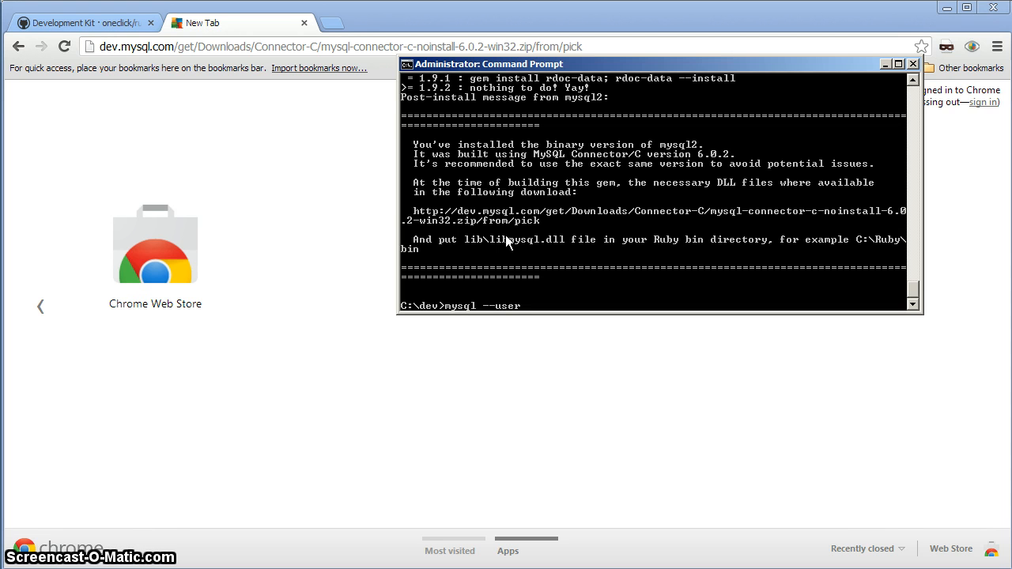
{"action": "type", "text": "root -p"}
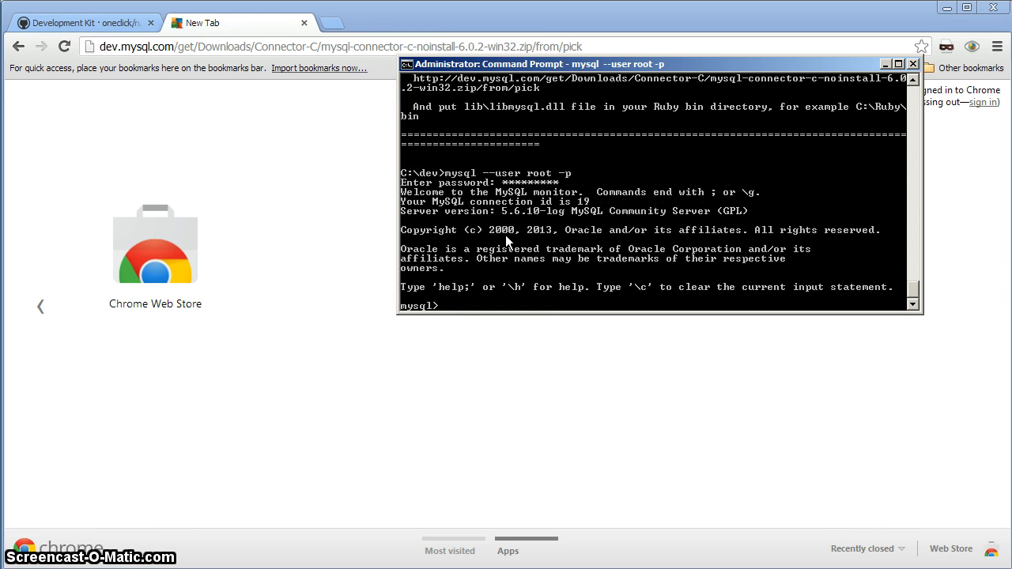
- Create the hello_world_development database, then exit the monitor
{"action": "type", "text": "create database"}
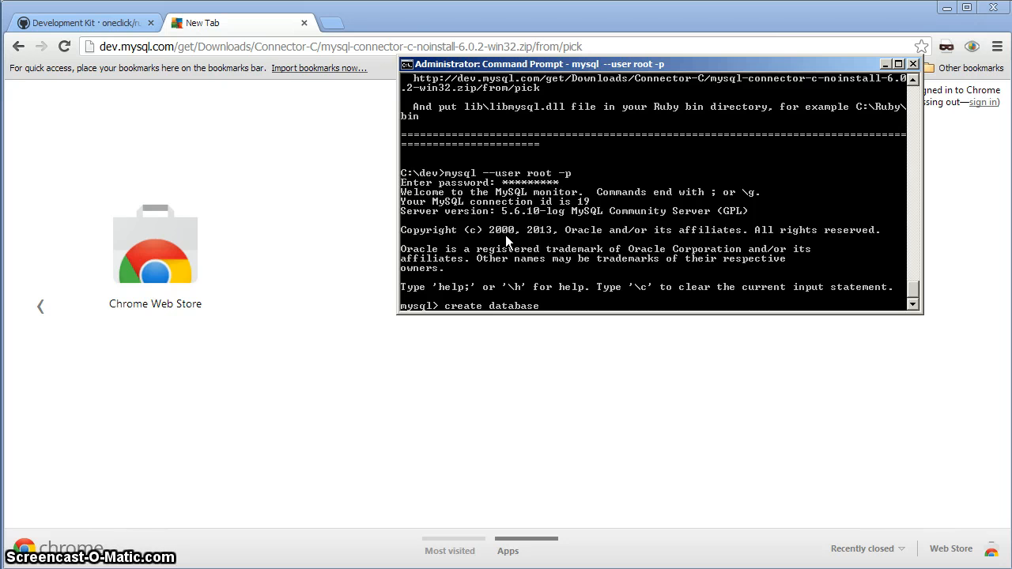
{"action": "type", "text": "hello_wp"}
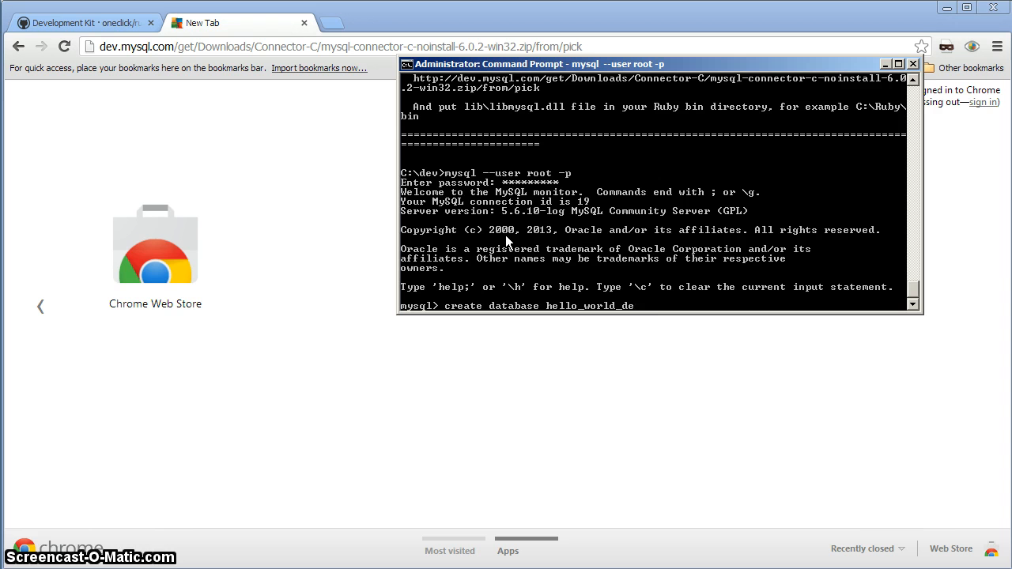
{"action": "type", "text": "vel"}
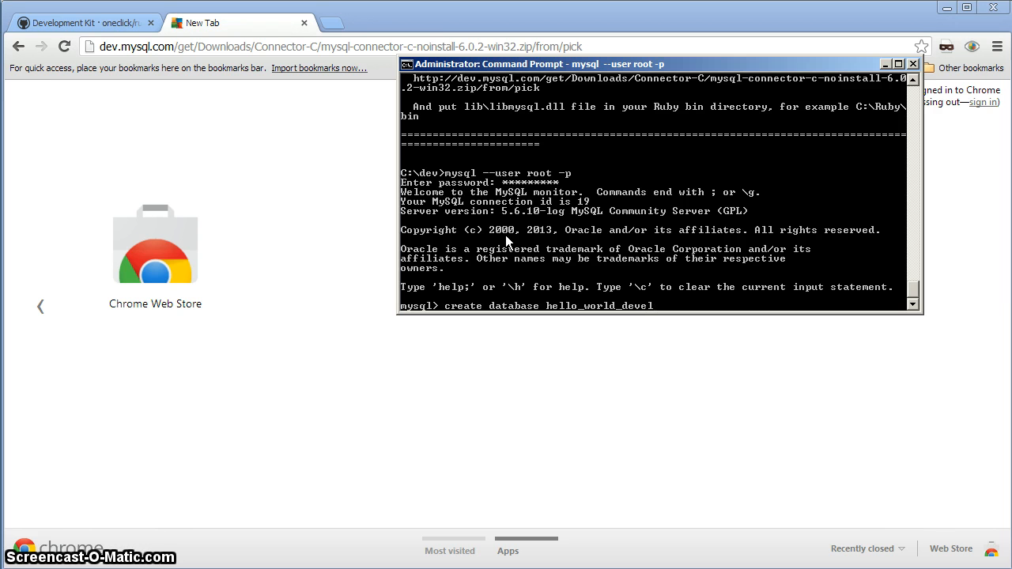
{"action": "type", "text": "opment"}
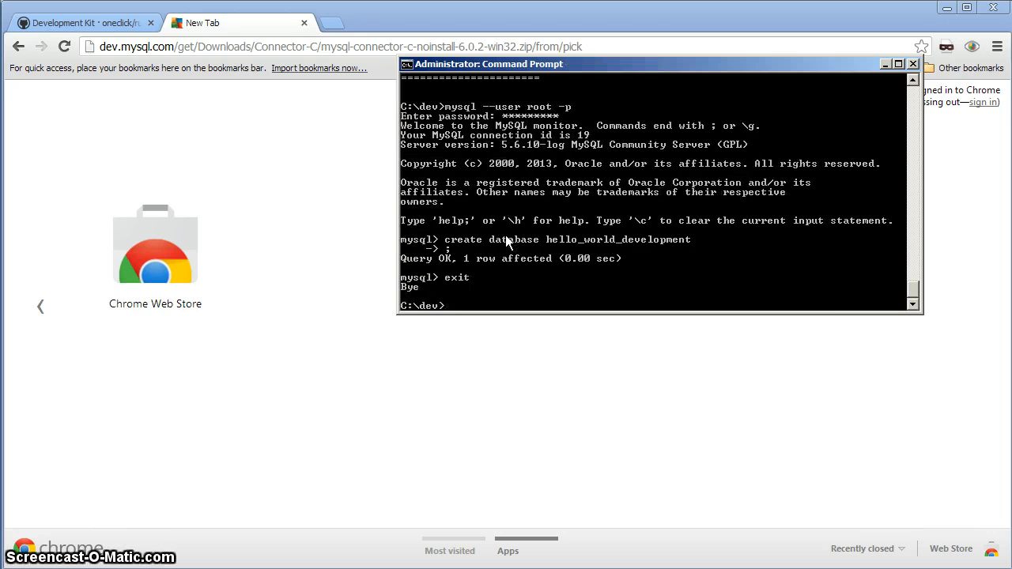
- In hello_world, run rails g scaffold user with first_name, last_name and email string fields
{"action": "type", "text": "cd hello_world"}
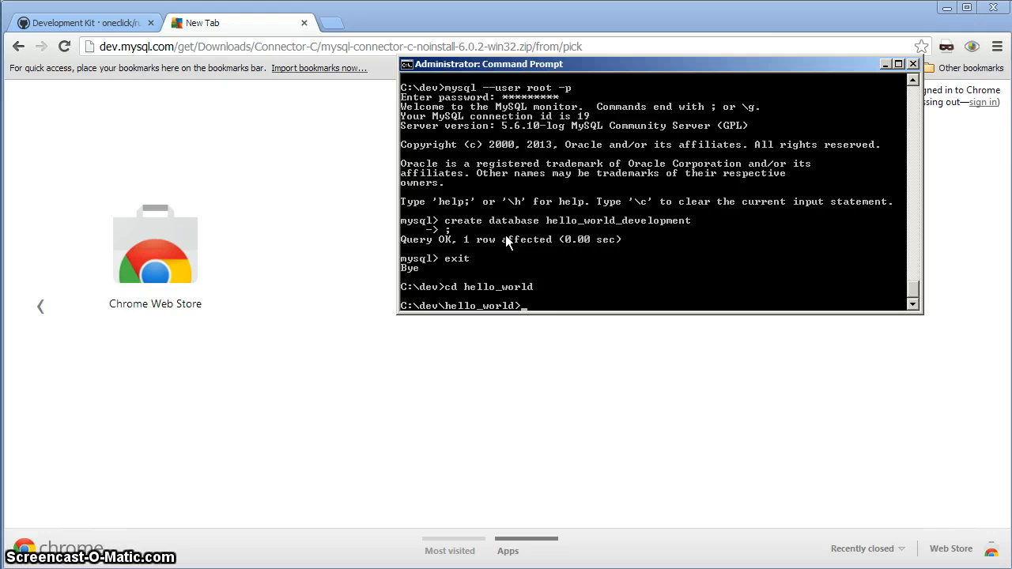
{"action": "type", "text": "rails"}
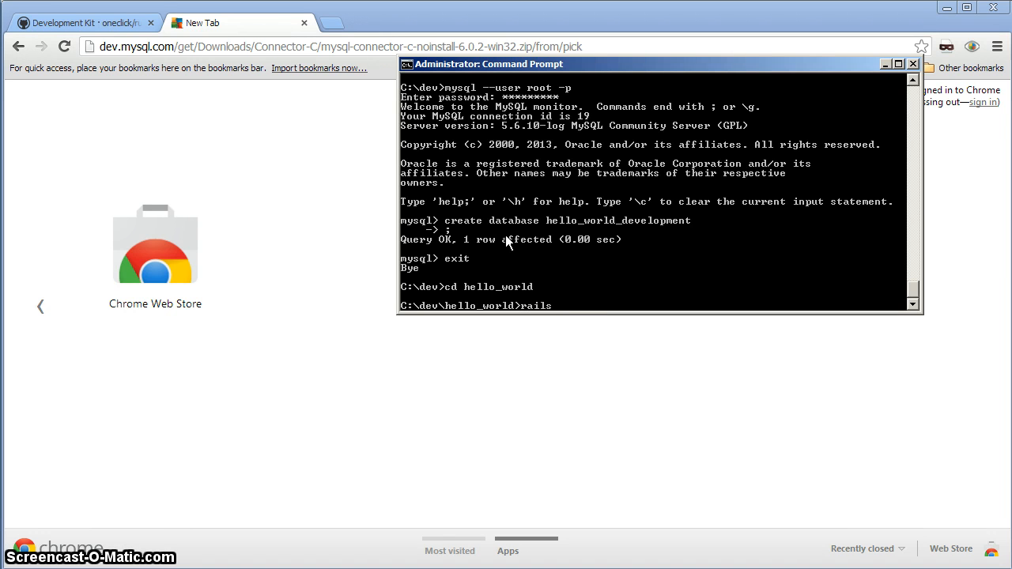
{"action": "type", "text": "g"}
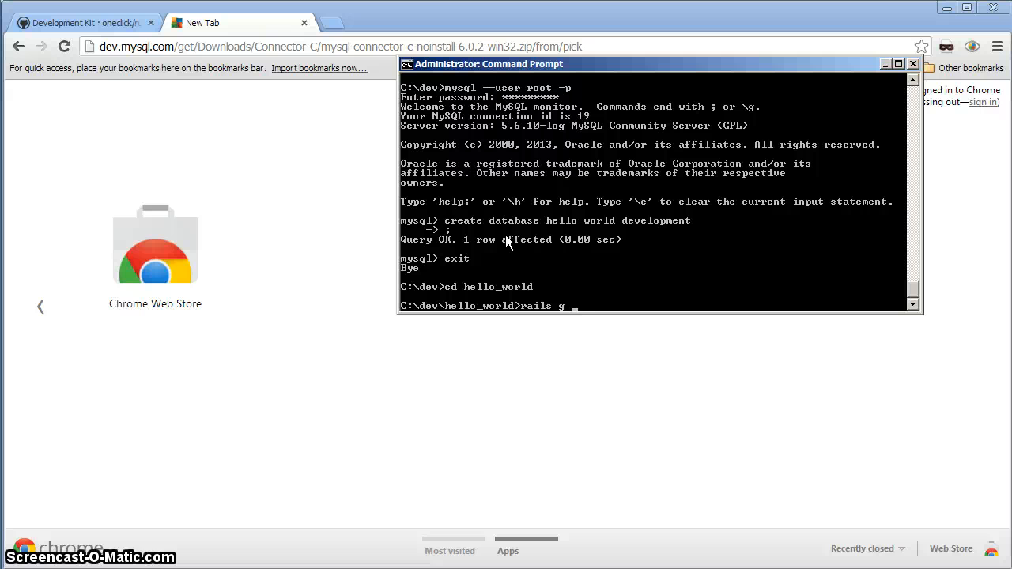
{"action": "type", "text": "scaffold"}
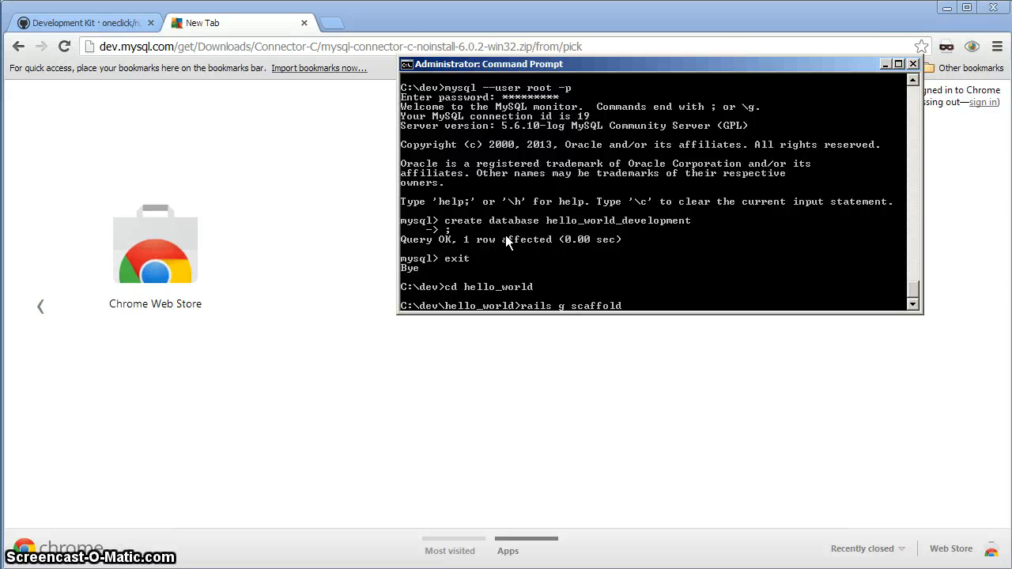
{"action": "type", "text": "user"}
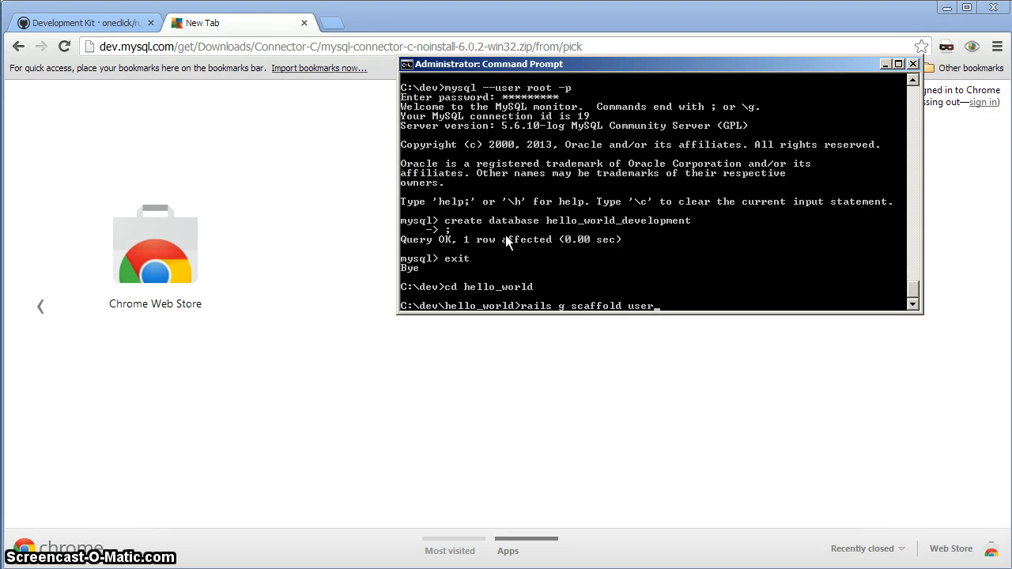
{"action": "type", "text": "f"}
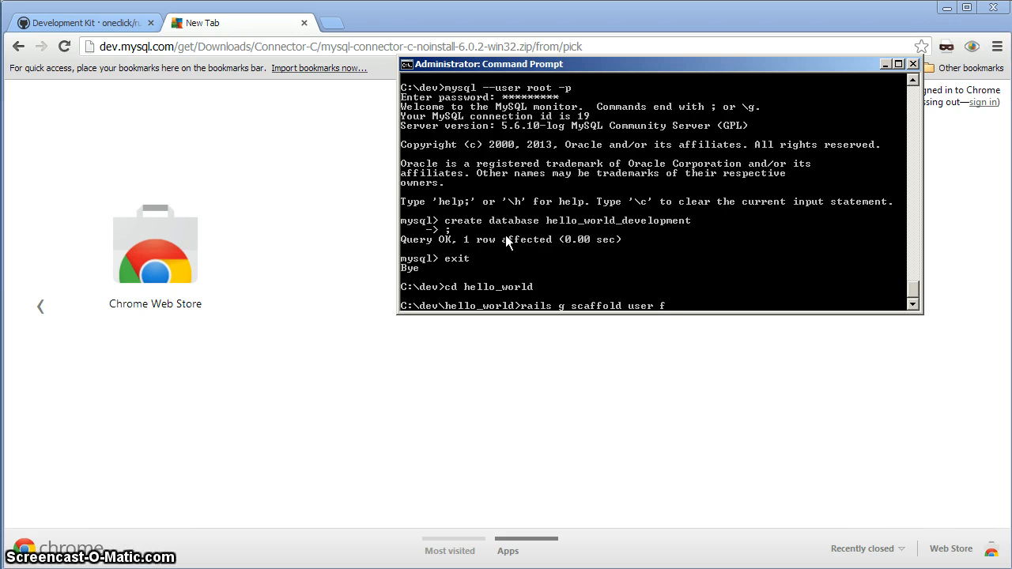
{"action": "type", "text": "irst_name:st"}
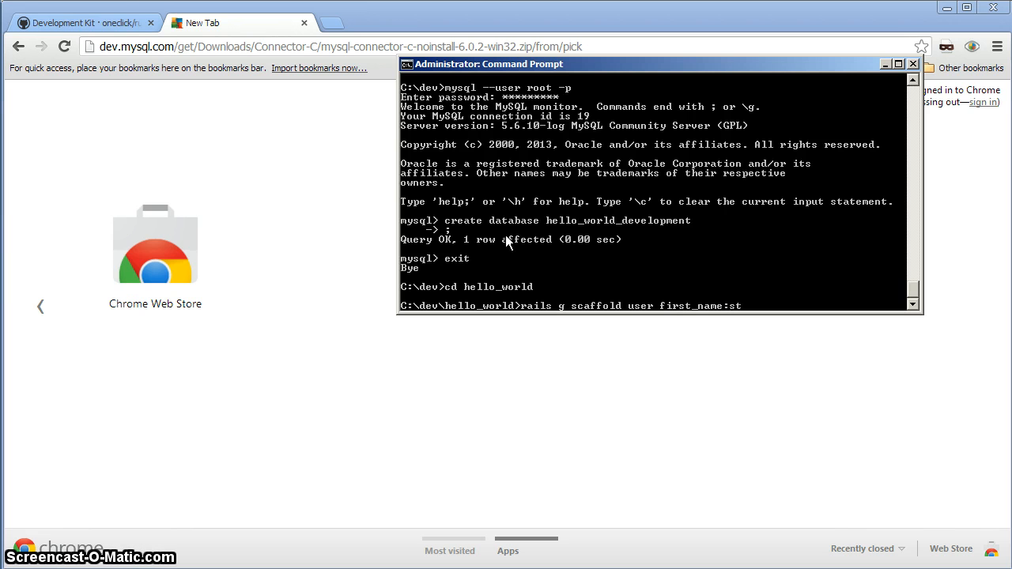
{"action": "type", "text": "ring last_name"}
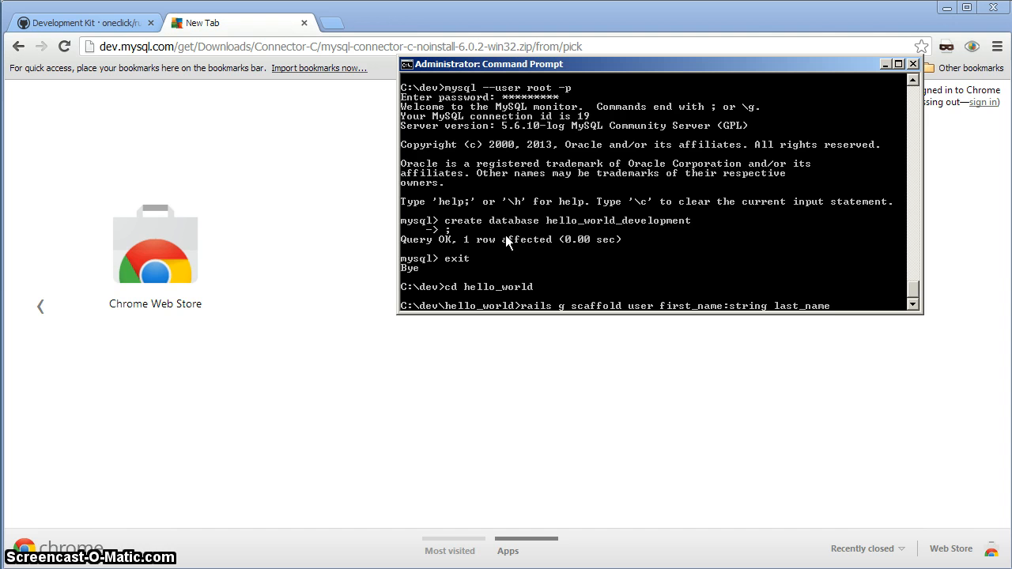
{"action": "type", "text": ":string"}
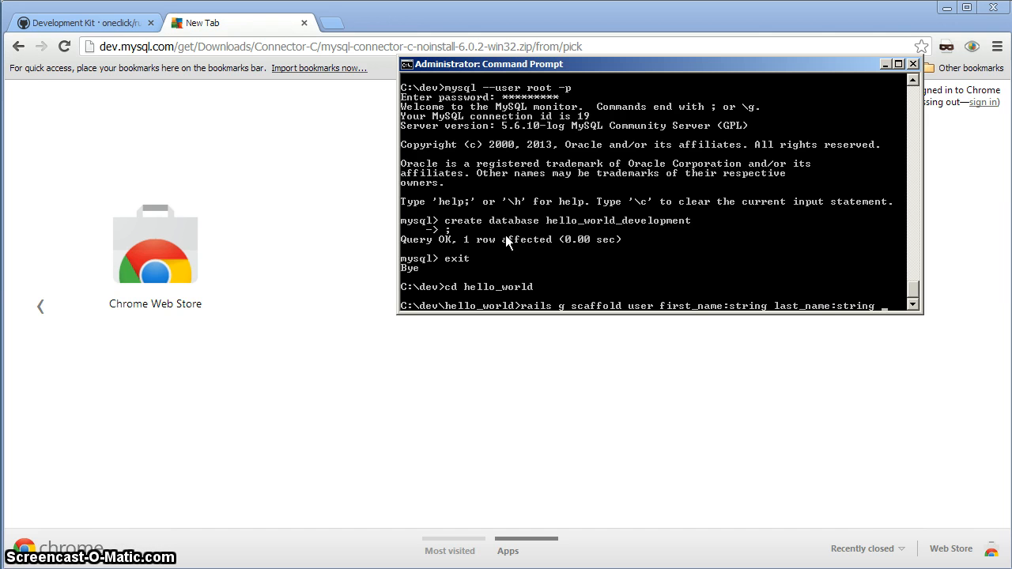
{"action": "type", "text": "email:st"}
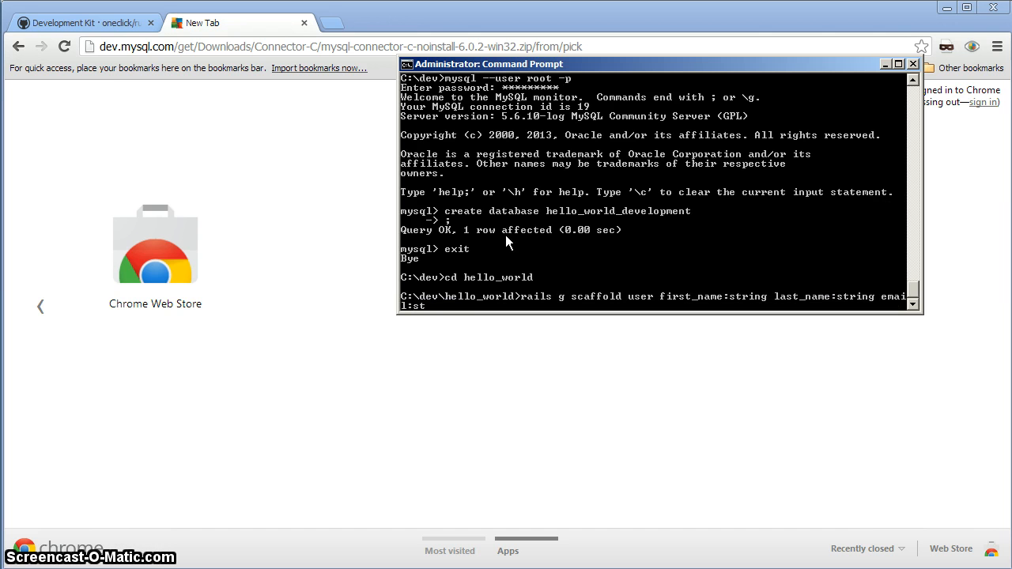
{"action": "key", "text": "Return"}
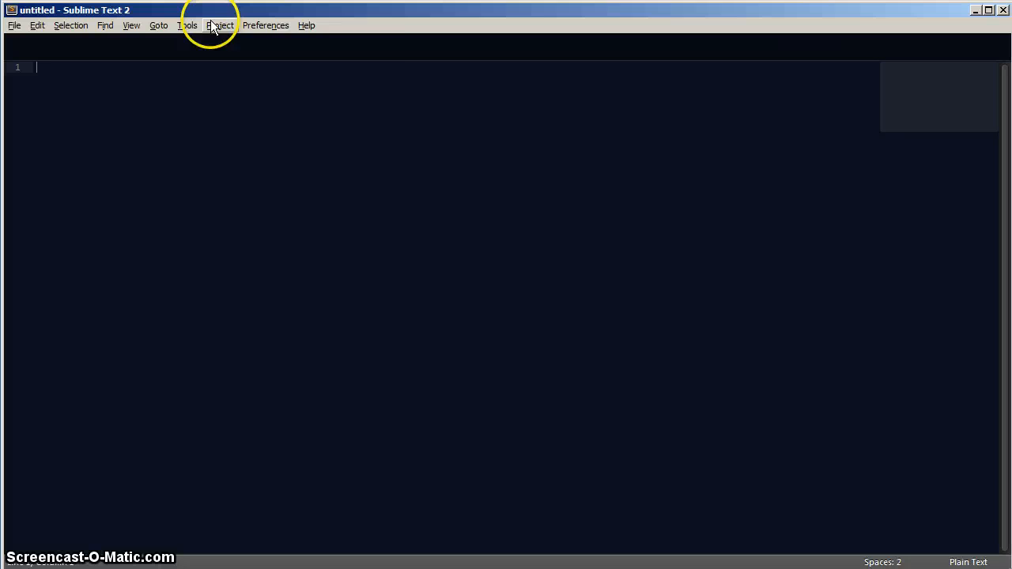
{"action": "mouse_move", "coordinate": [235, 141]}
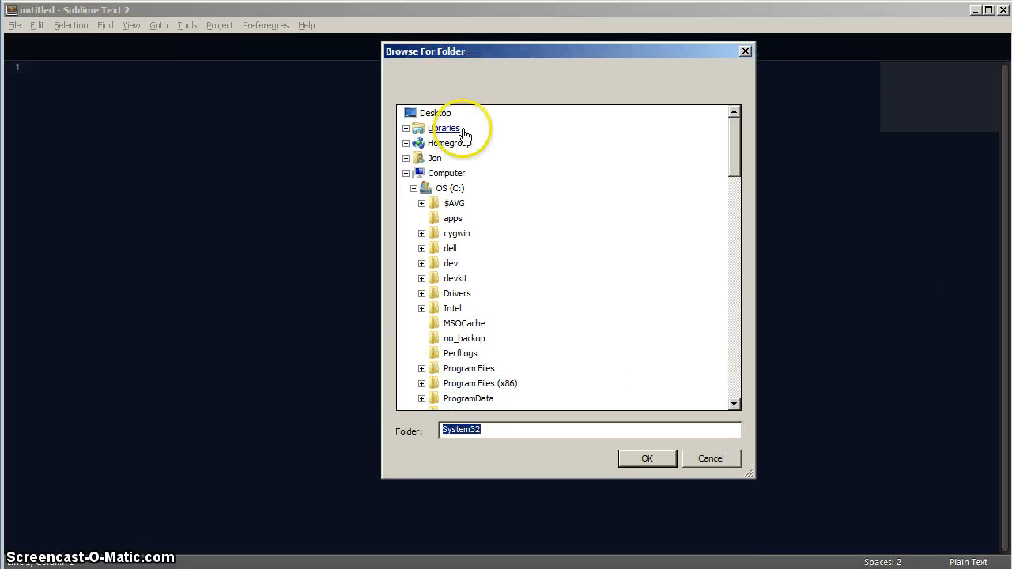
{"action": "type", "text": "c:\\"}
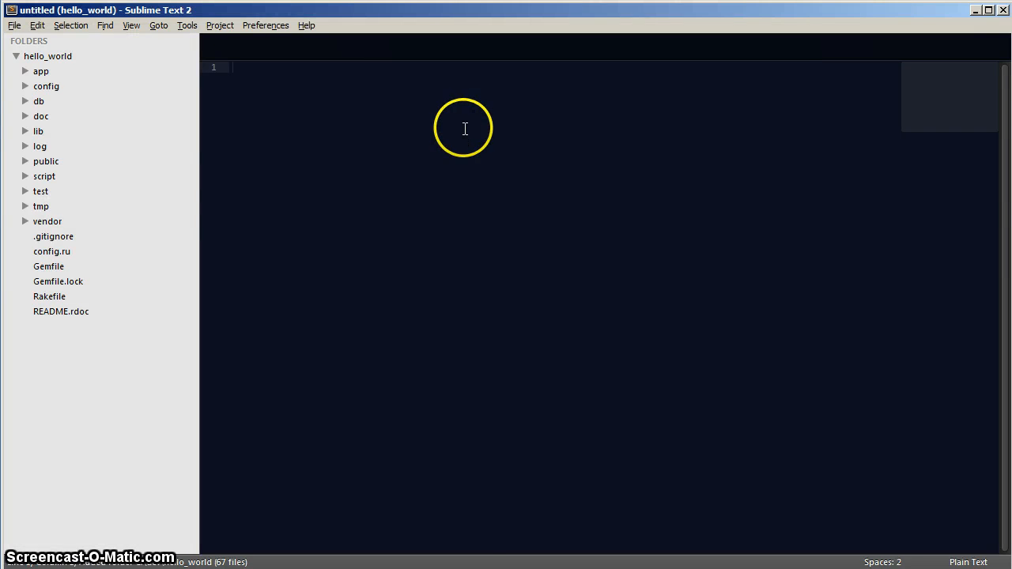
{"action": "left_click", "coordinate": [26, 101]}
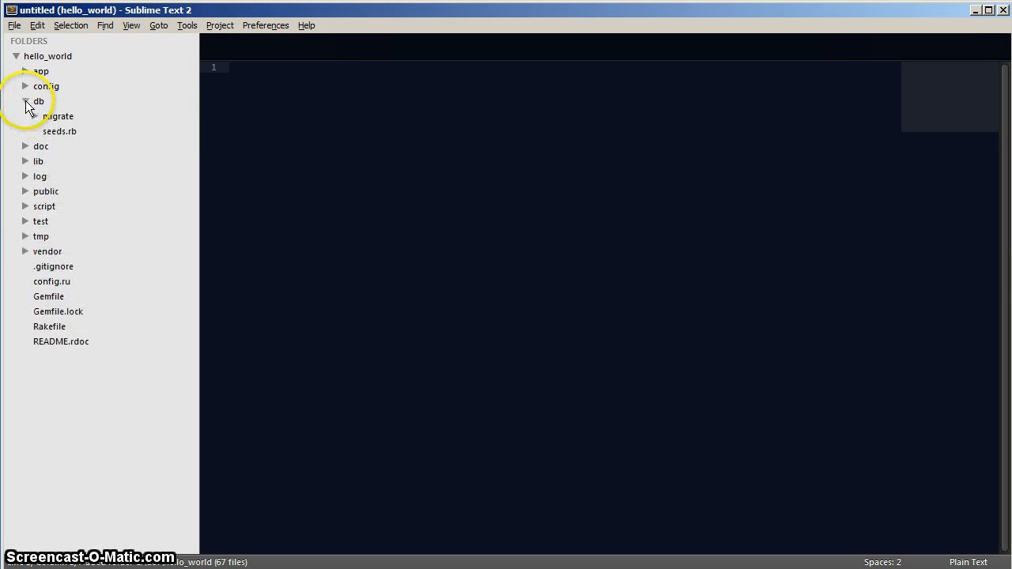
{"action": "left_click", "coordinate": [50, 83]}
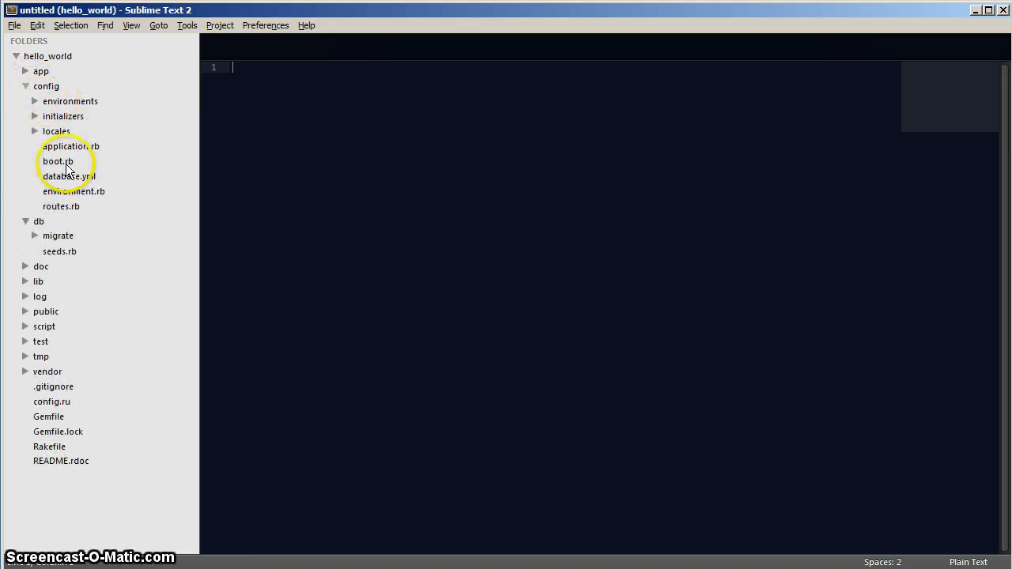
{"action": "double_click", "coordinate": [68, 175]}
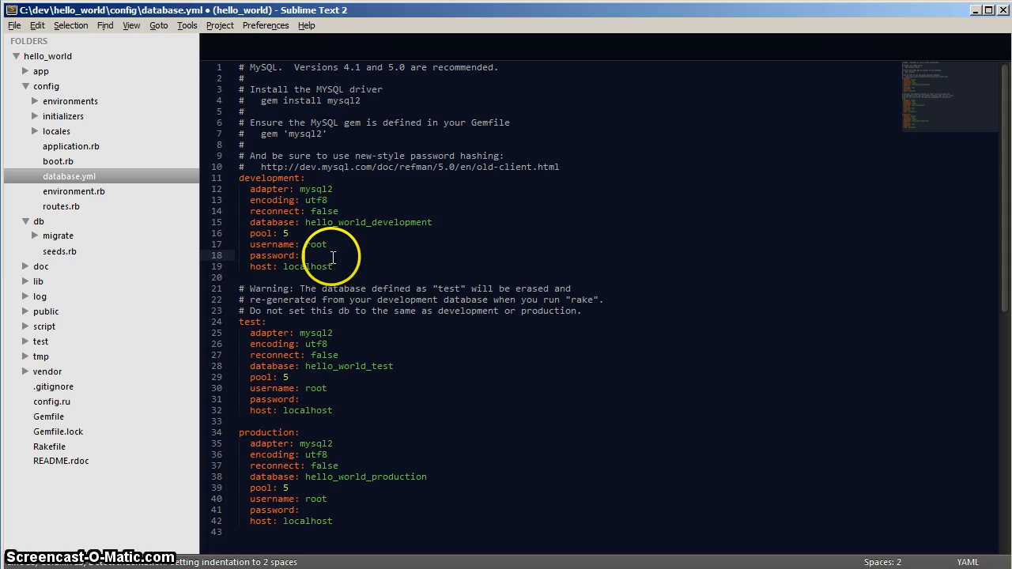
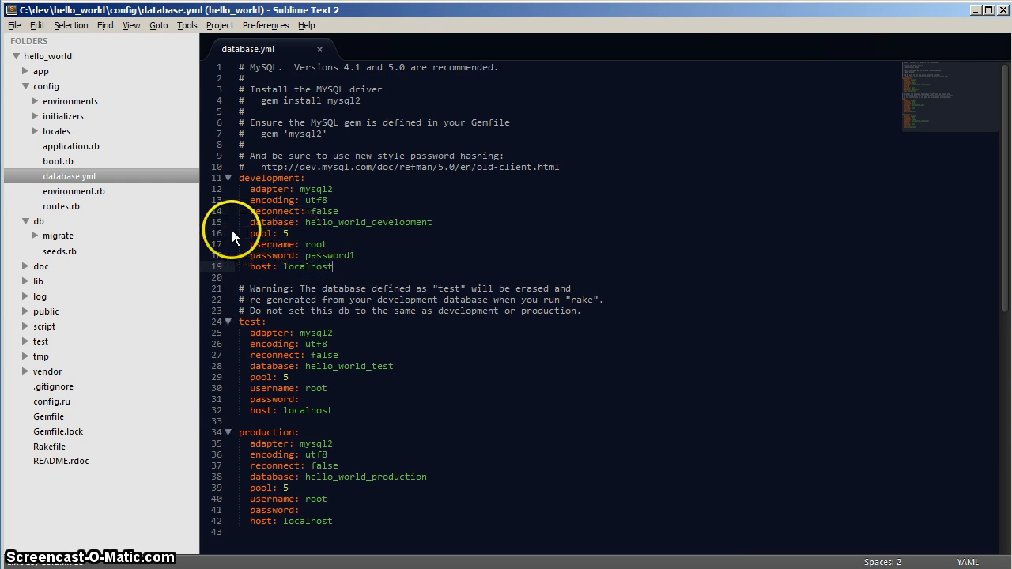
{"action": "left_click", "coordinate": [35, 222]}
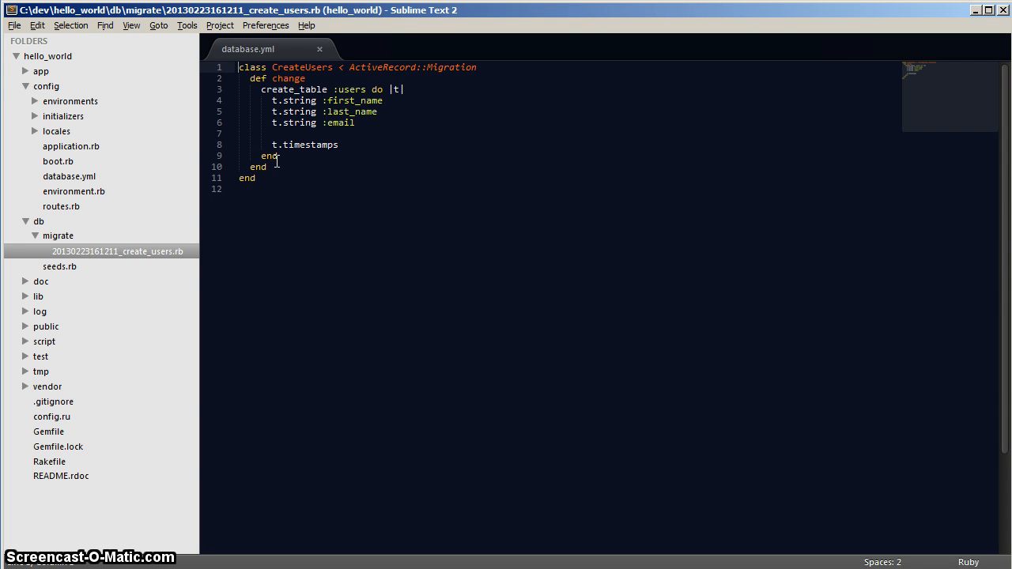
{"action": "mouse_move", "coordinate": [350, 144]}
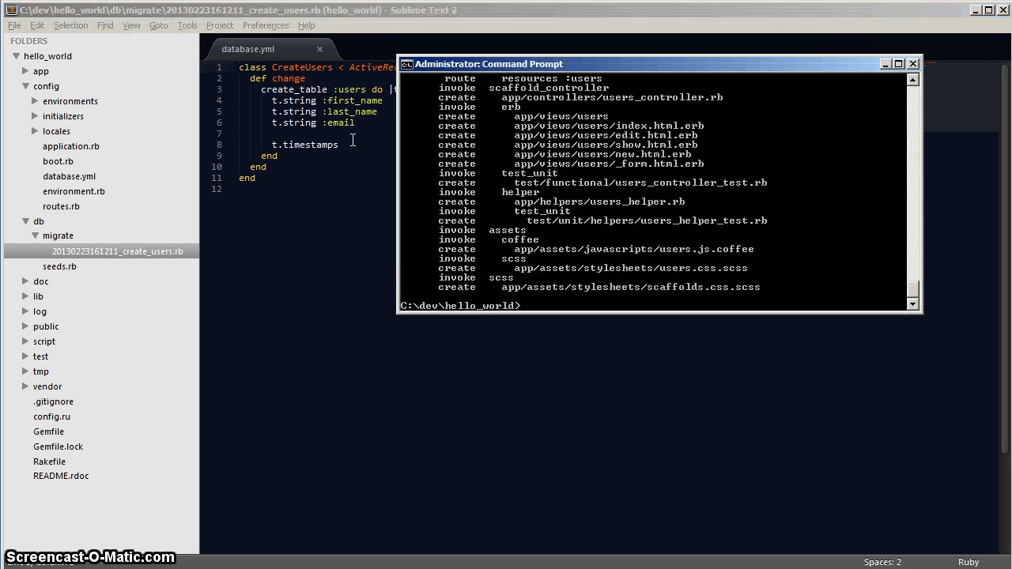
- Run rake db:migrate to create the users table, then start the server with rails s
{"action": "type", "text": "rake d"}
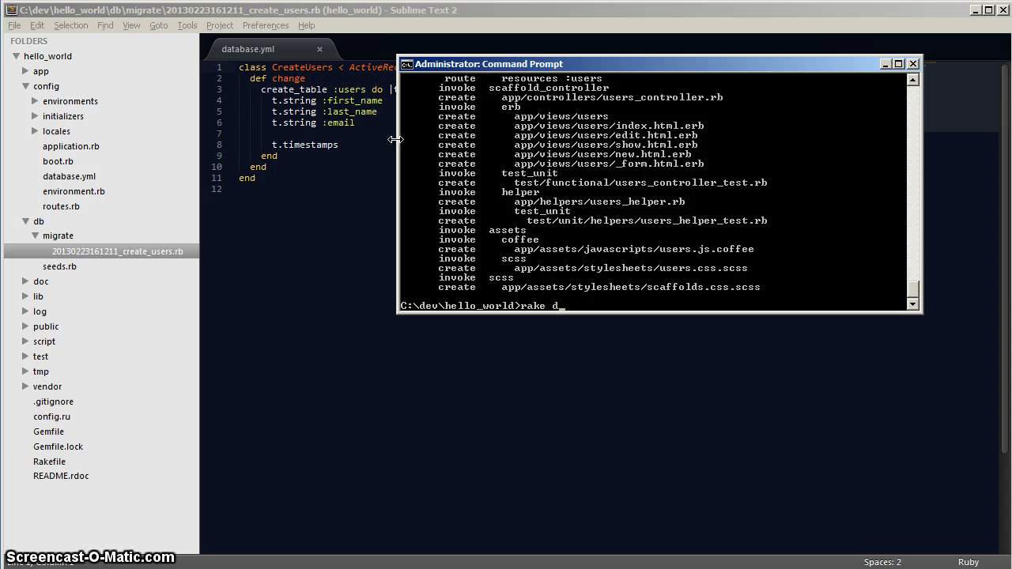
{"action": "type", "text": "b:mn"}
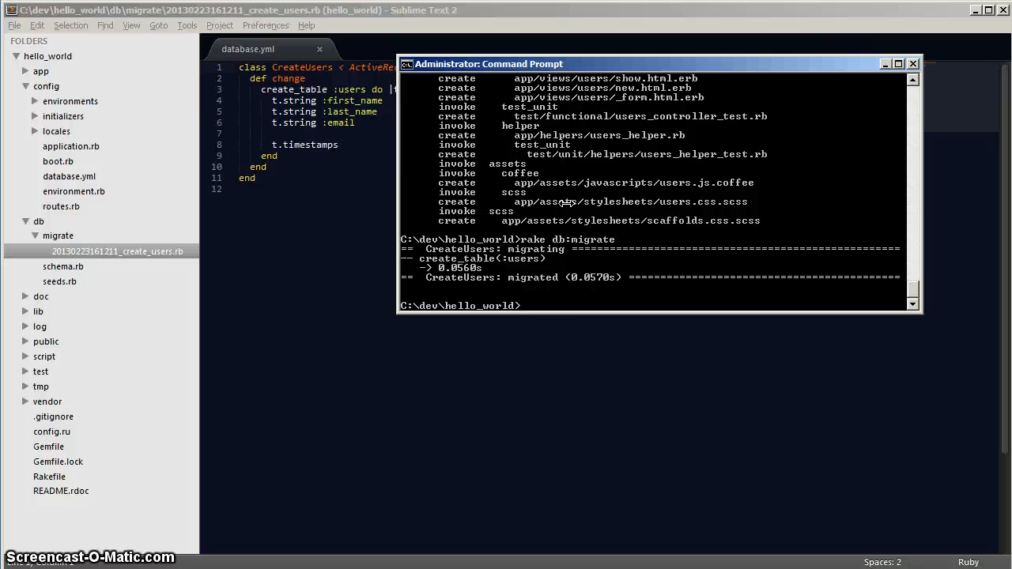
{"action": "type", "text": "rails s"}
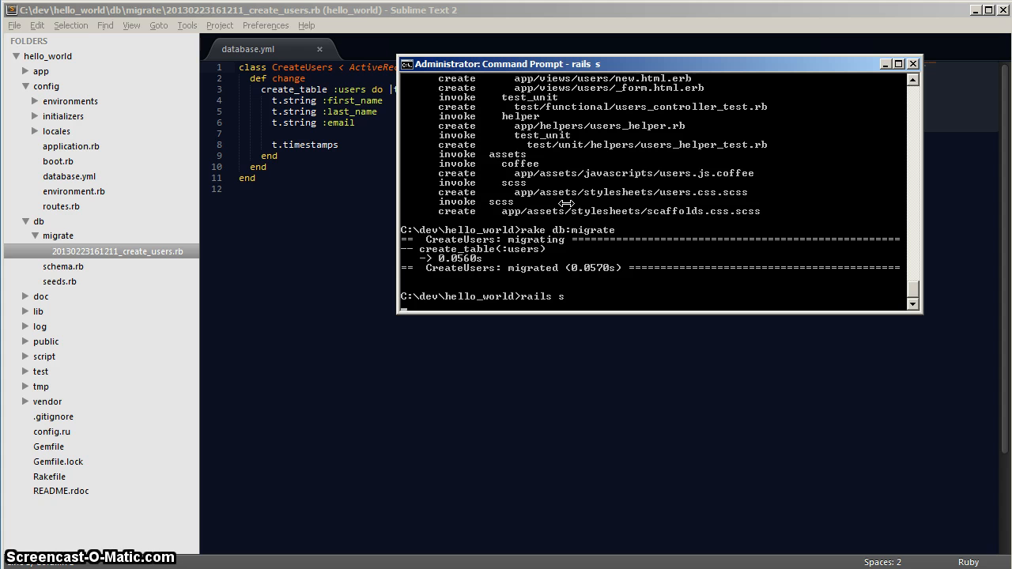
{"action": "key", "text": "Return"}
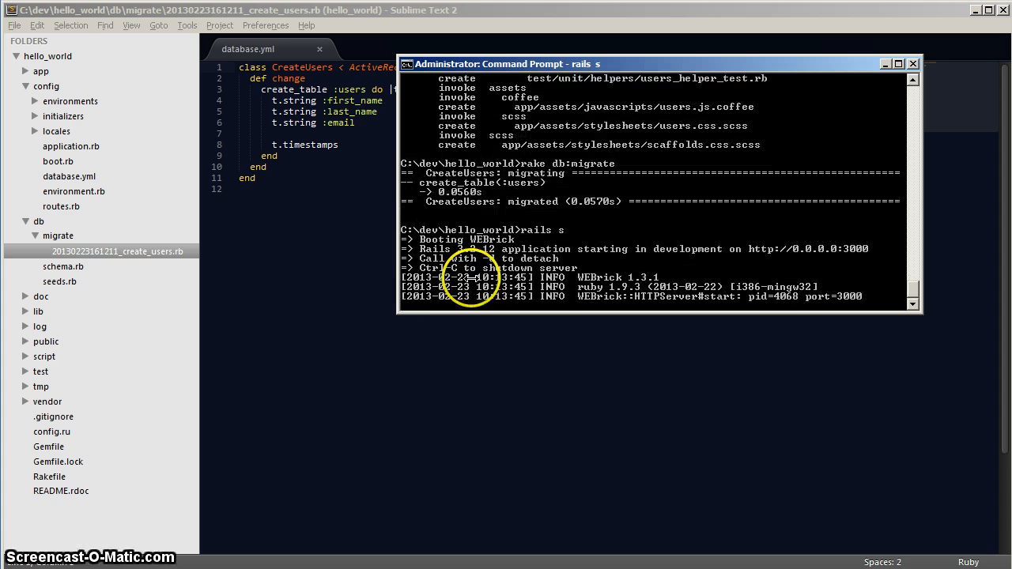
{"action": "mouse_move", "coordinate": [731, 248]}
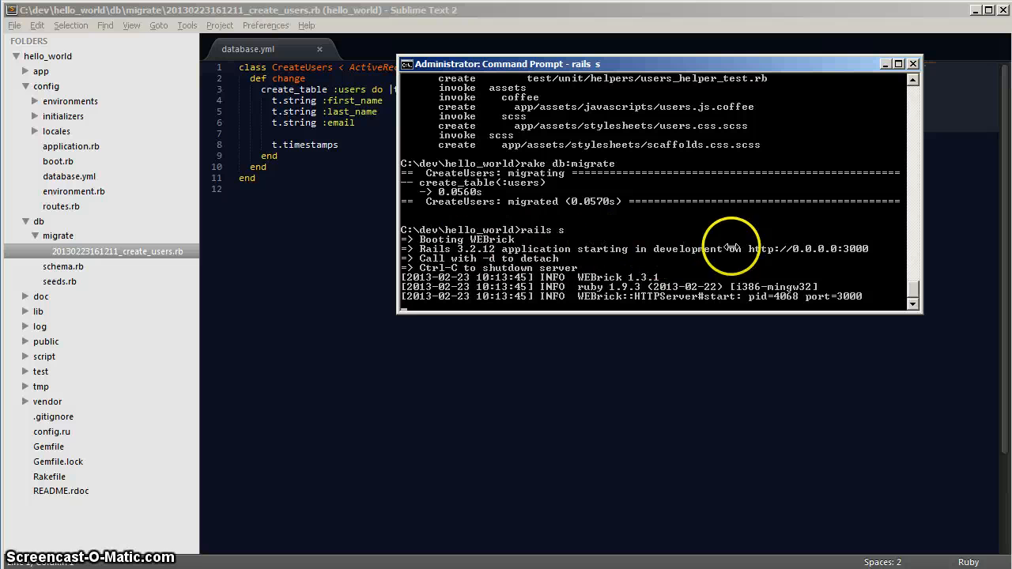
{"action": "mouse_move", "coordinate": [833, 249]}
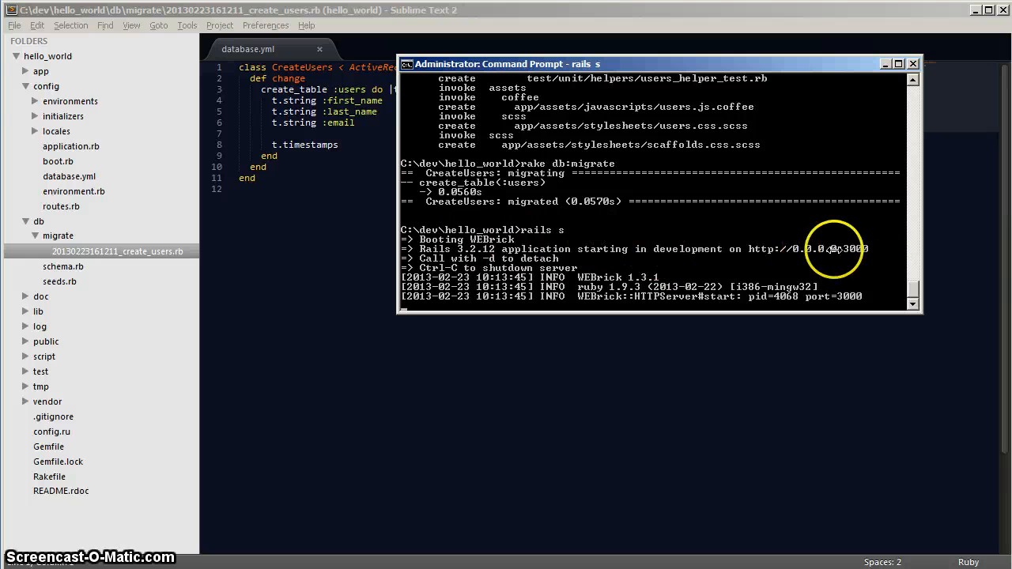
{"action": "mouse_move", "coordinate": [495, 324]}
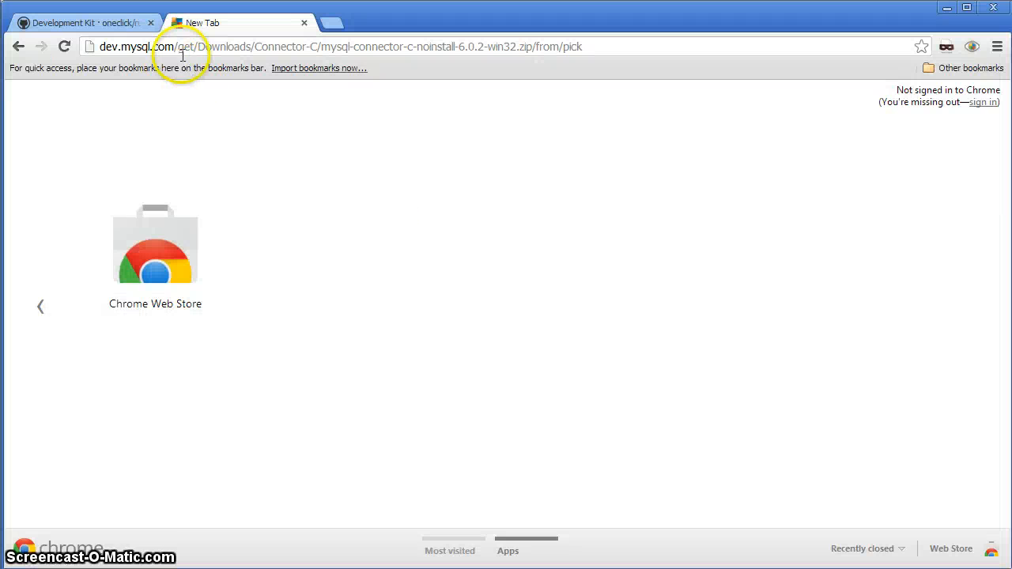
{"action": "type", "text": "http://rubyinstaller.org"}
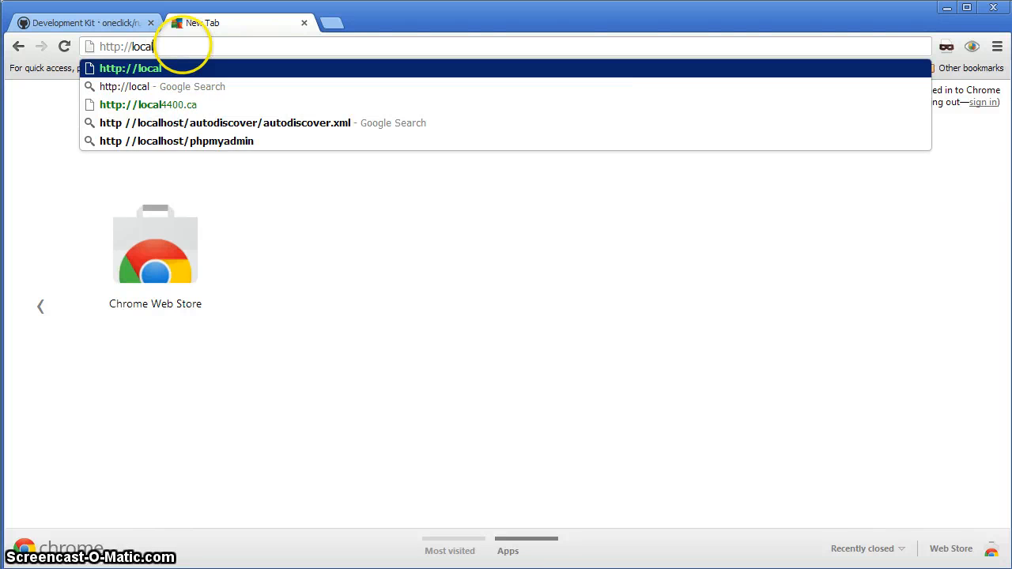
{"action": "type", "text": "host:"}
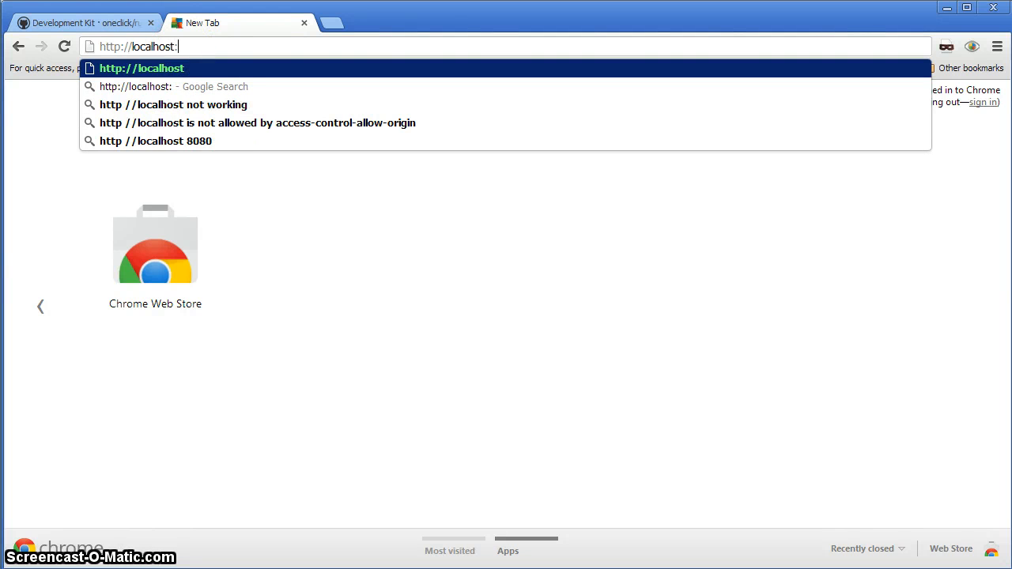
{"action": "type", "text": "3000"}
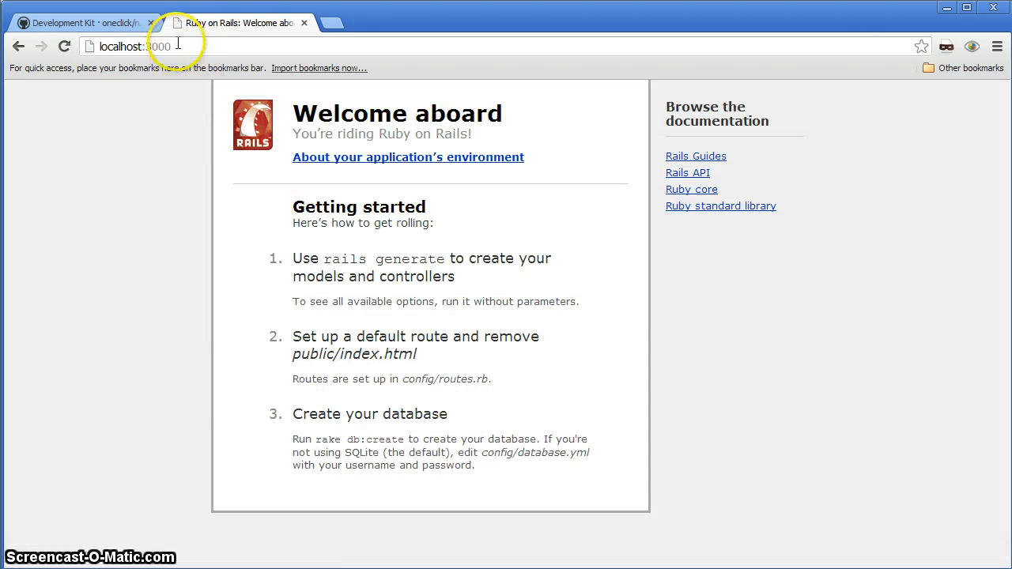
{"action": "type", "text": "/ys"}
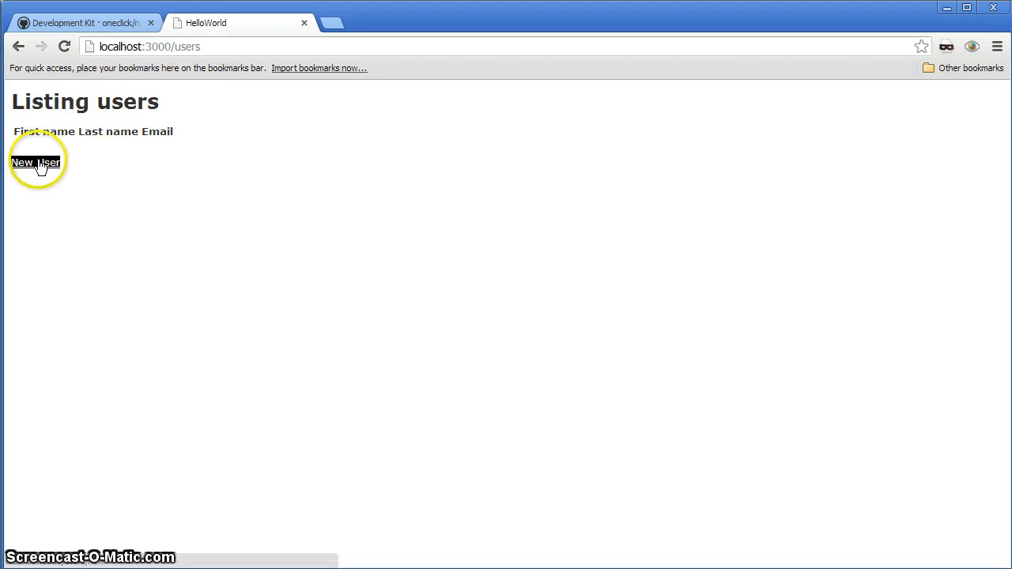
{"action": "left_click", "coordinate": [34, 158]}
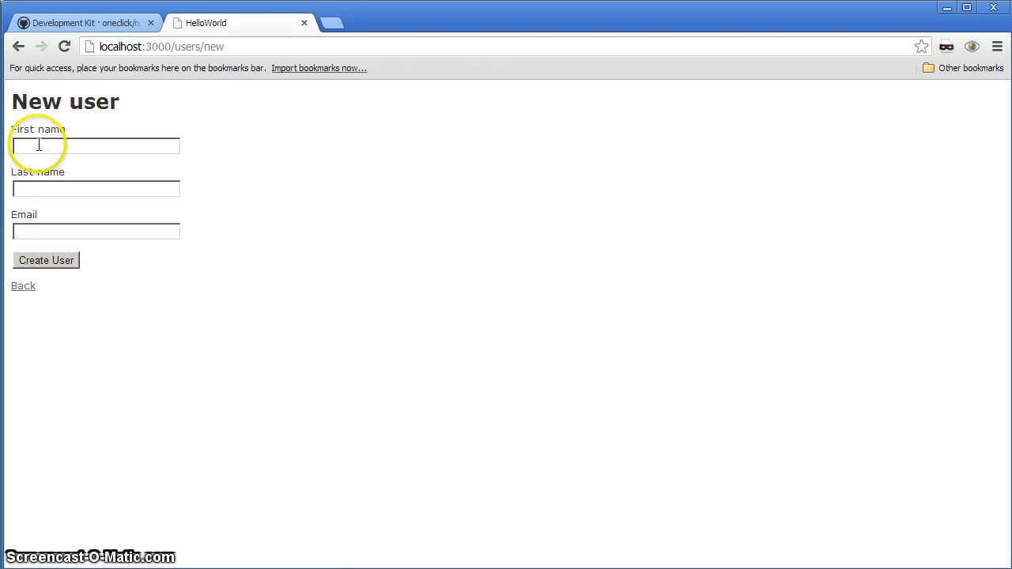
{"action": "type", "text": "Jon"}
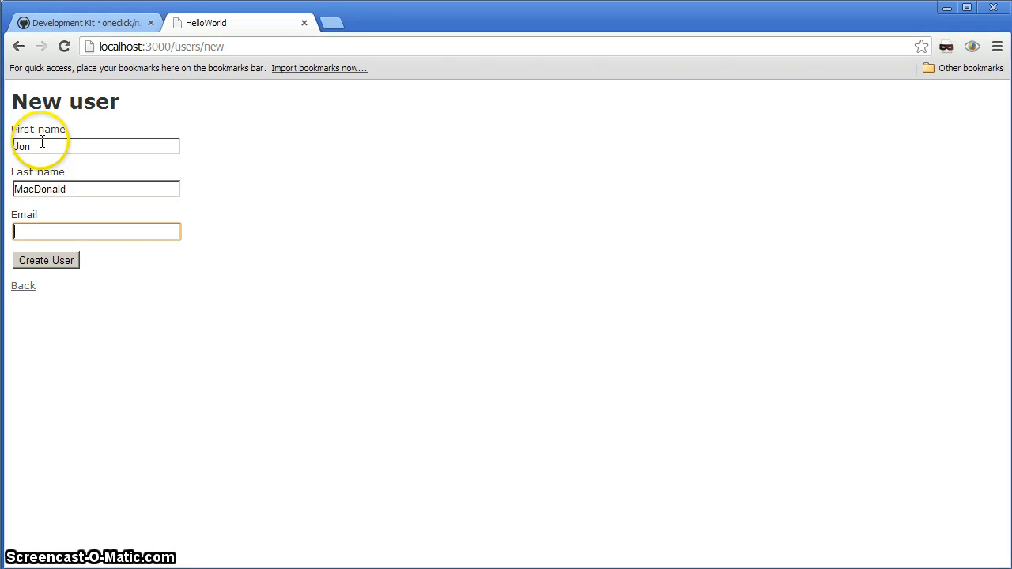
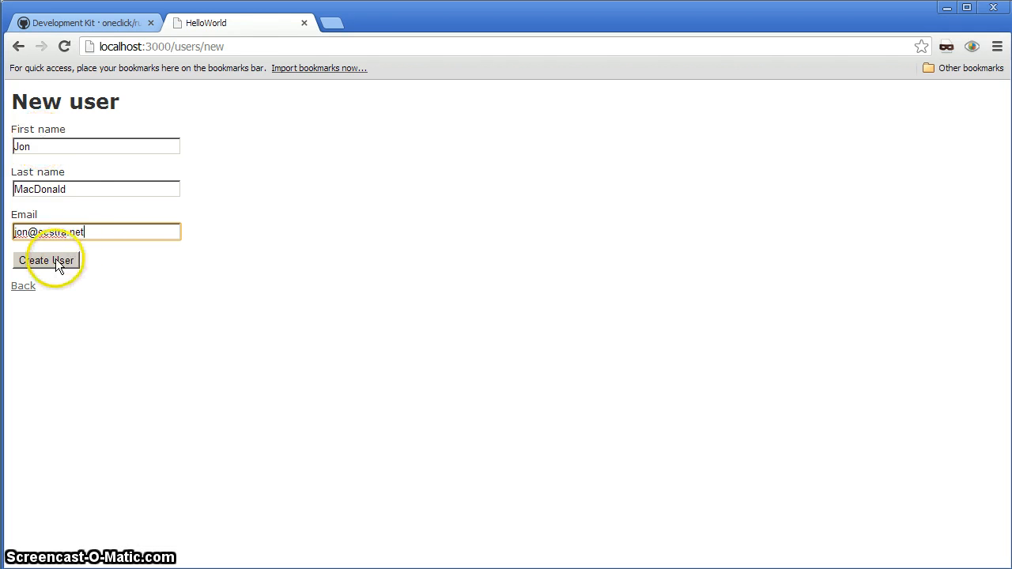
{"action": "left_click", "coordinate": [47, 260]}
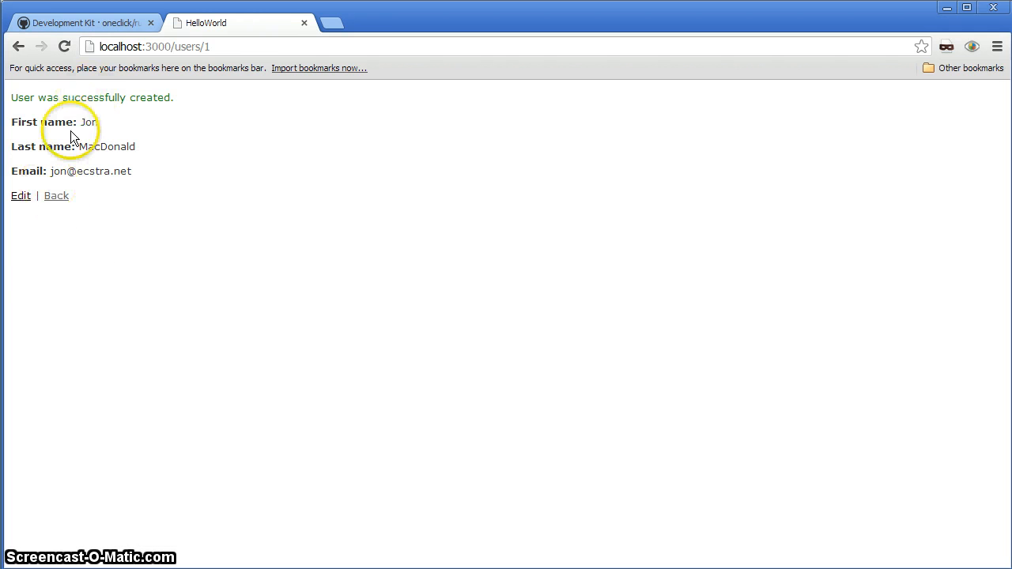
{"action": "left_click", "coordinate": [56, 195]}
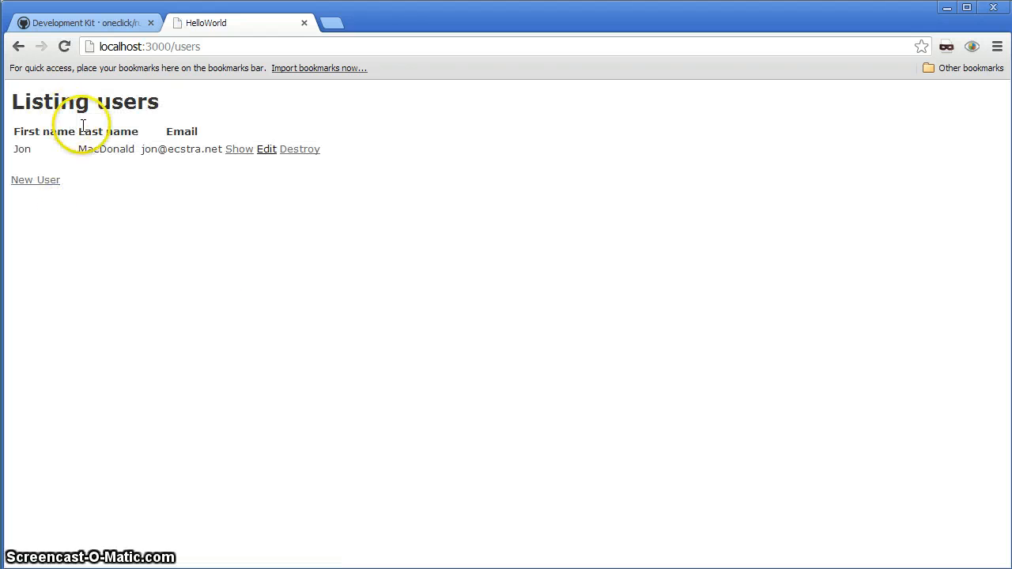
{"action": "mouse_move", "coordinate": [912, 381]}
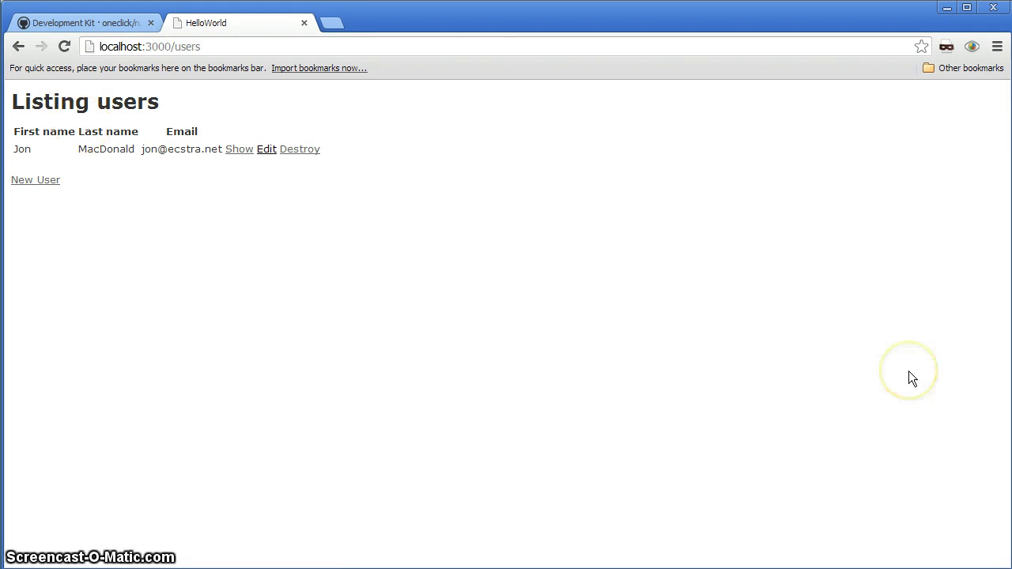